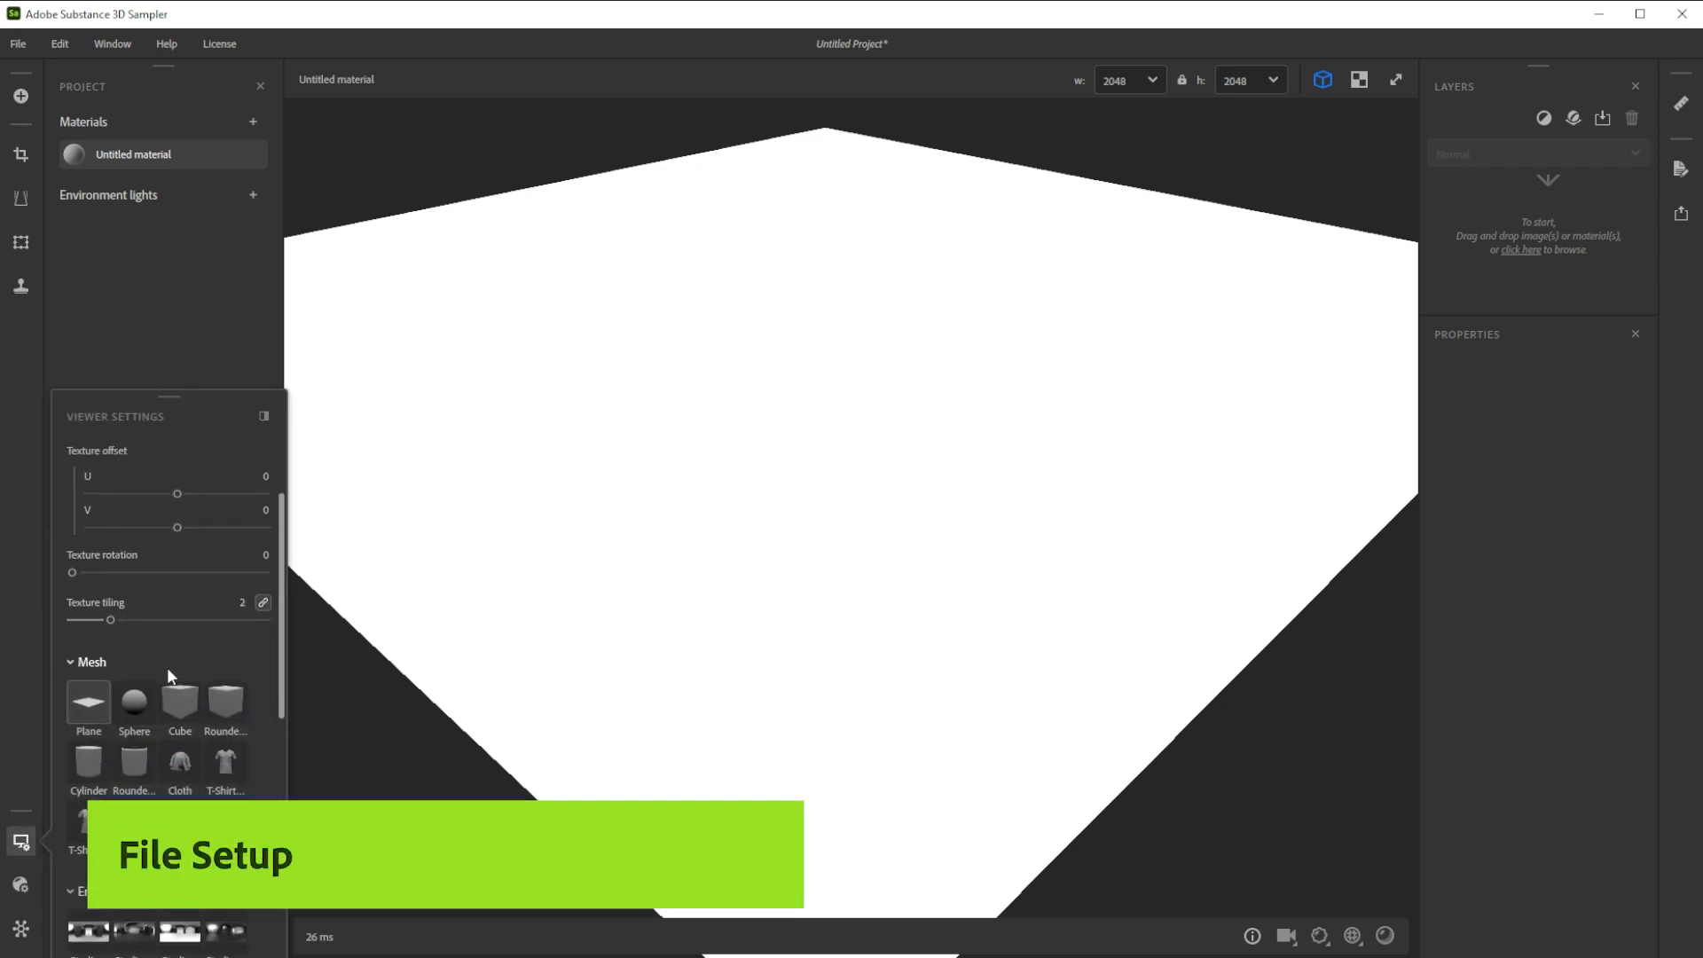
Add a Base Material layer to the untitled material from the Layers panel browser
scroll("down", 3)
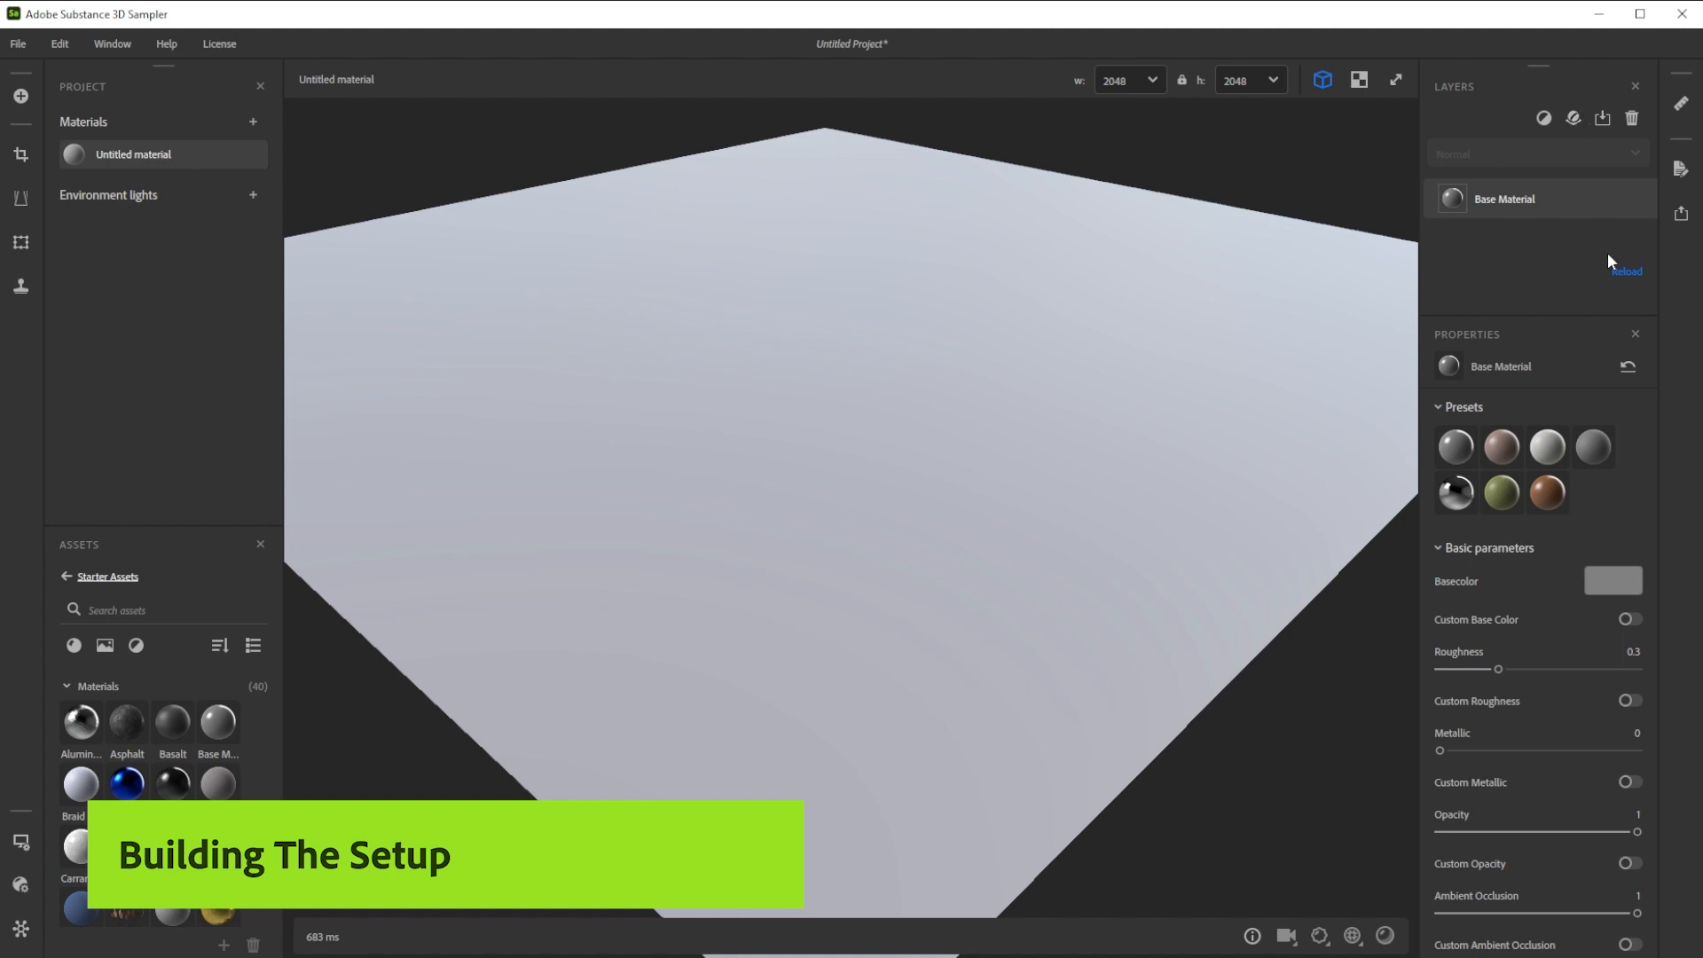
Give the base material a dark brown Basecolor and a Roughness of 1
left_click(1613, 581)
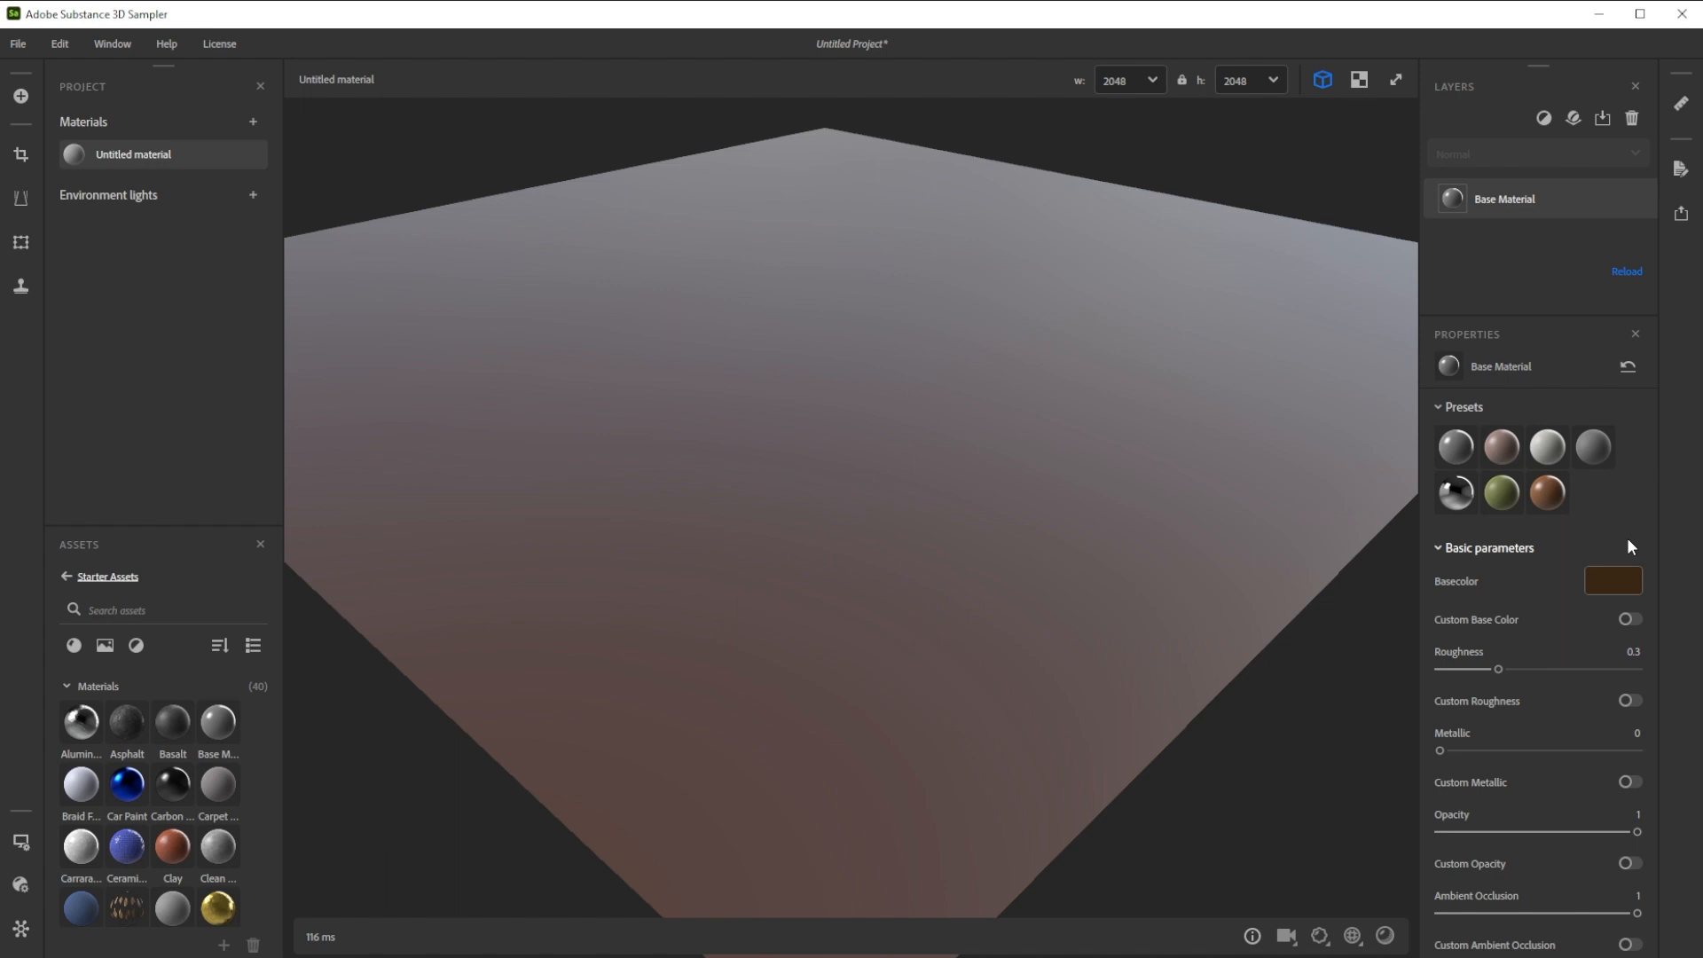
left_click_drag(1499, 669, 1639, 669)
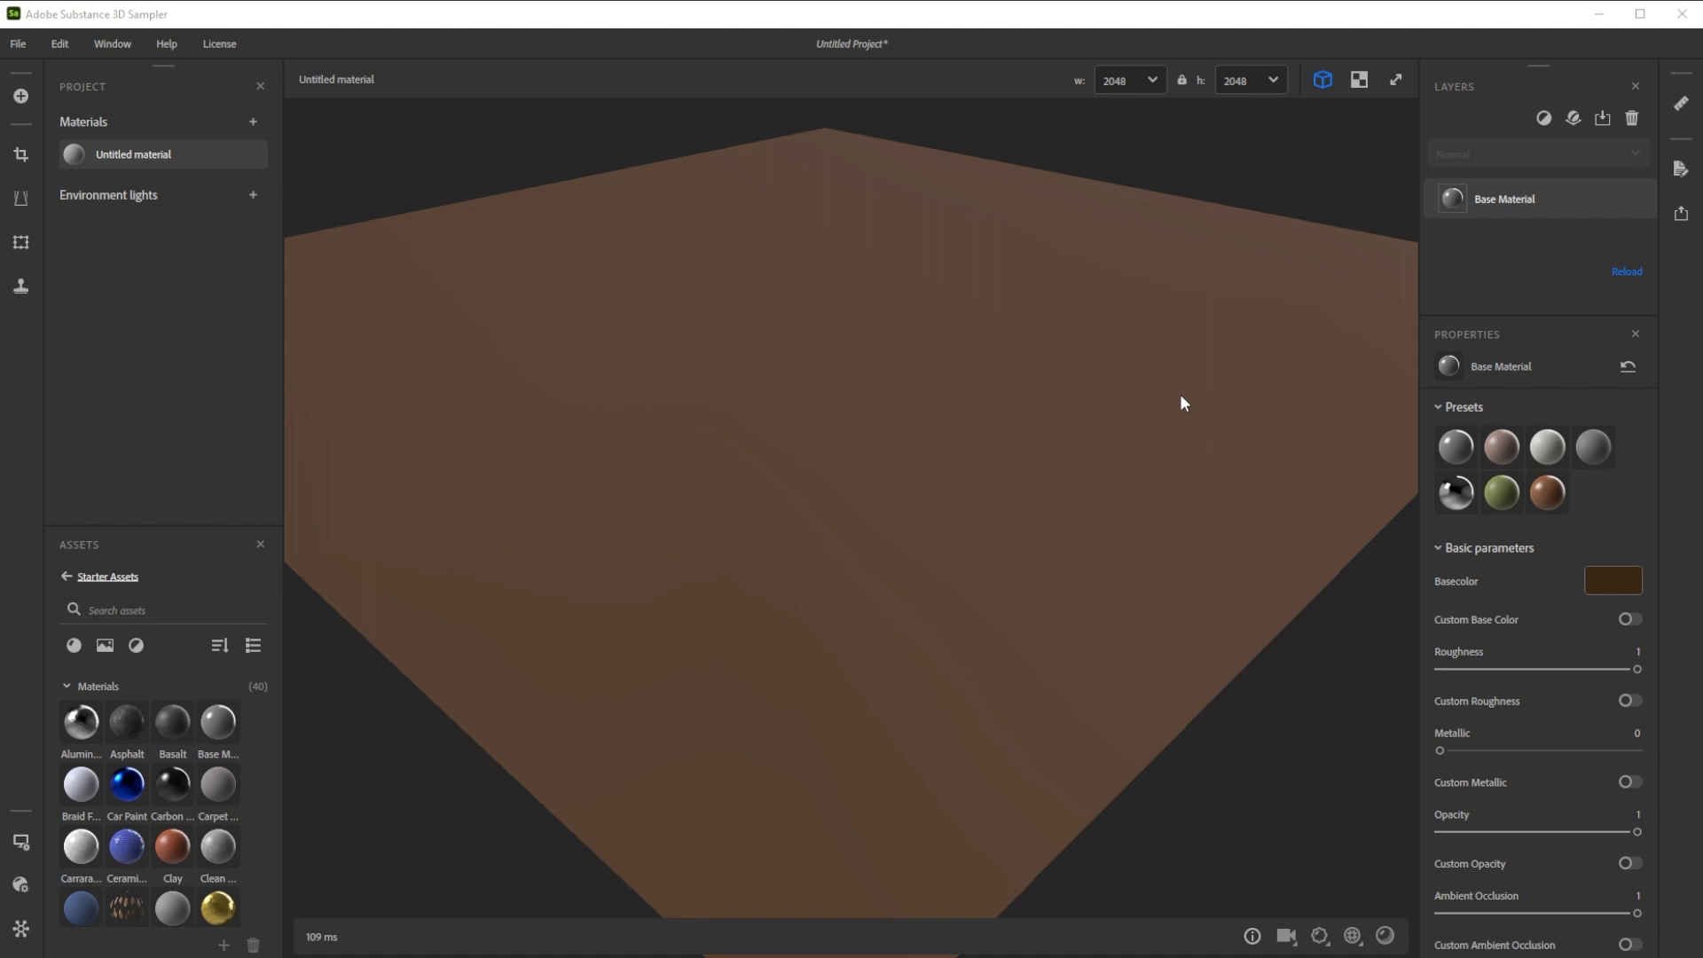
mouse_move(1292, 344)
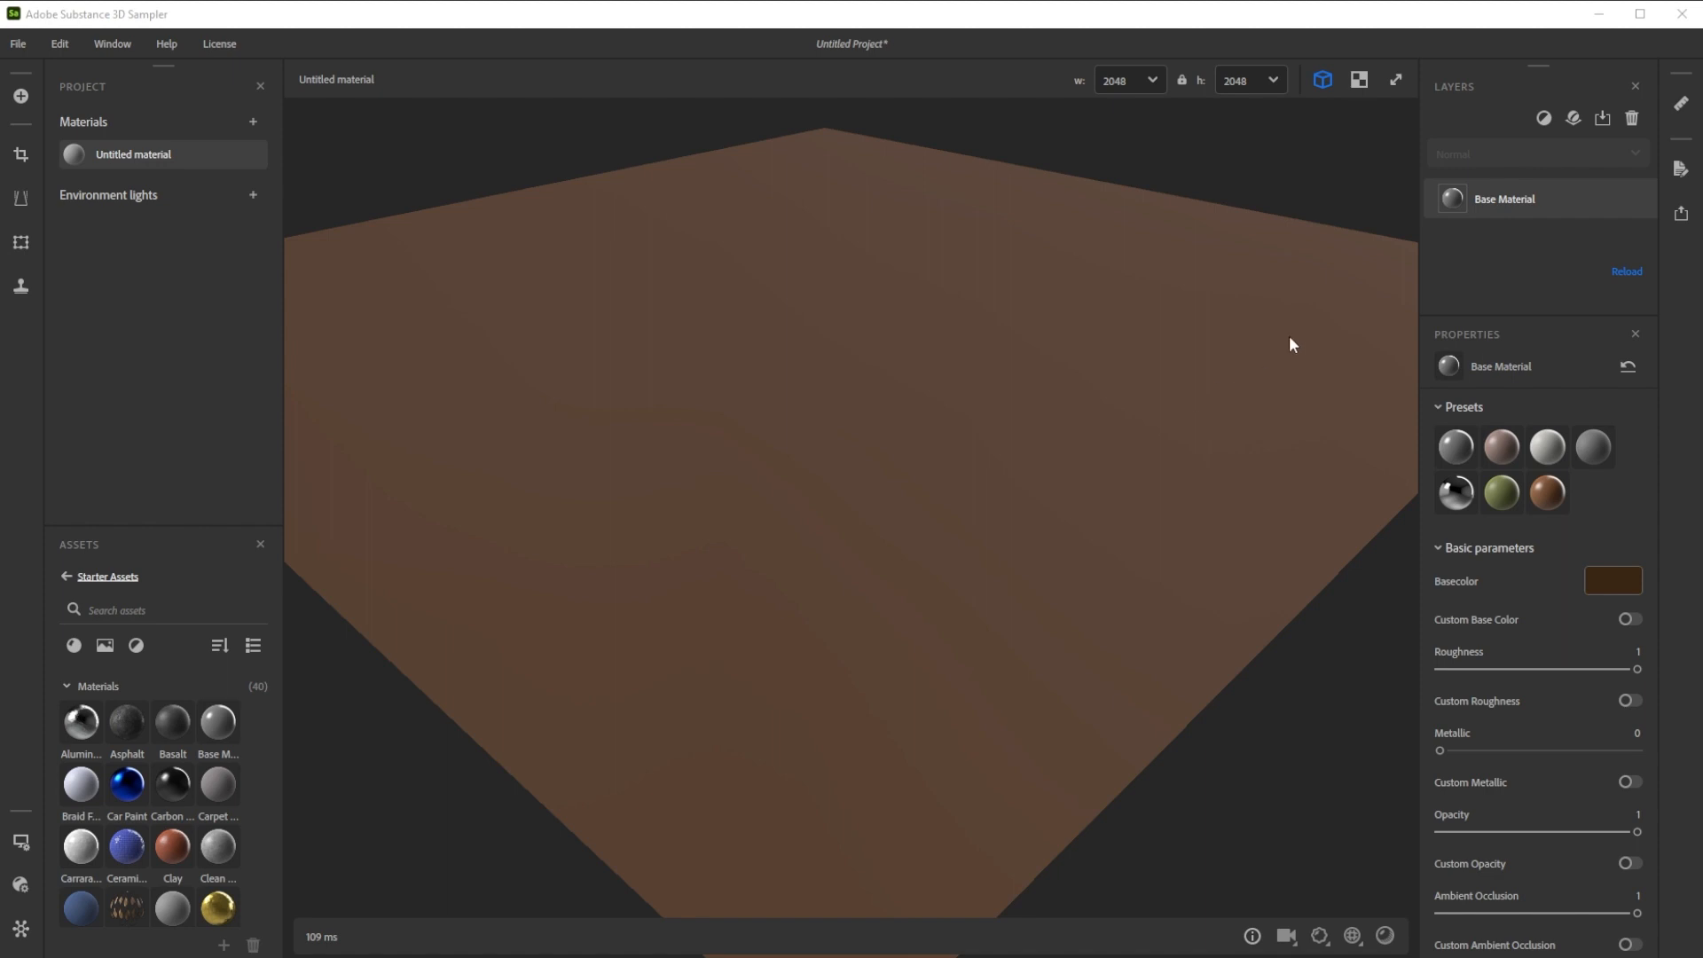
Add a Surface Relief filter with the Subtle Fine Clouds preset and lower its intensity
left_click(1543, 117)
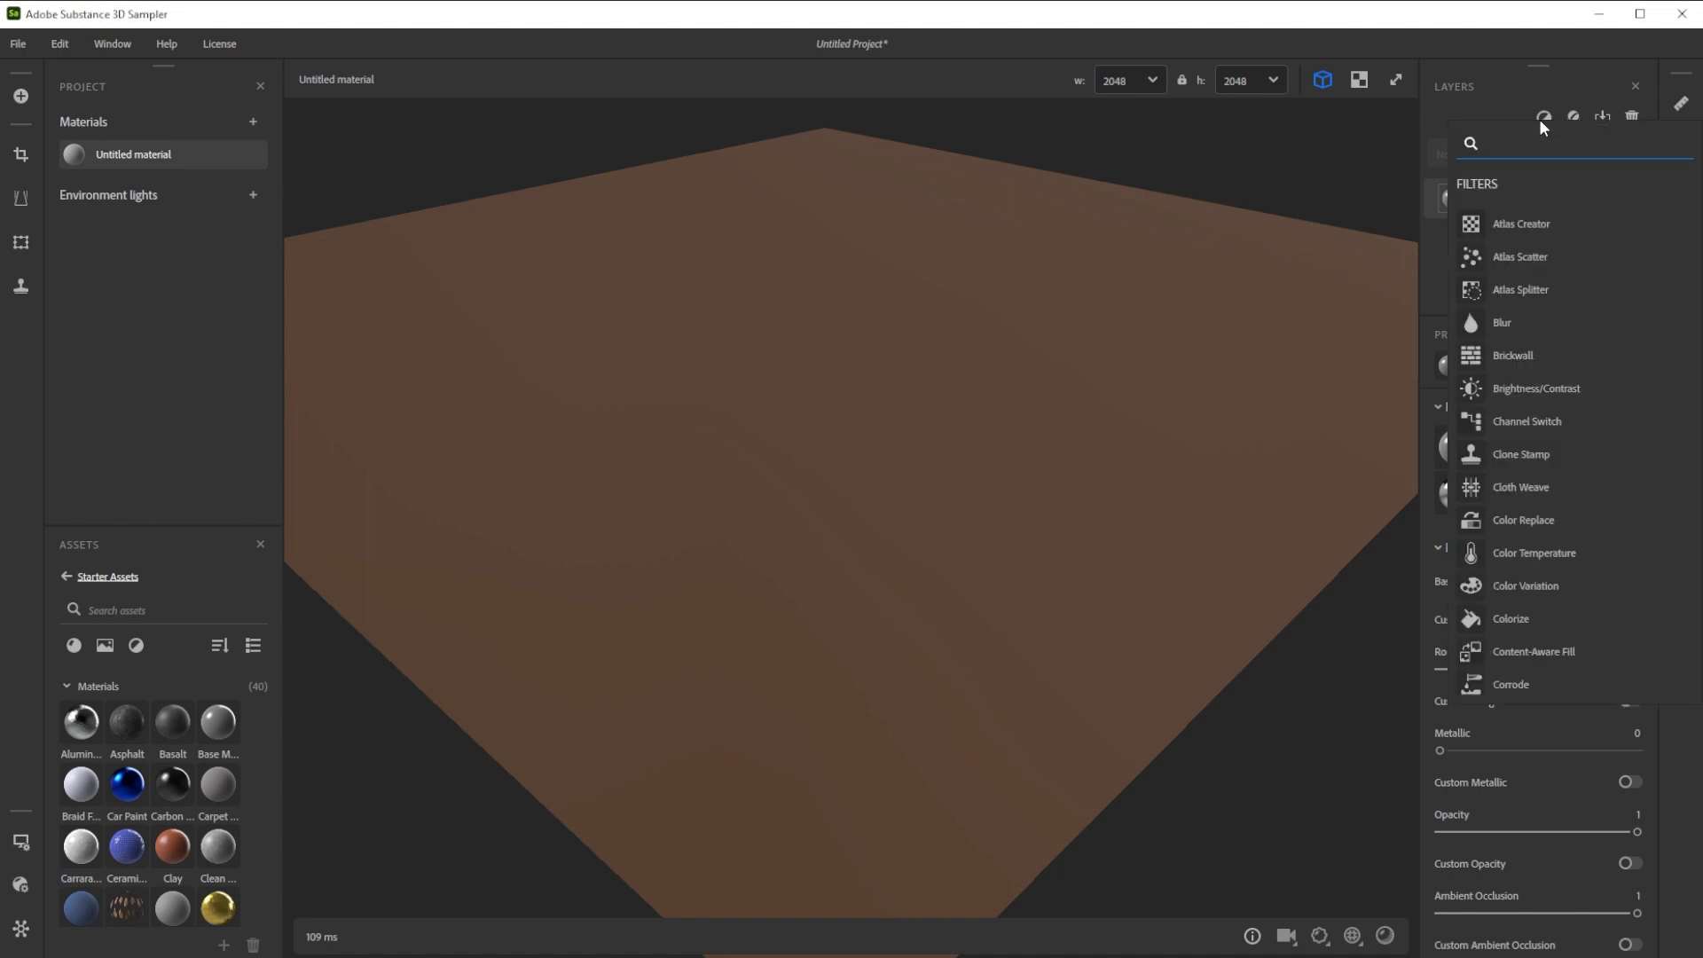
type("su")
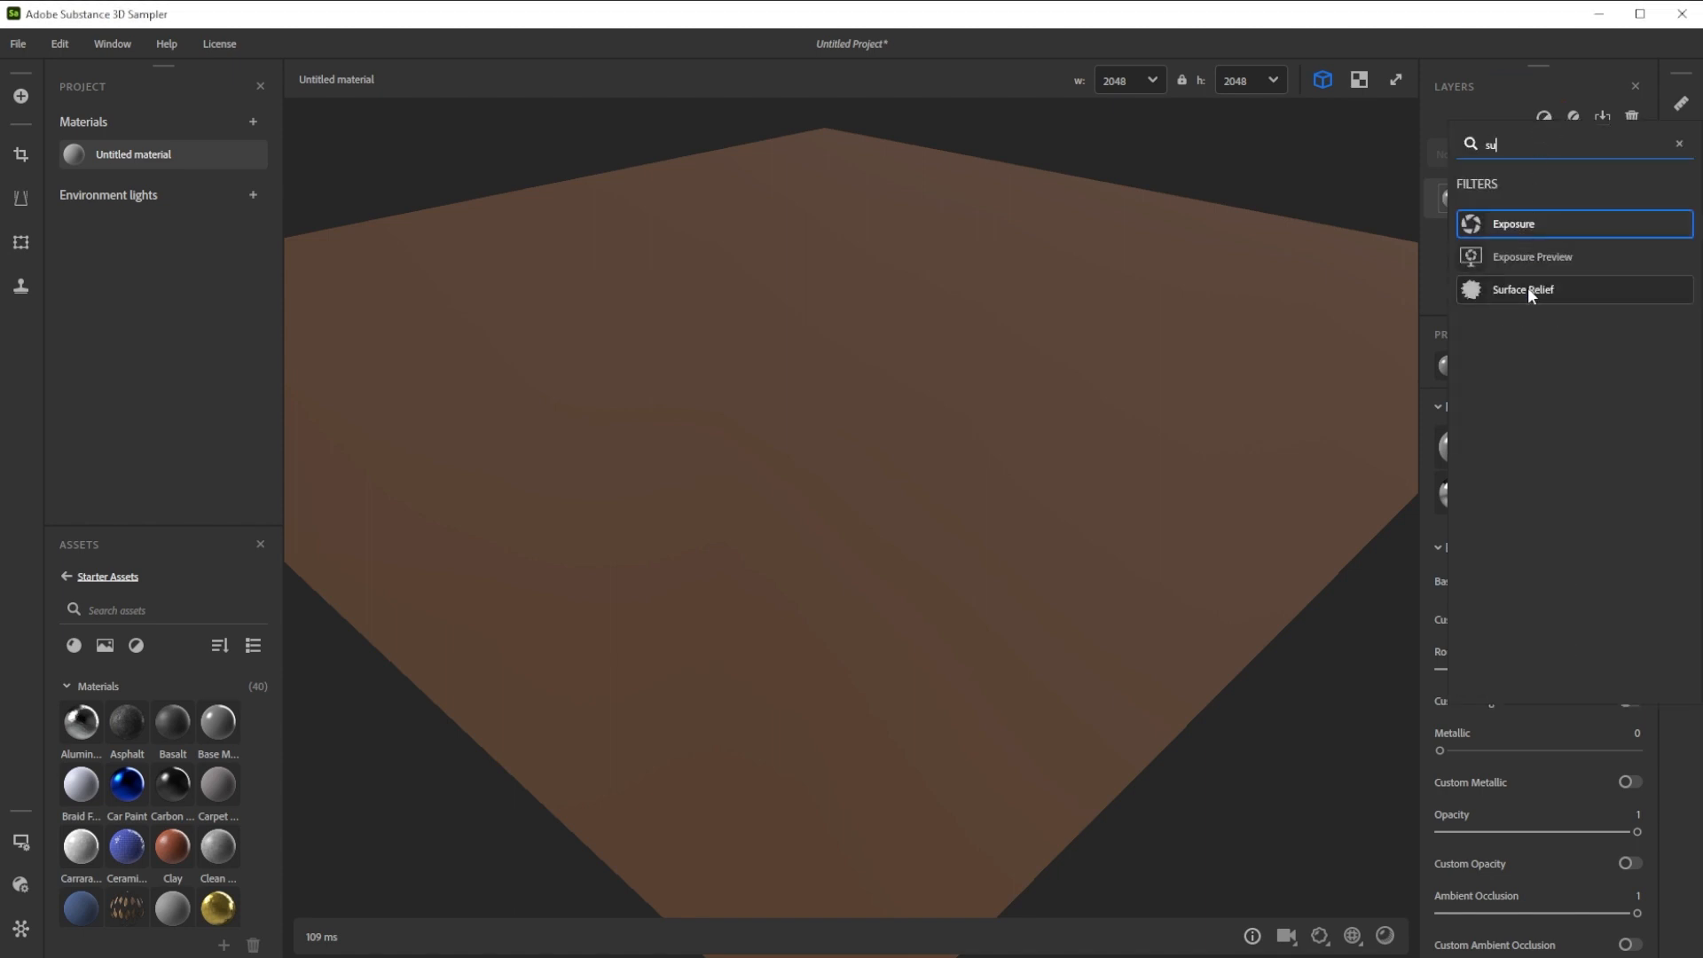
left_click(1523, 290)
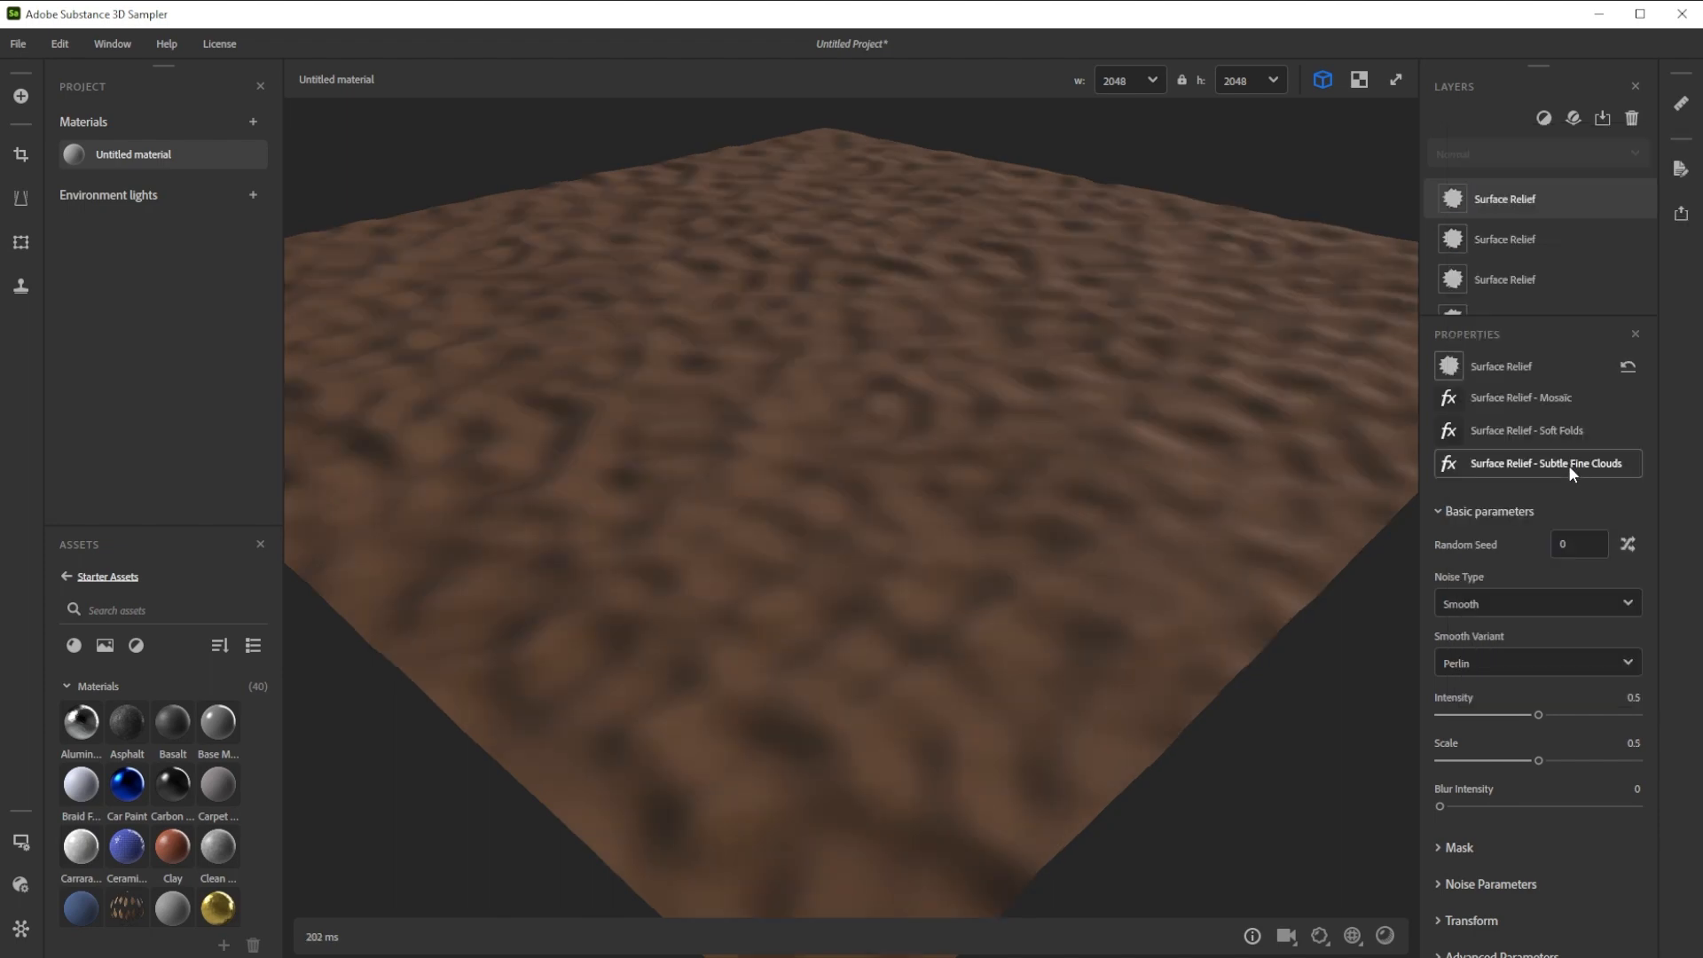
left_click(1535, 603)
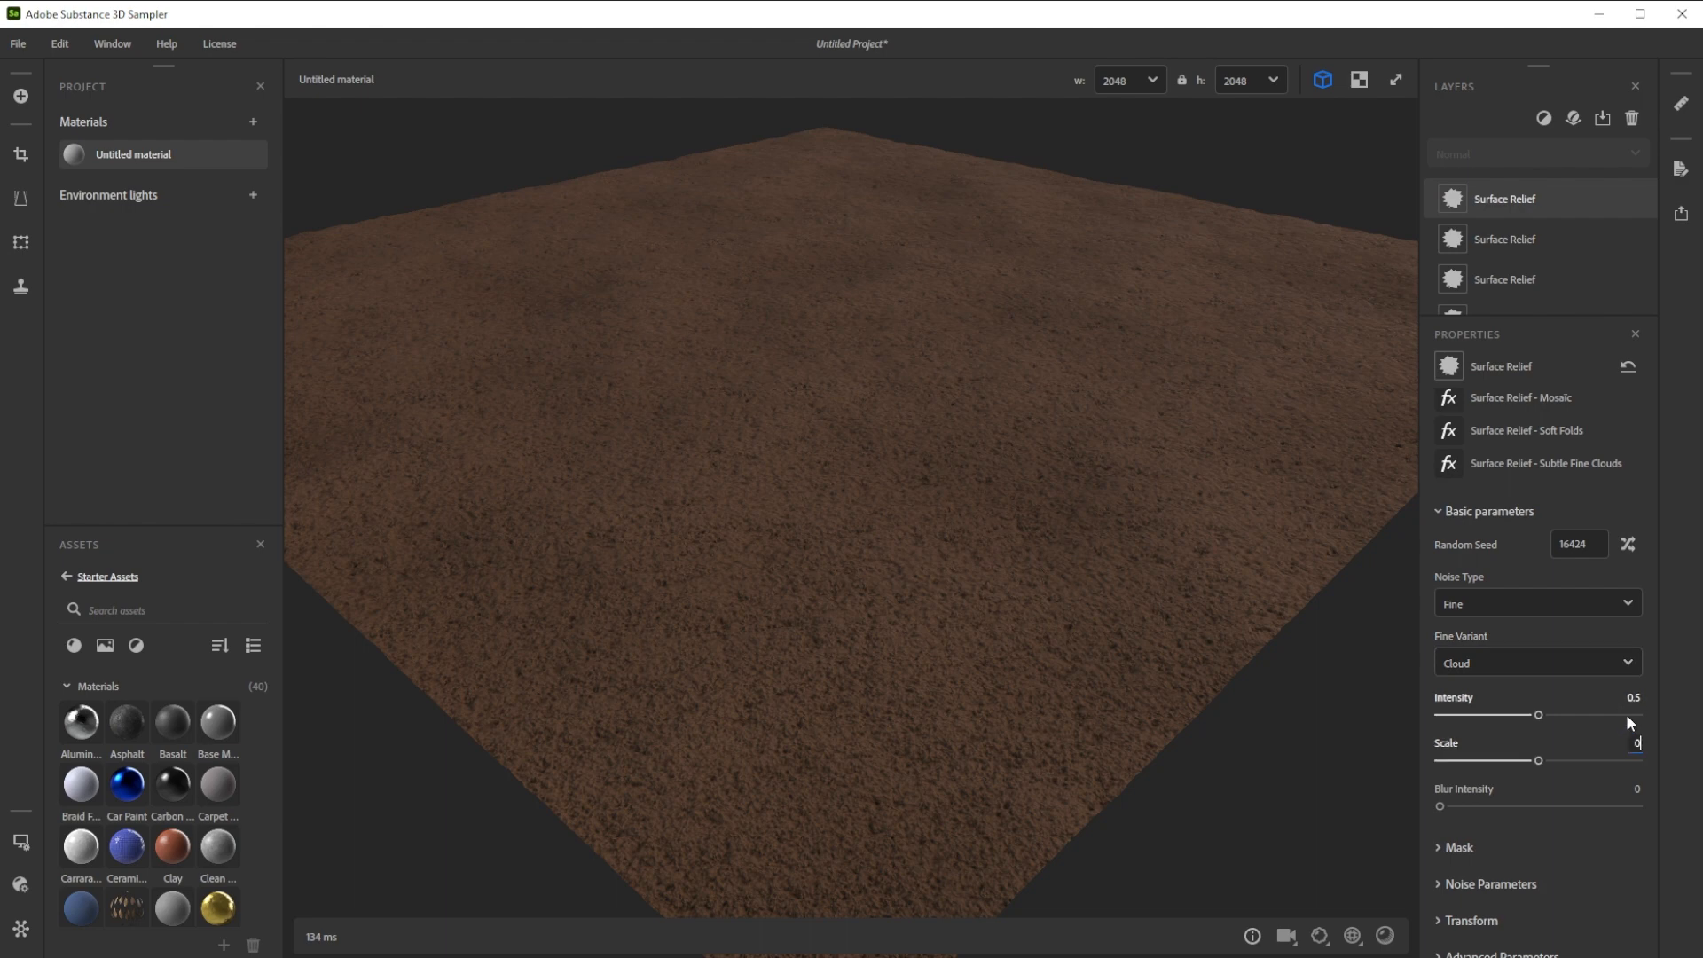
left_click_drag(1539, 715, 1480, 715)
type("wa")
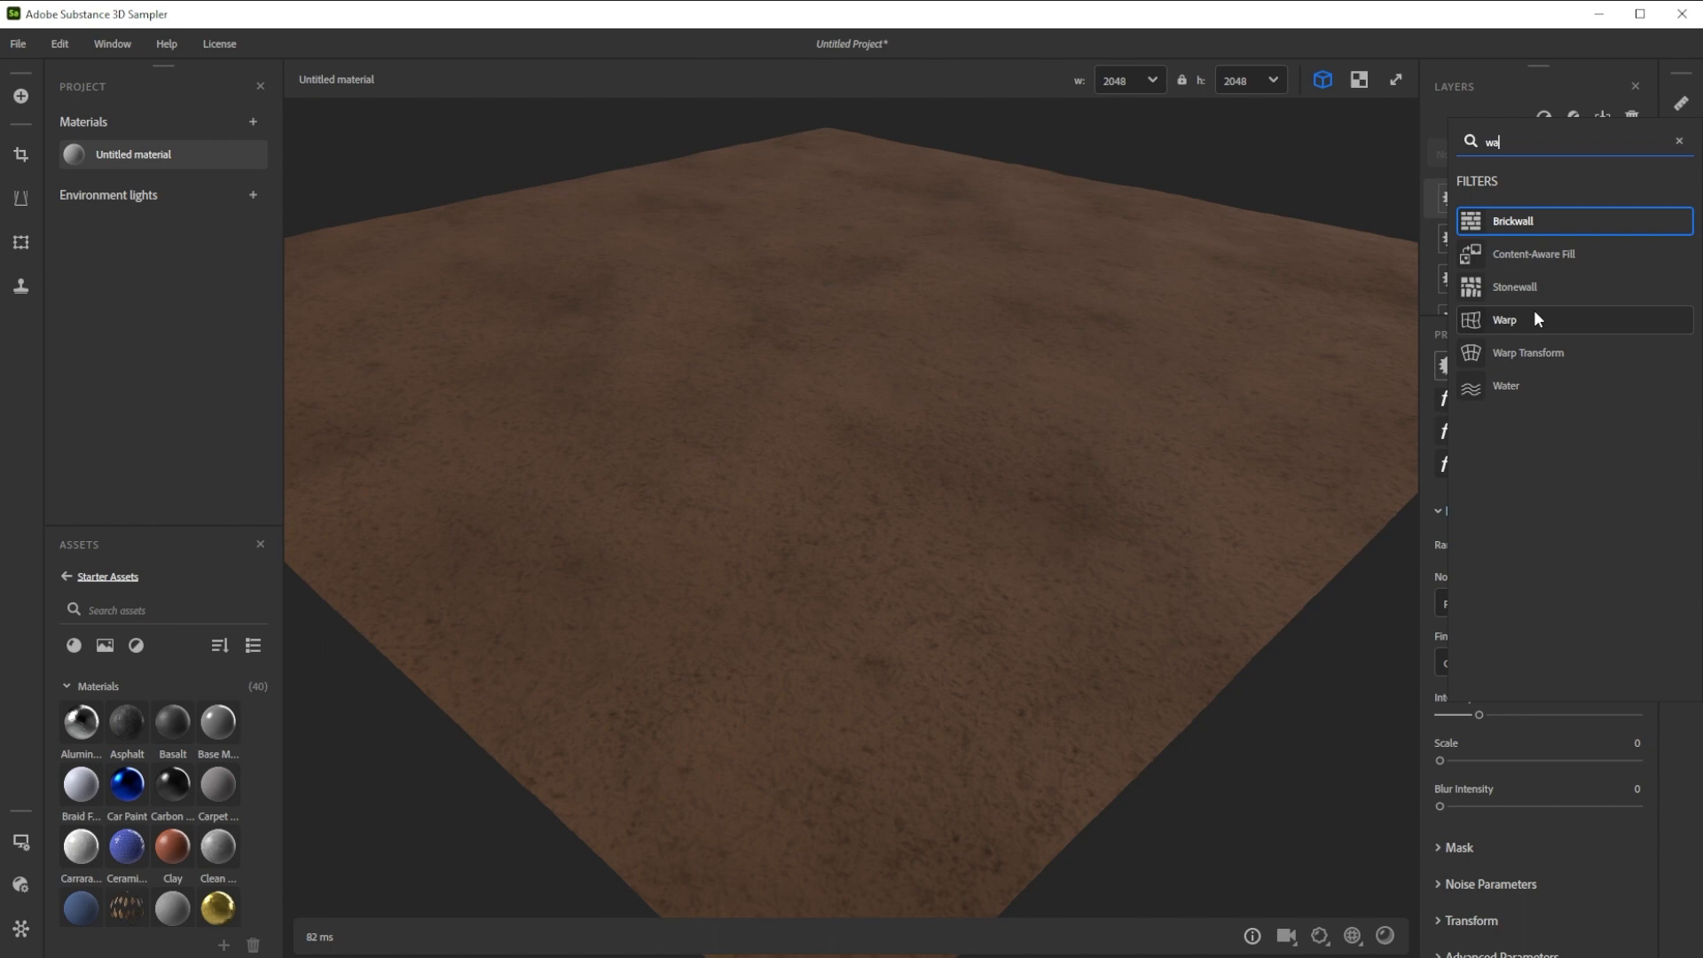
Add a Multi-Directional Warp filter with Clouds noise, then a second Surface Relief filter
left_click(1505, 319)
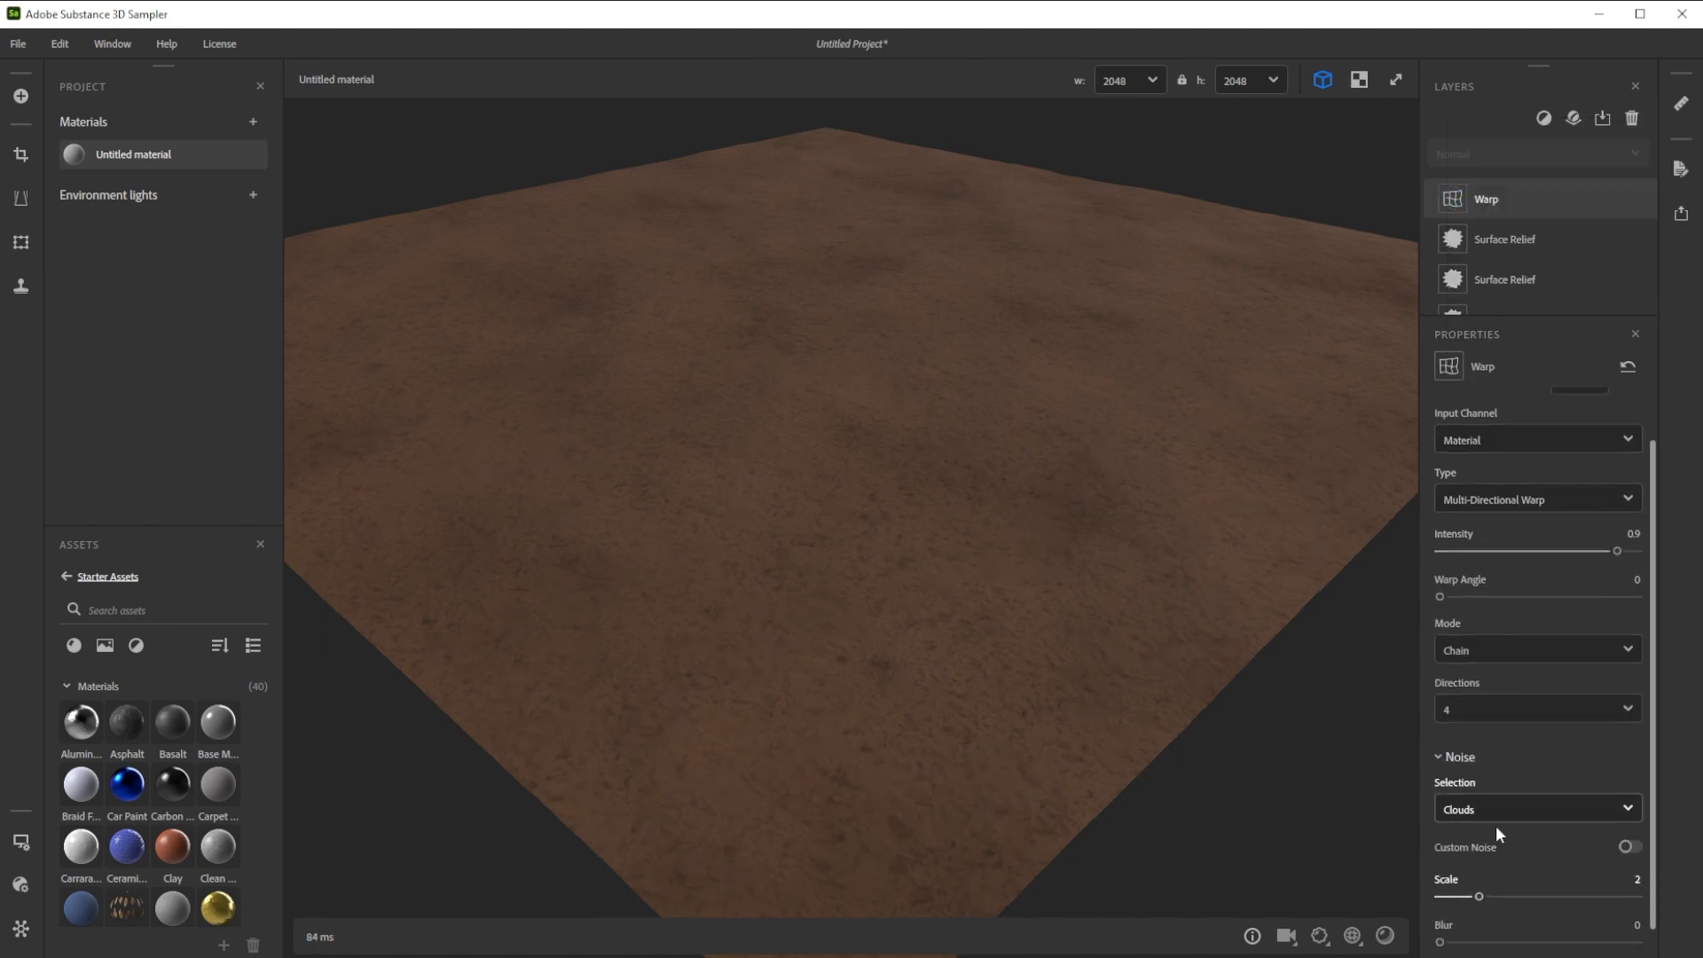
left_click(1545, 117)
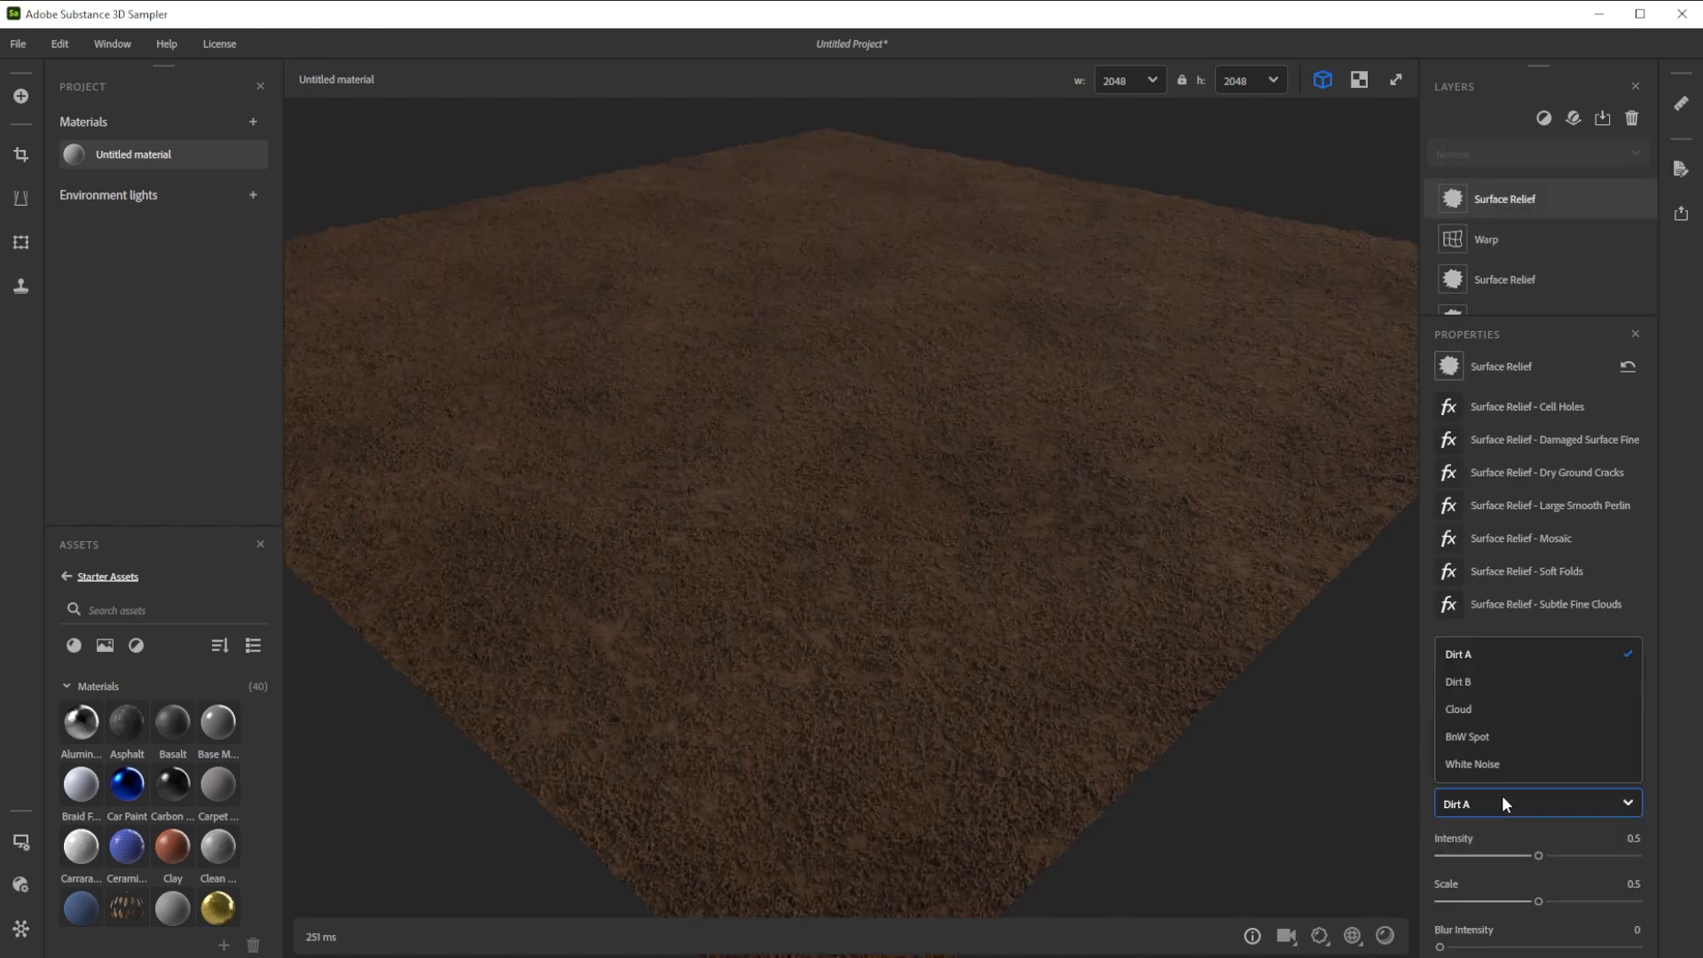
Switch the upper relief's Fine Variant to BnW Spot and add a Channel Switch filter
left_click(1468, 736)
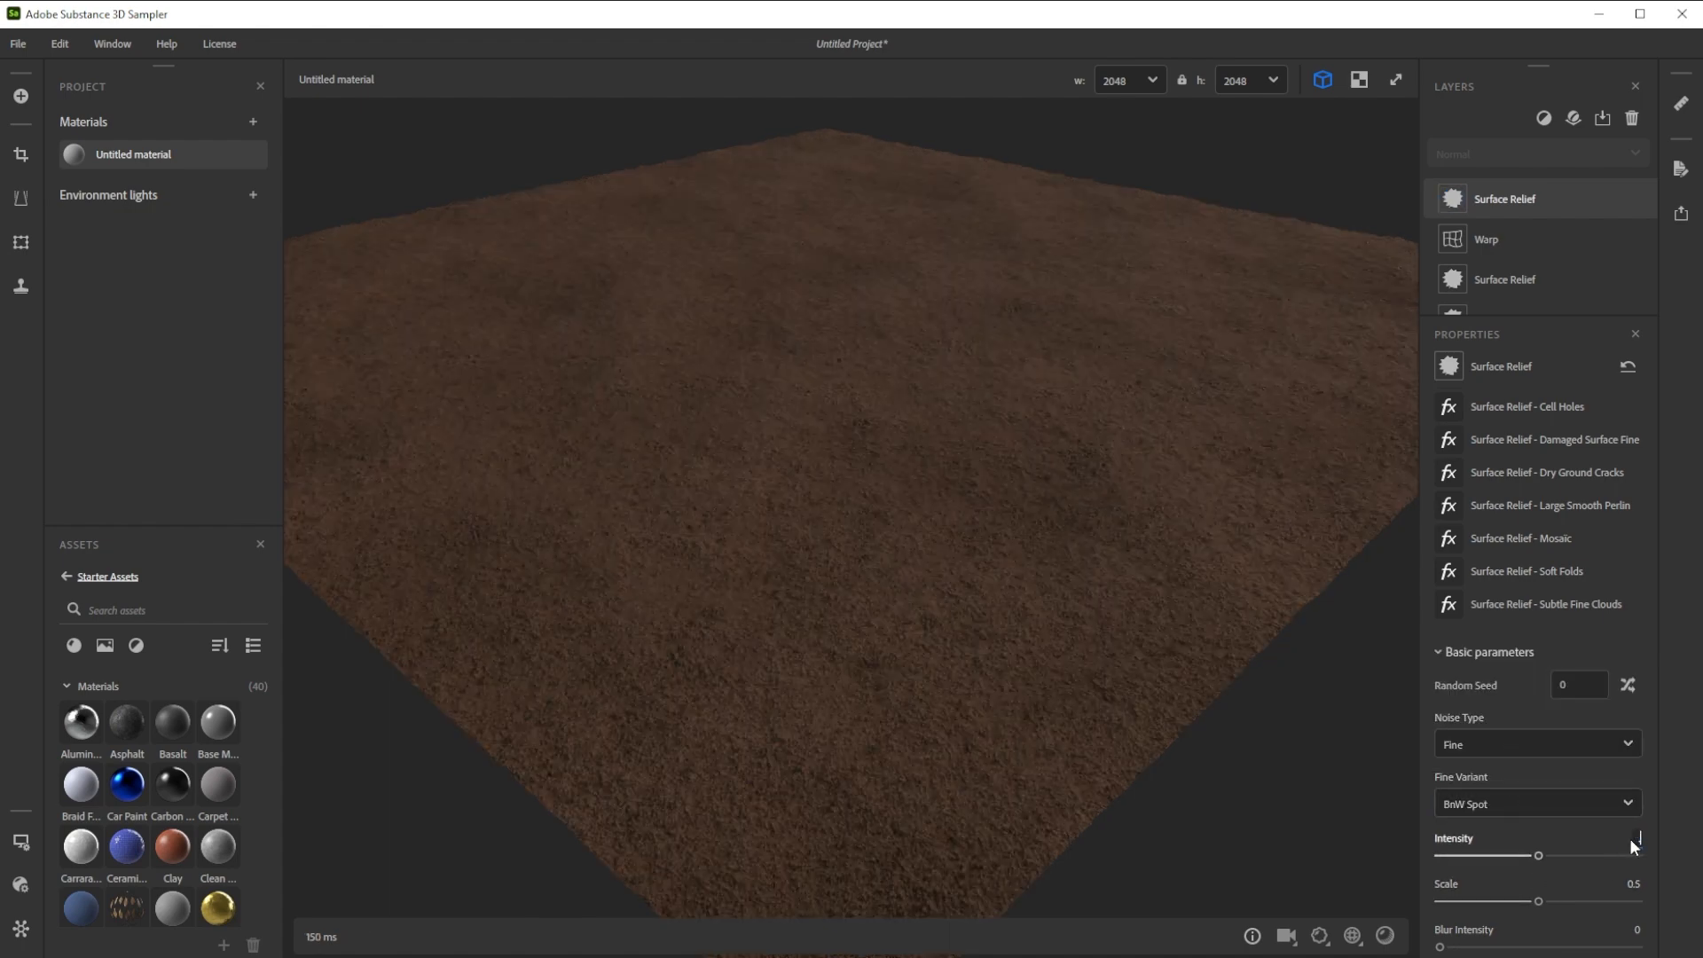
left_click(1543, 119)
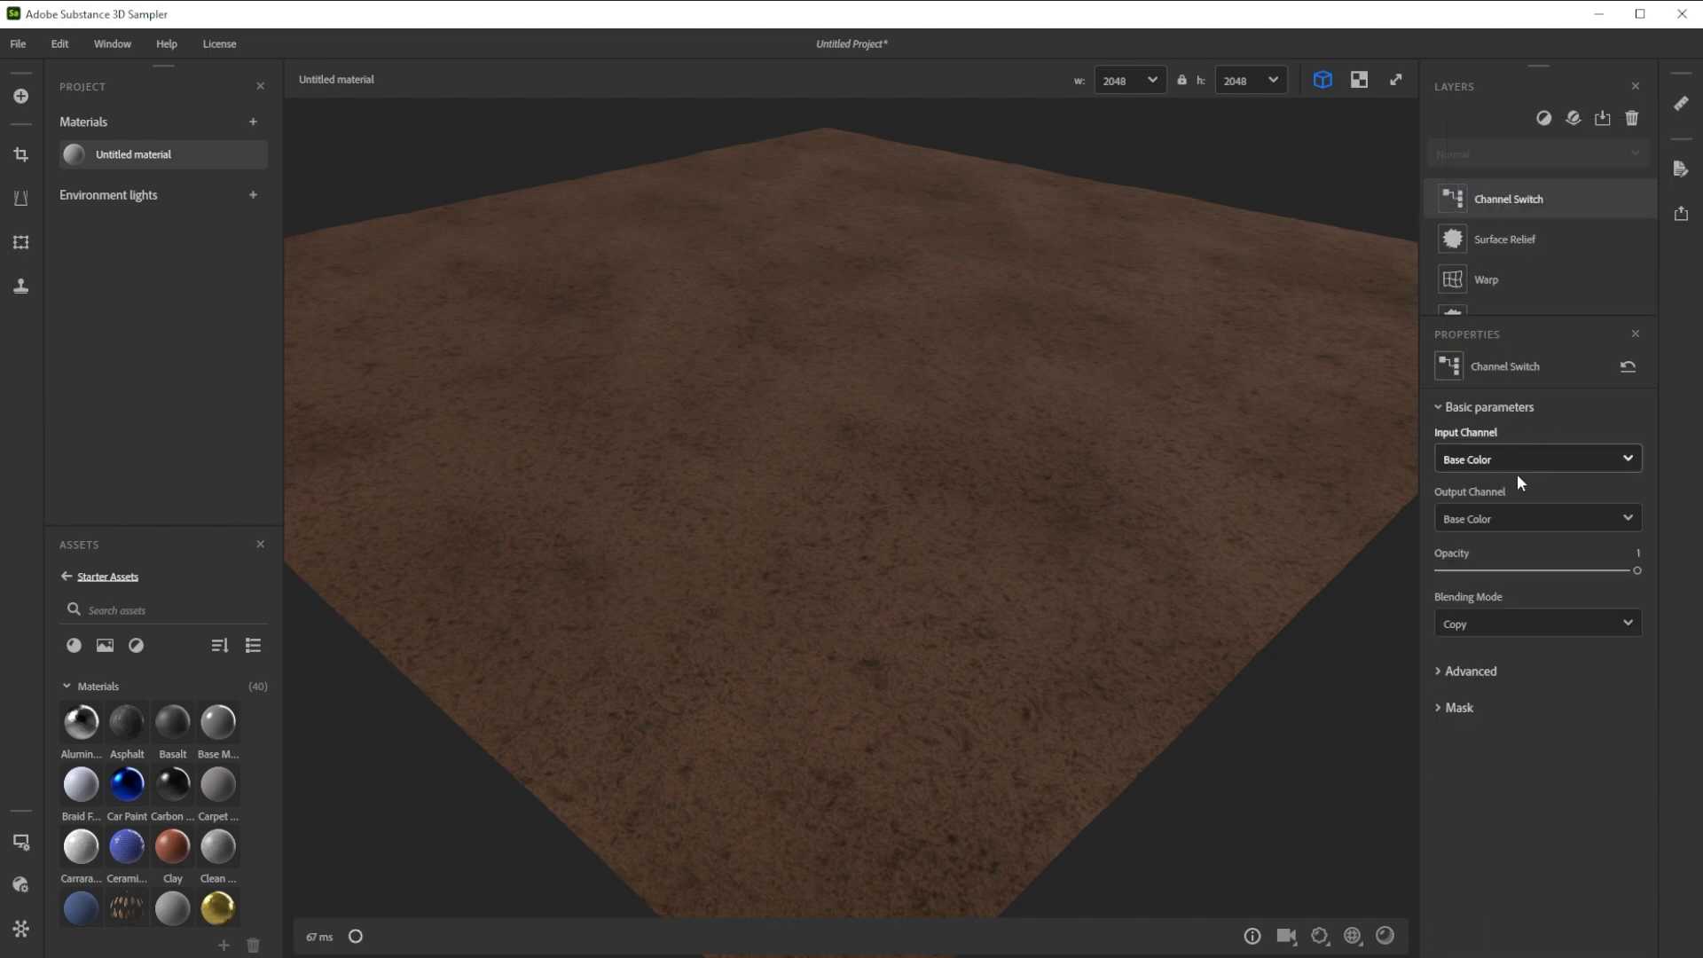
Route Height into Roughness using Substract blending at 0.6 opacity
left_click(1535, 458)
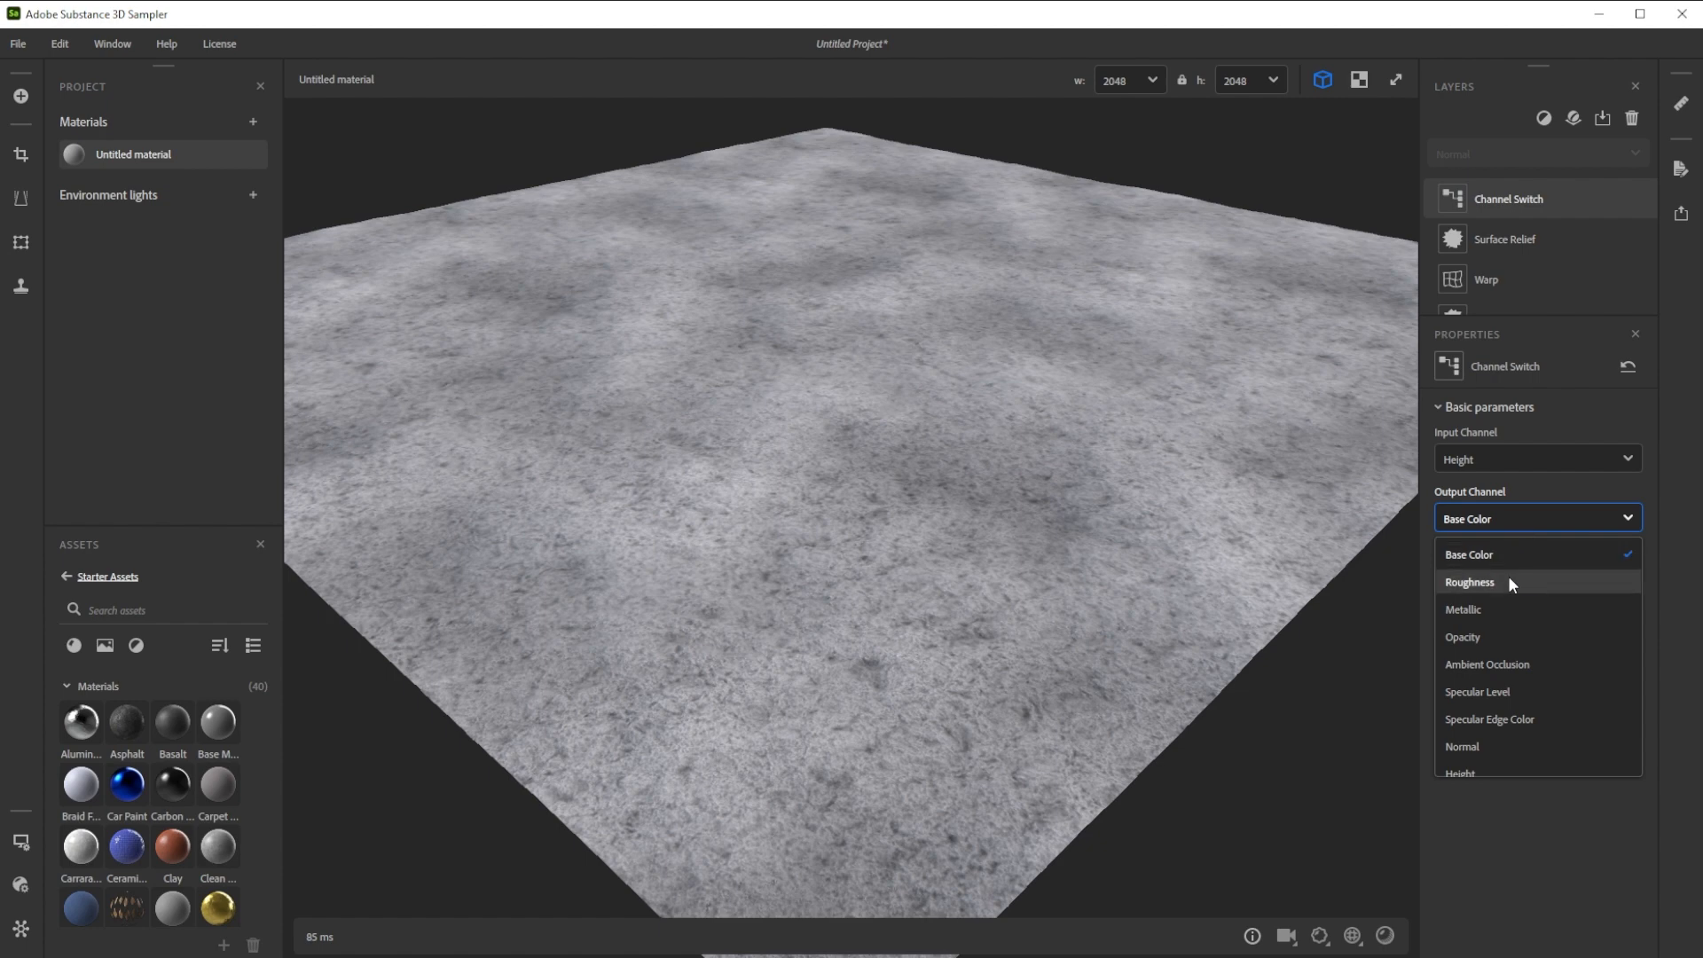
left_click(1470, 582)
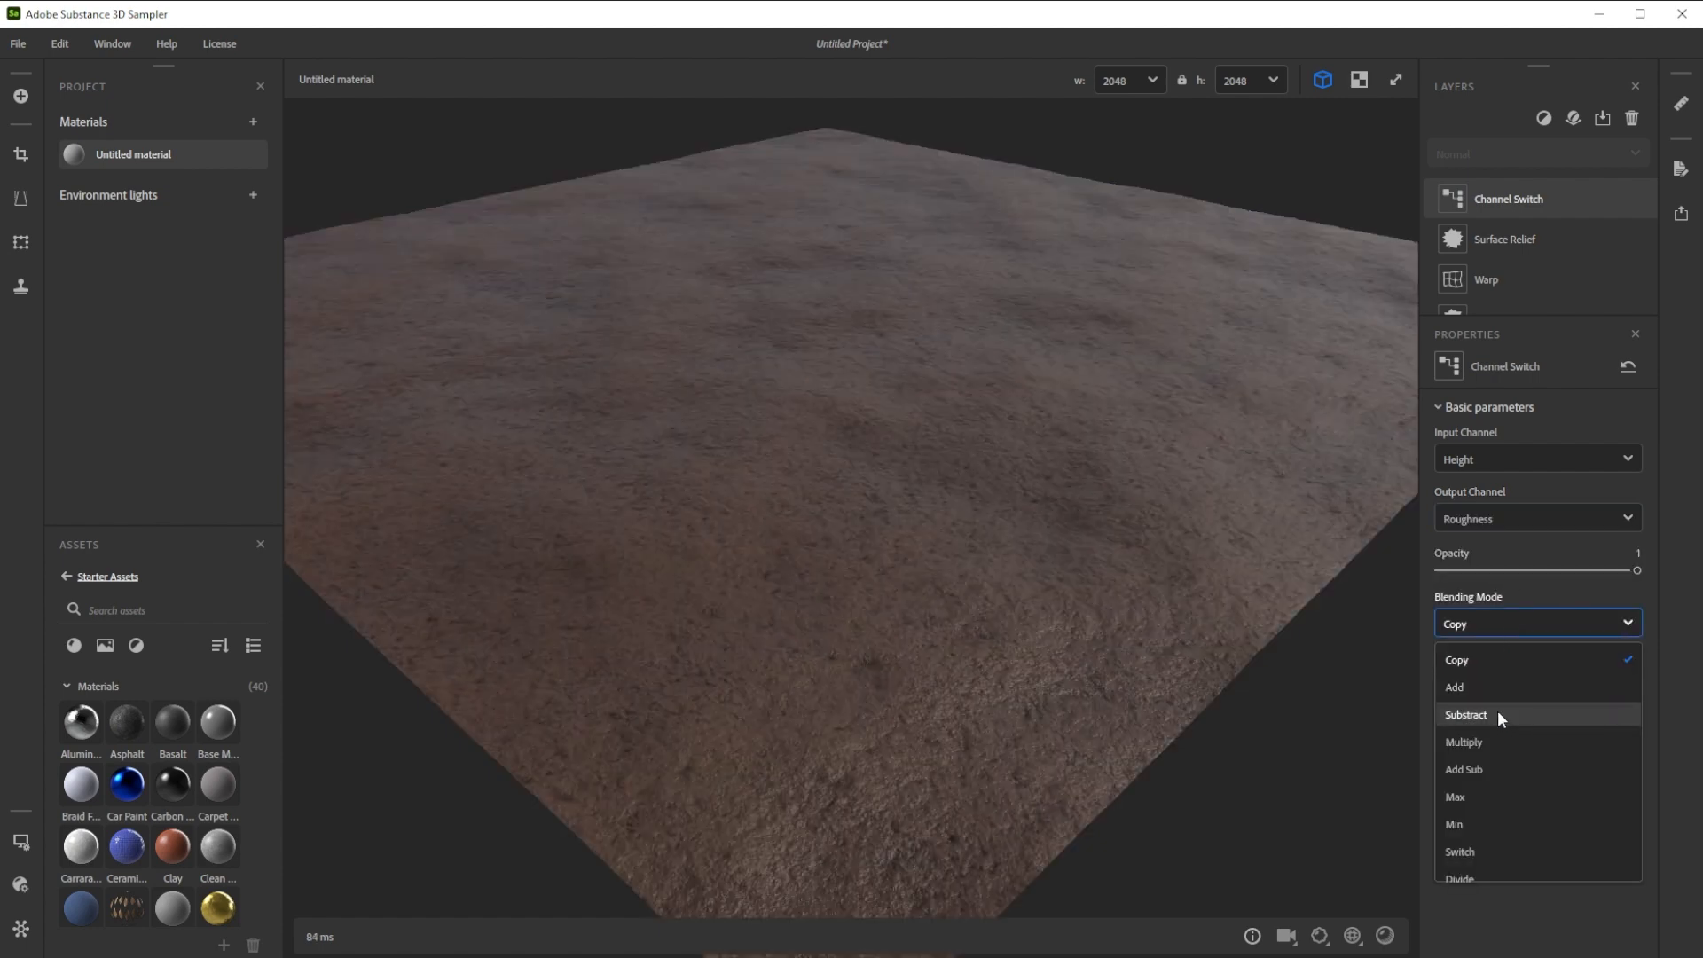
left_click(1466, 715)
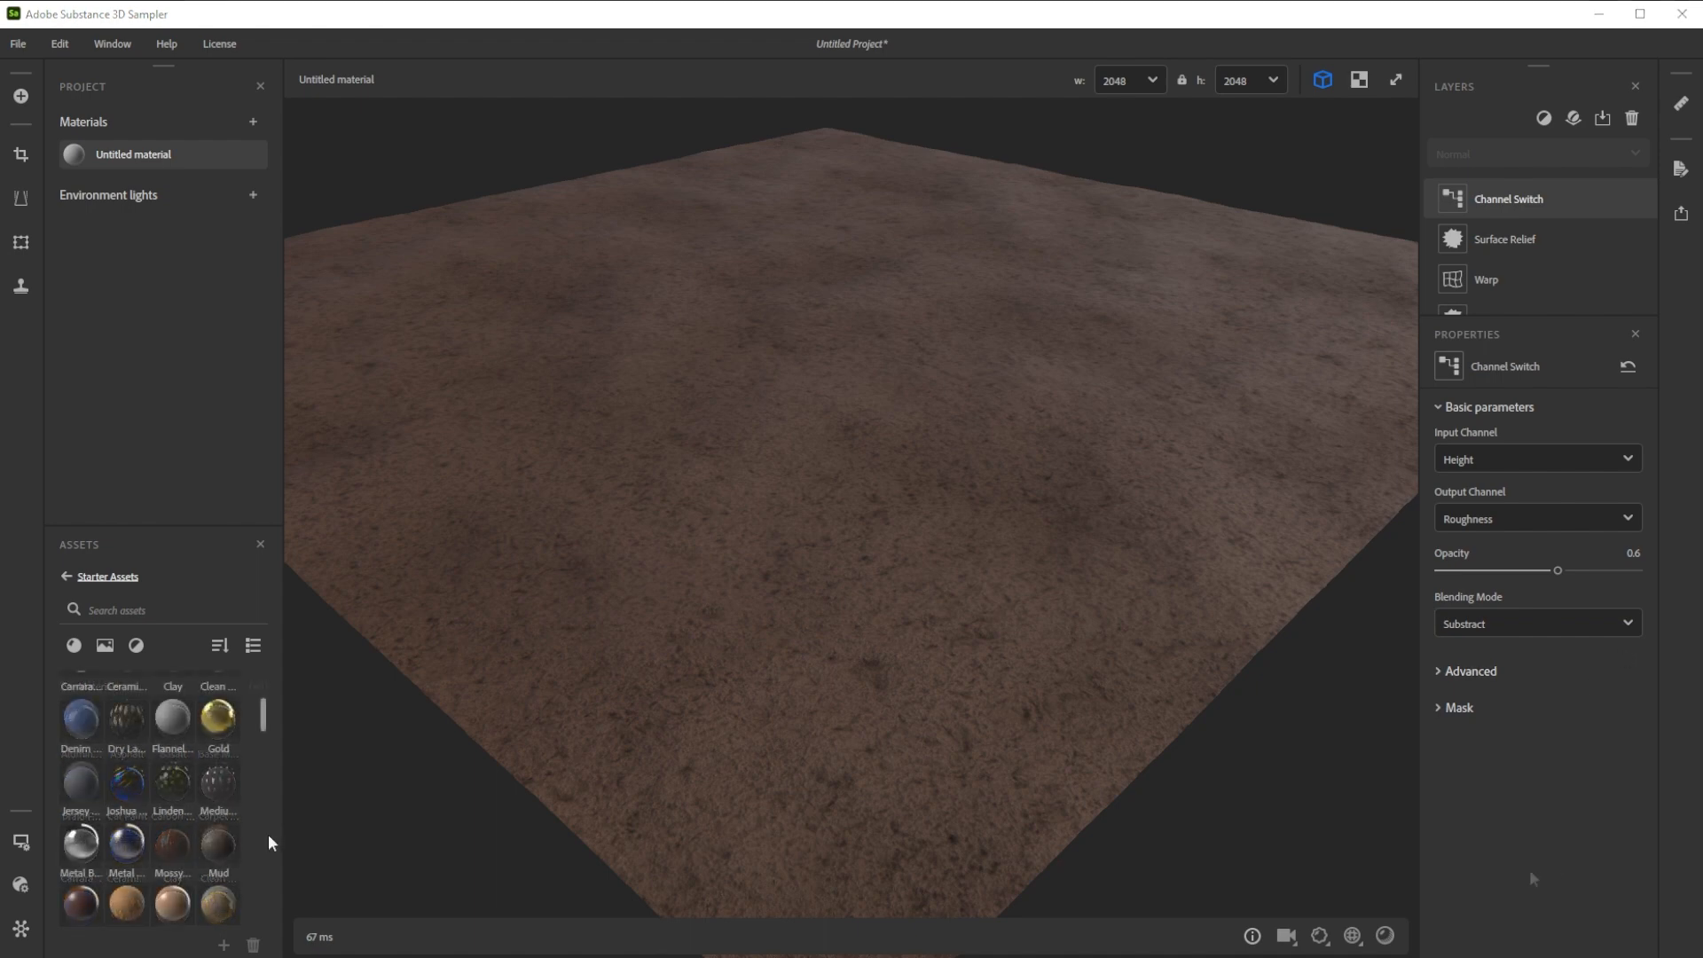
mouse_move(216, 843)
type("0.5")
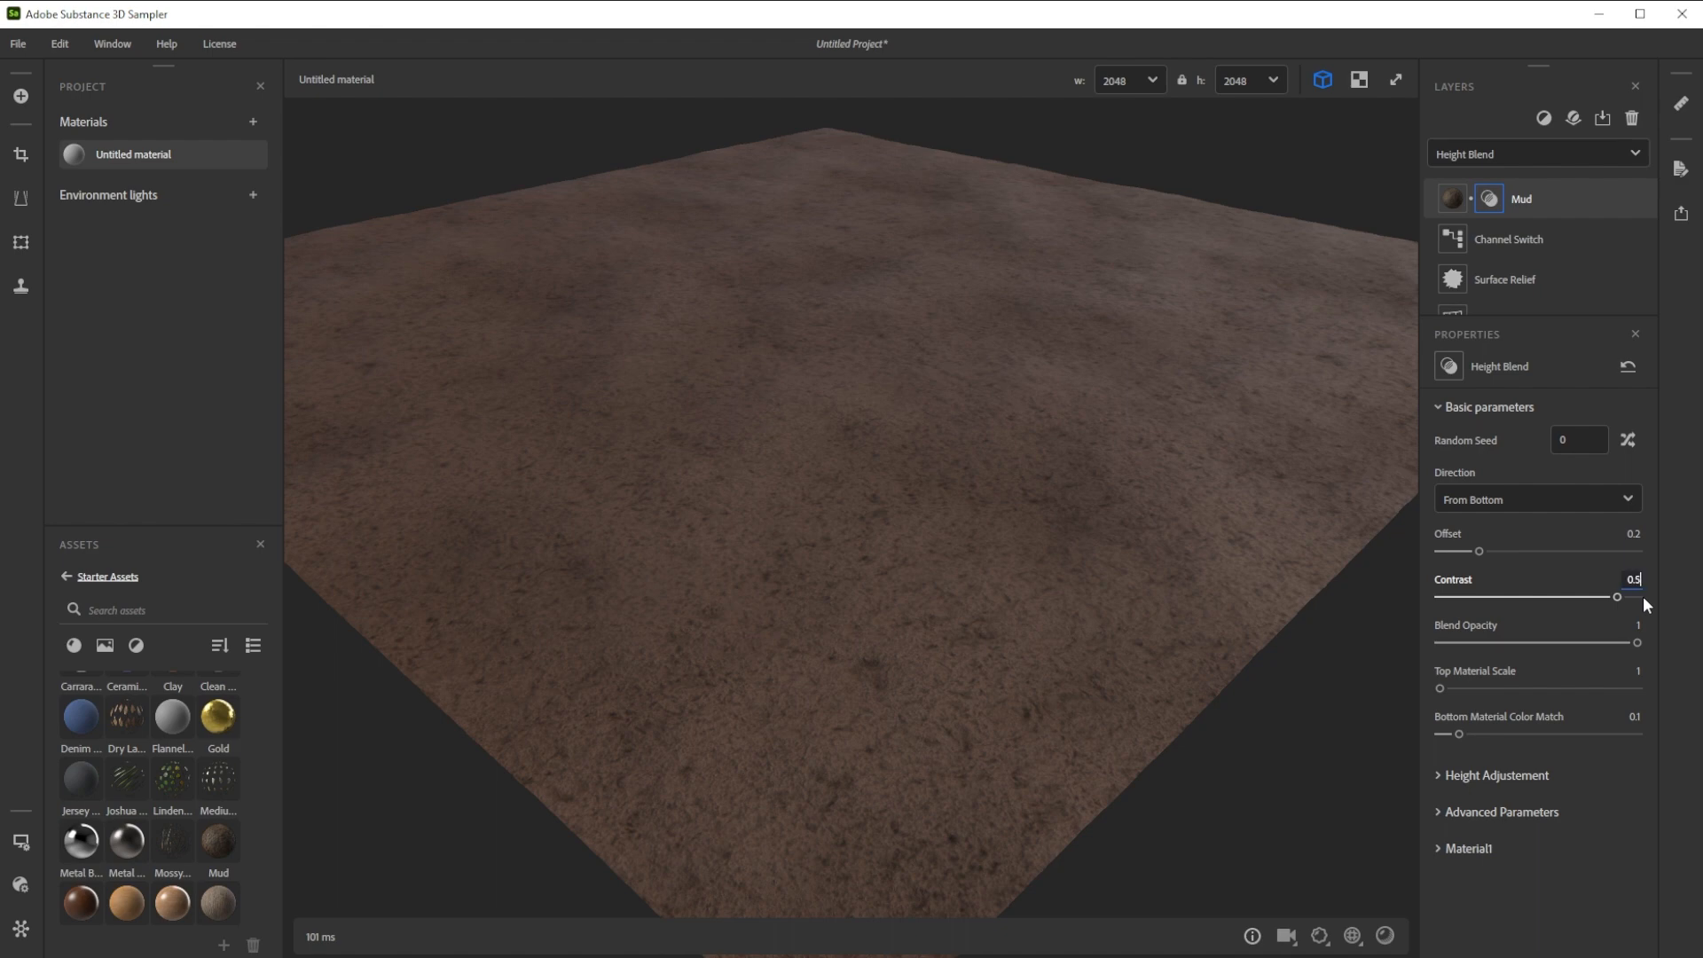
Rename Untitled material to Dirt_Ground from its Project panel context menu
right_click(133, 155)
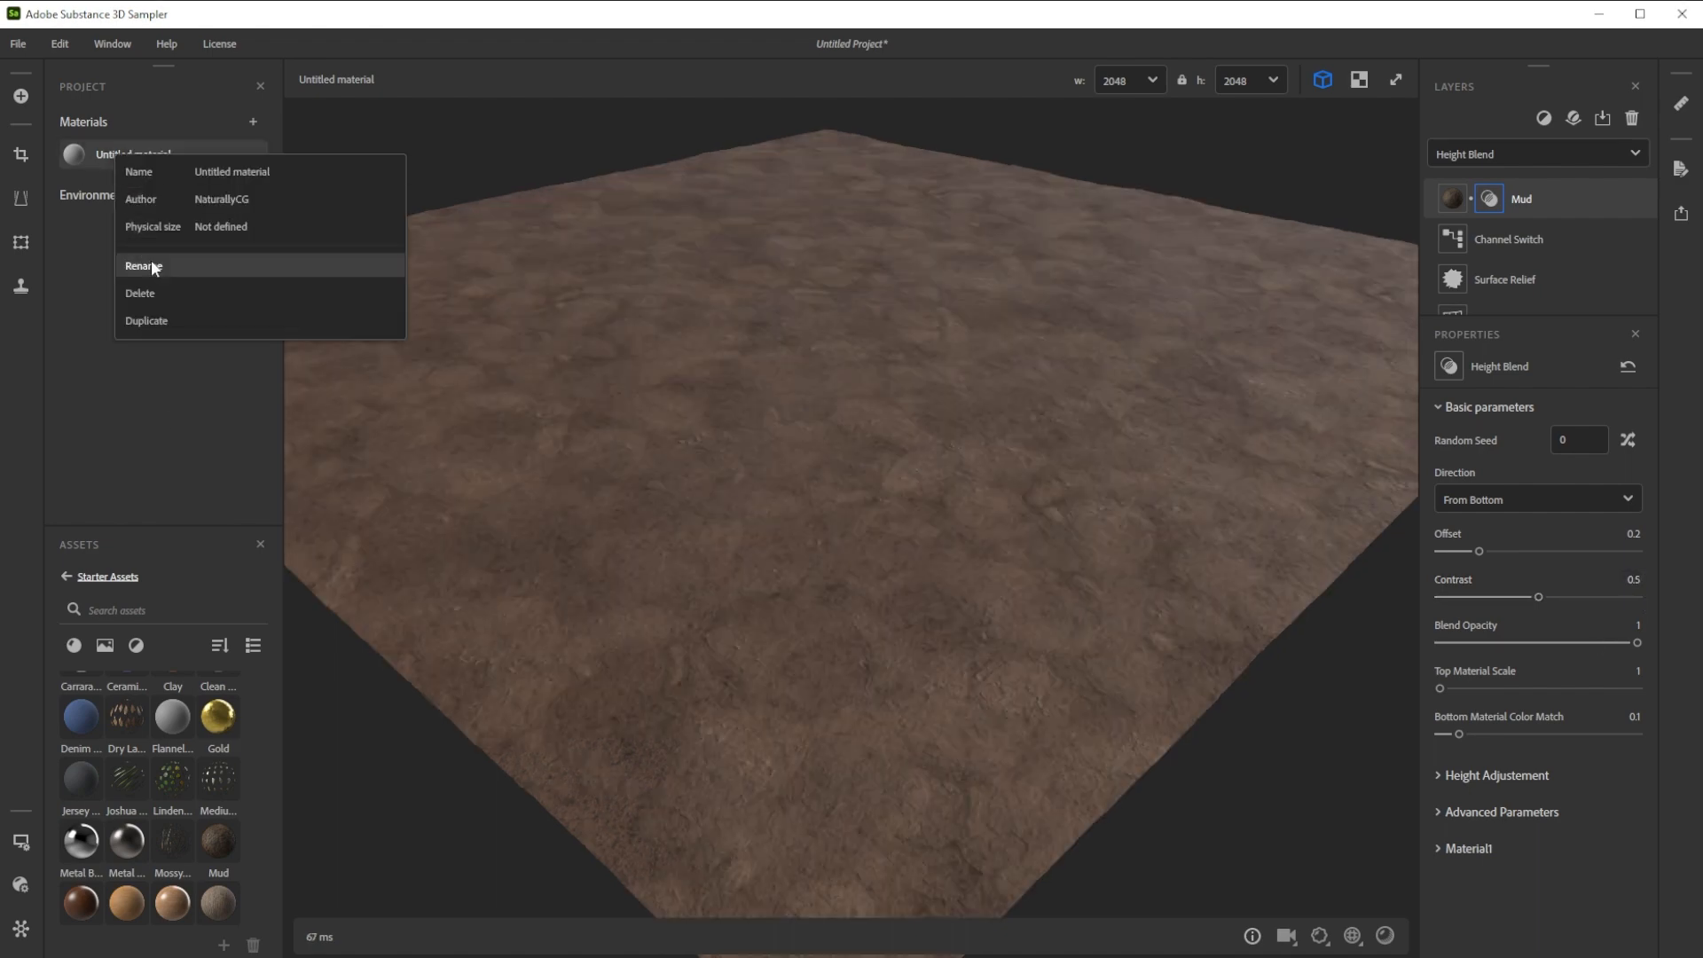
left_click(143, 265)
type("Dirt_Ground")
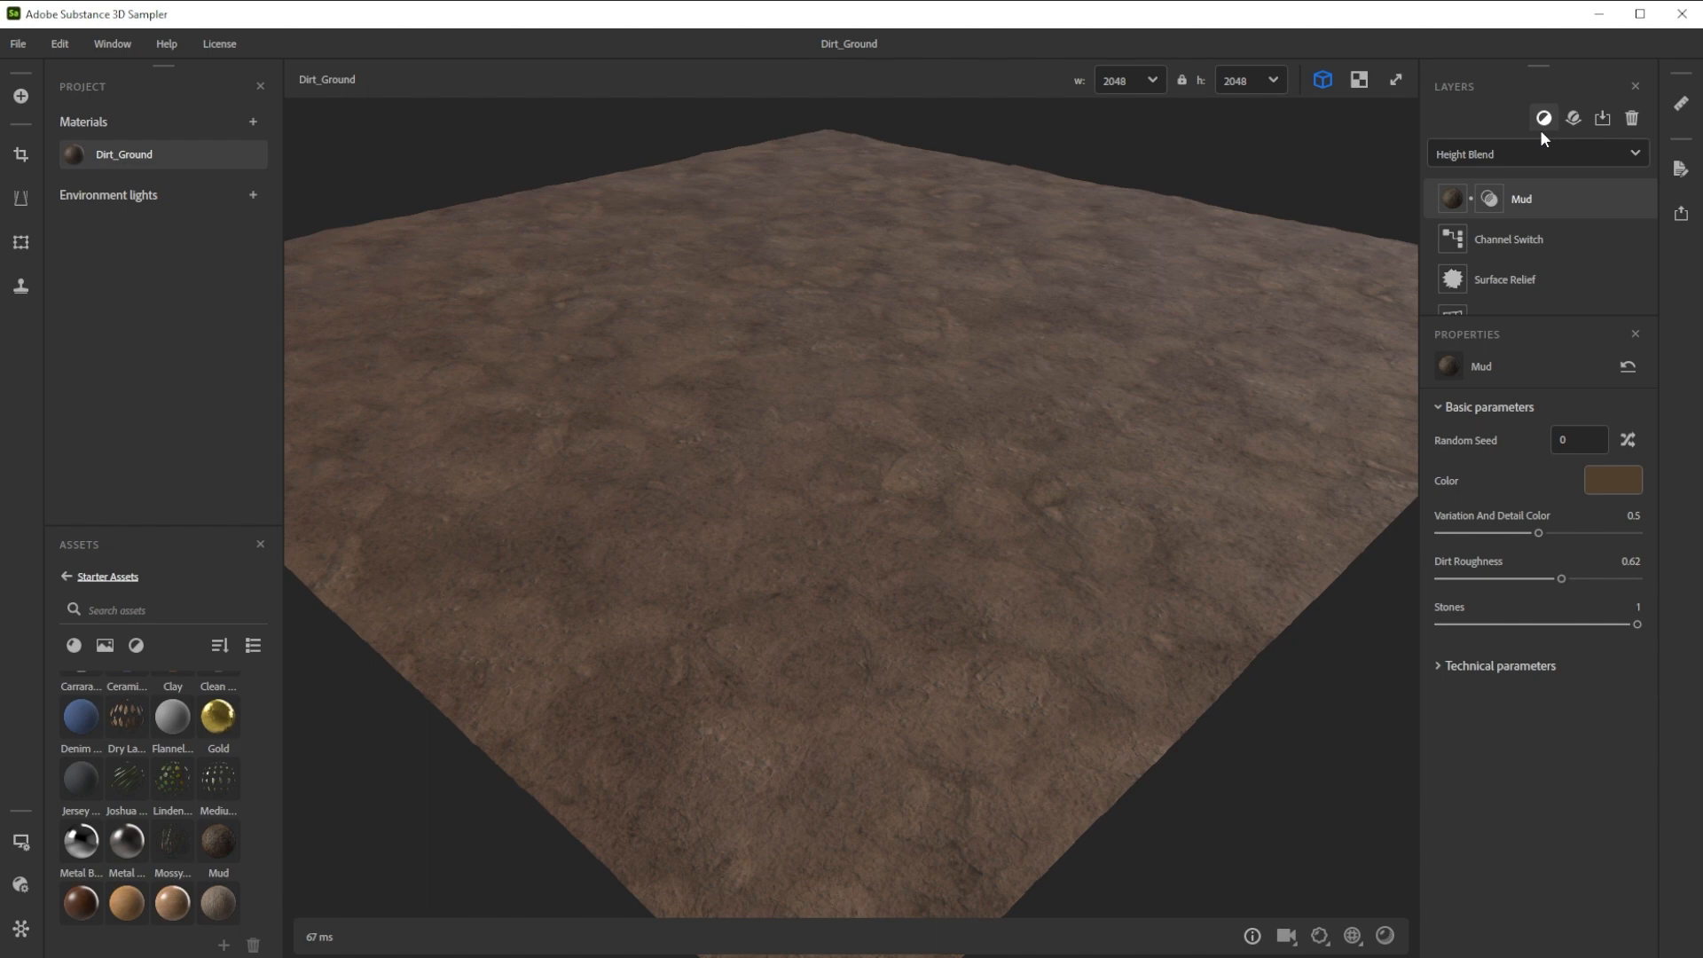
Add an Atlas Scatter filter for pebbles and show its settings
left_click(1543, 117)
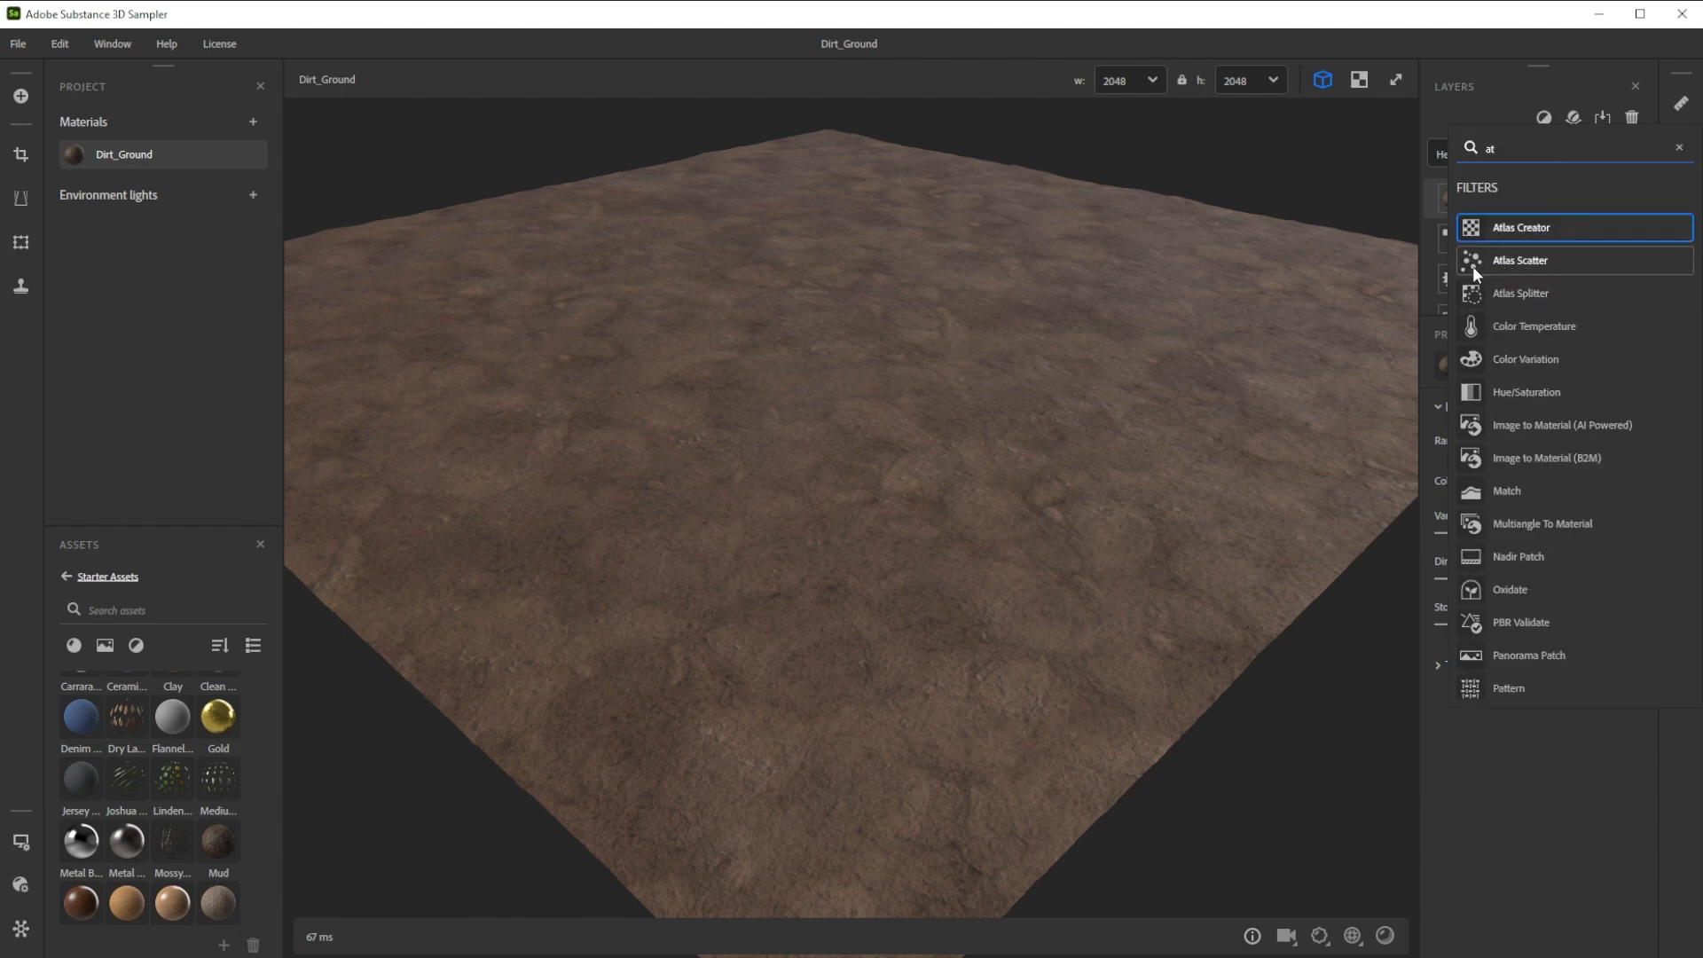
mouse_move(1528, 273)
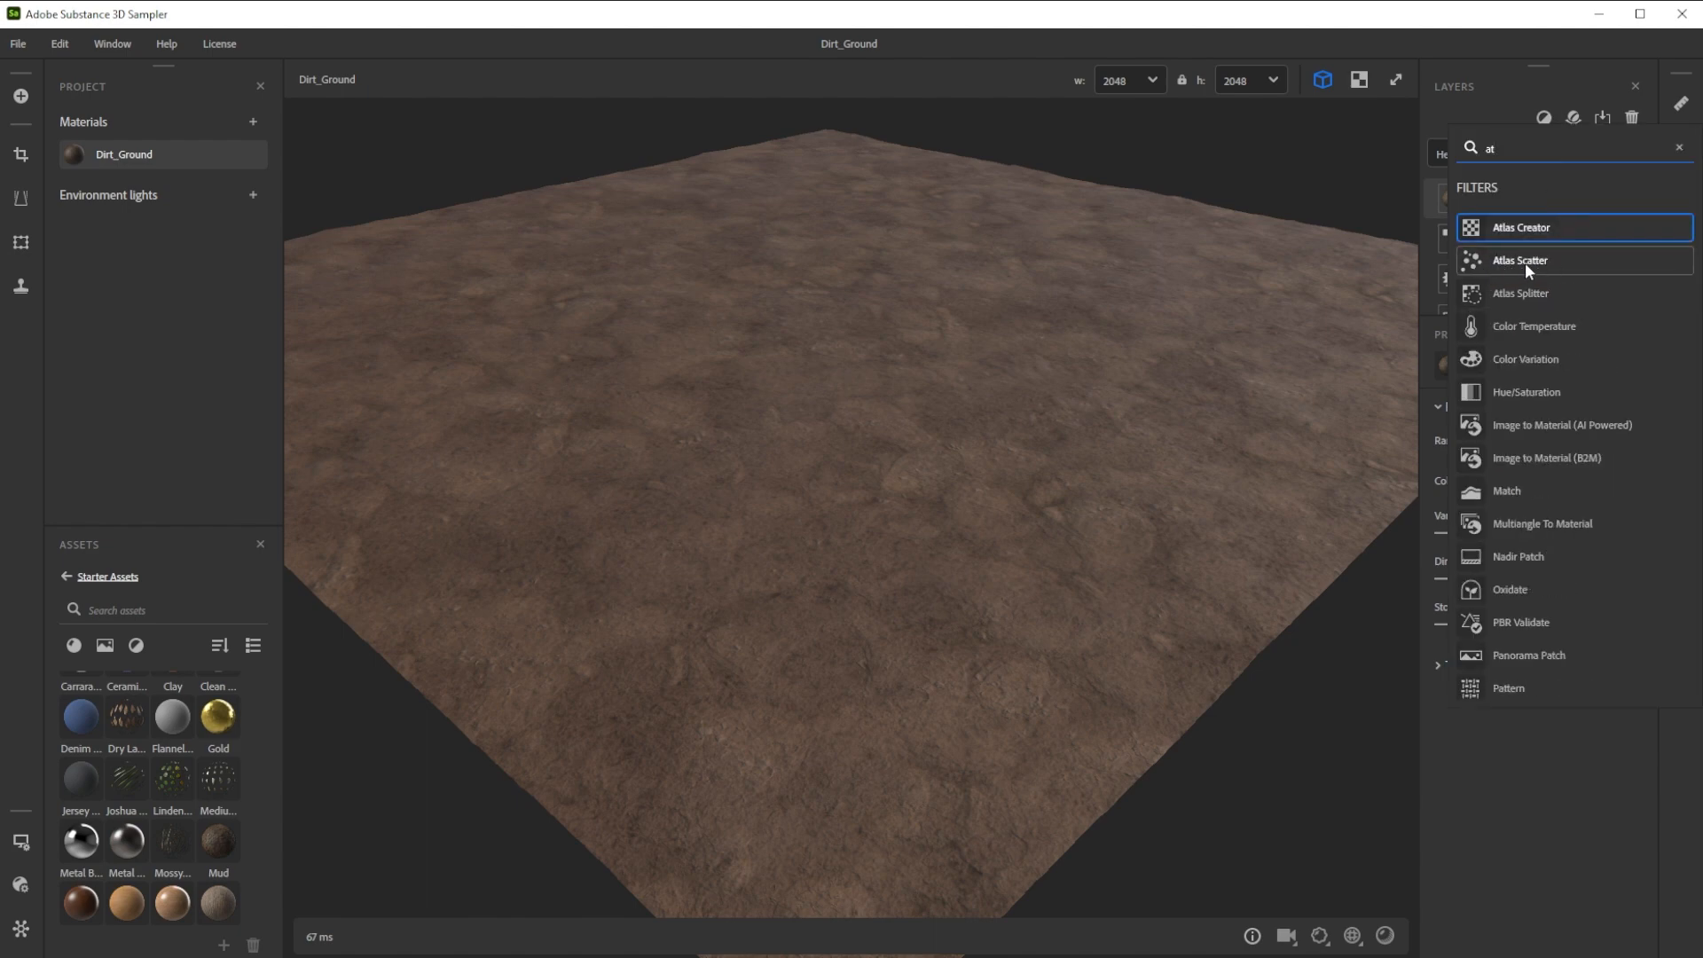
left_click(1520, 261)
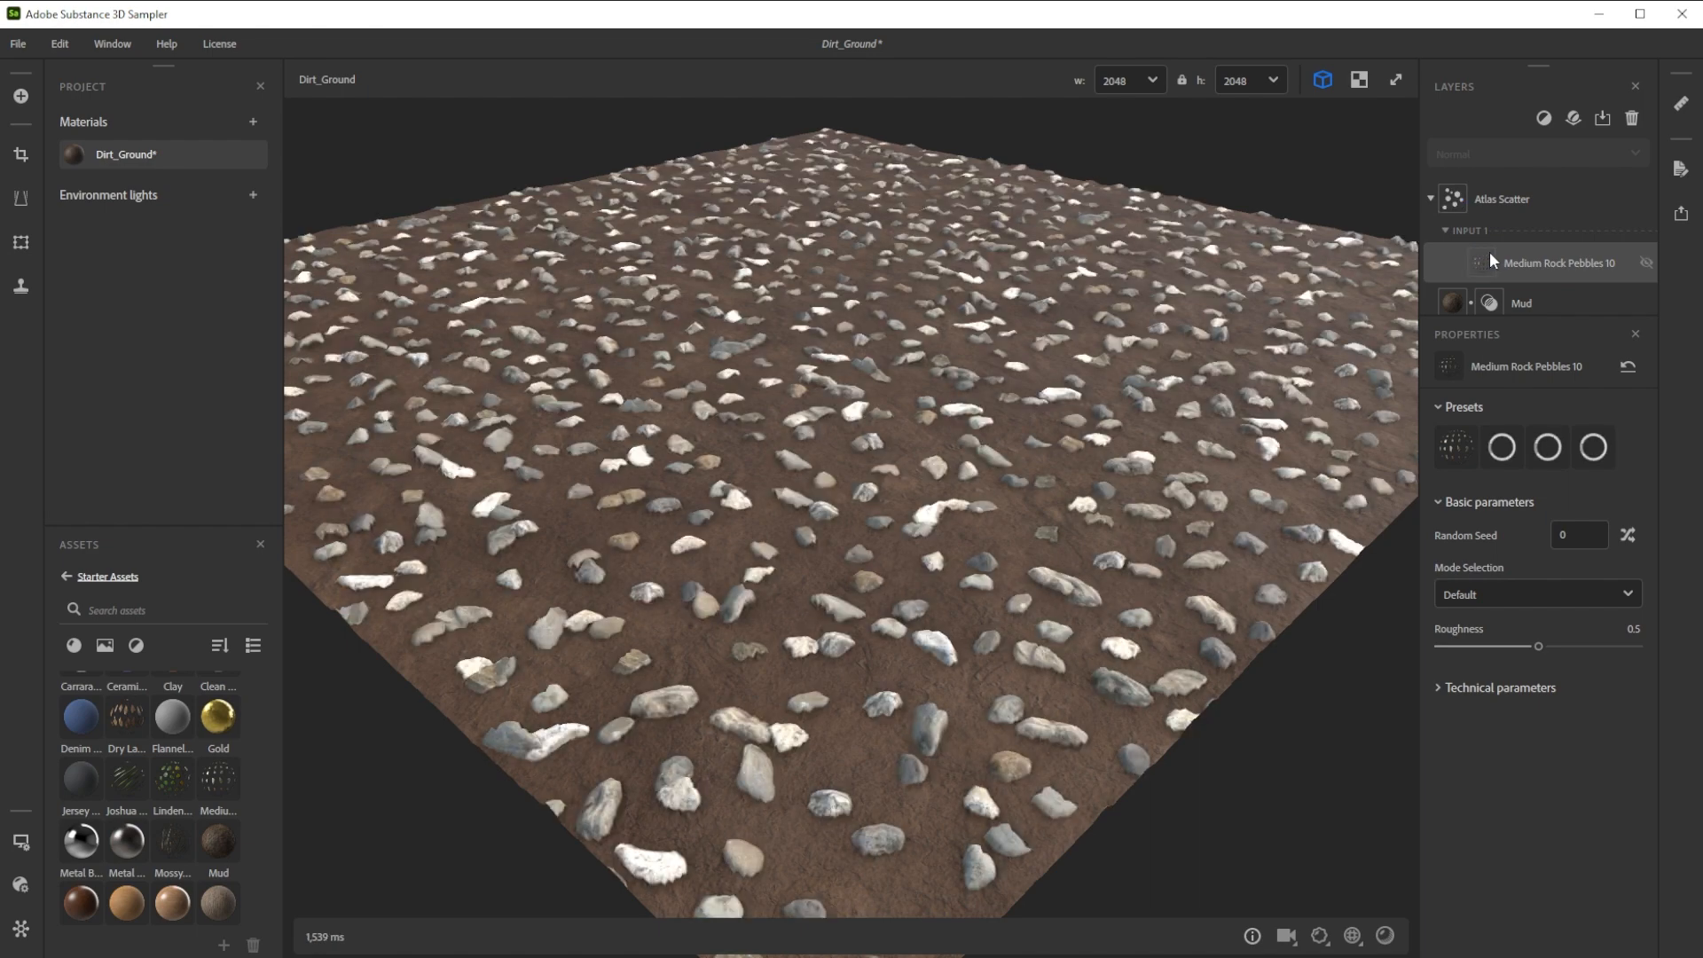
left_click(1502, 198)
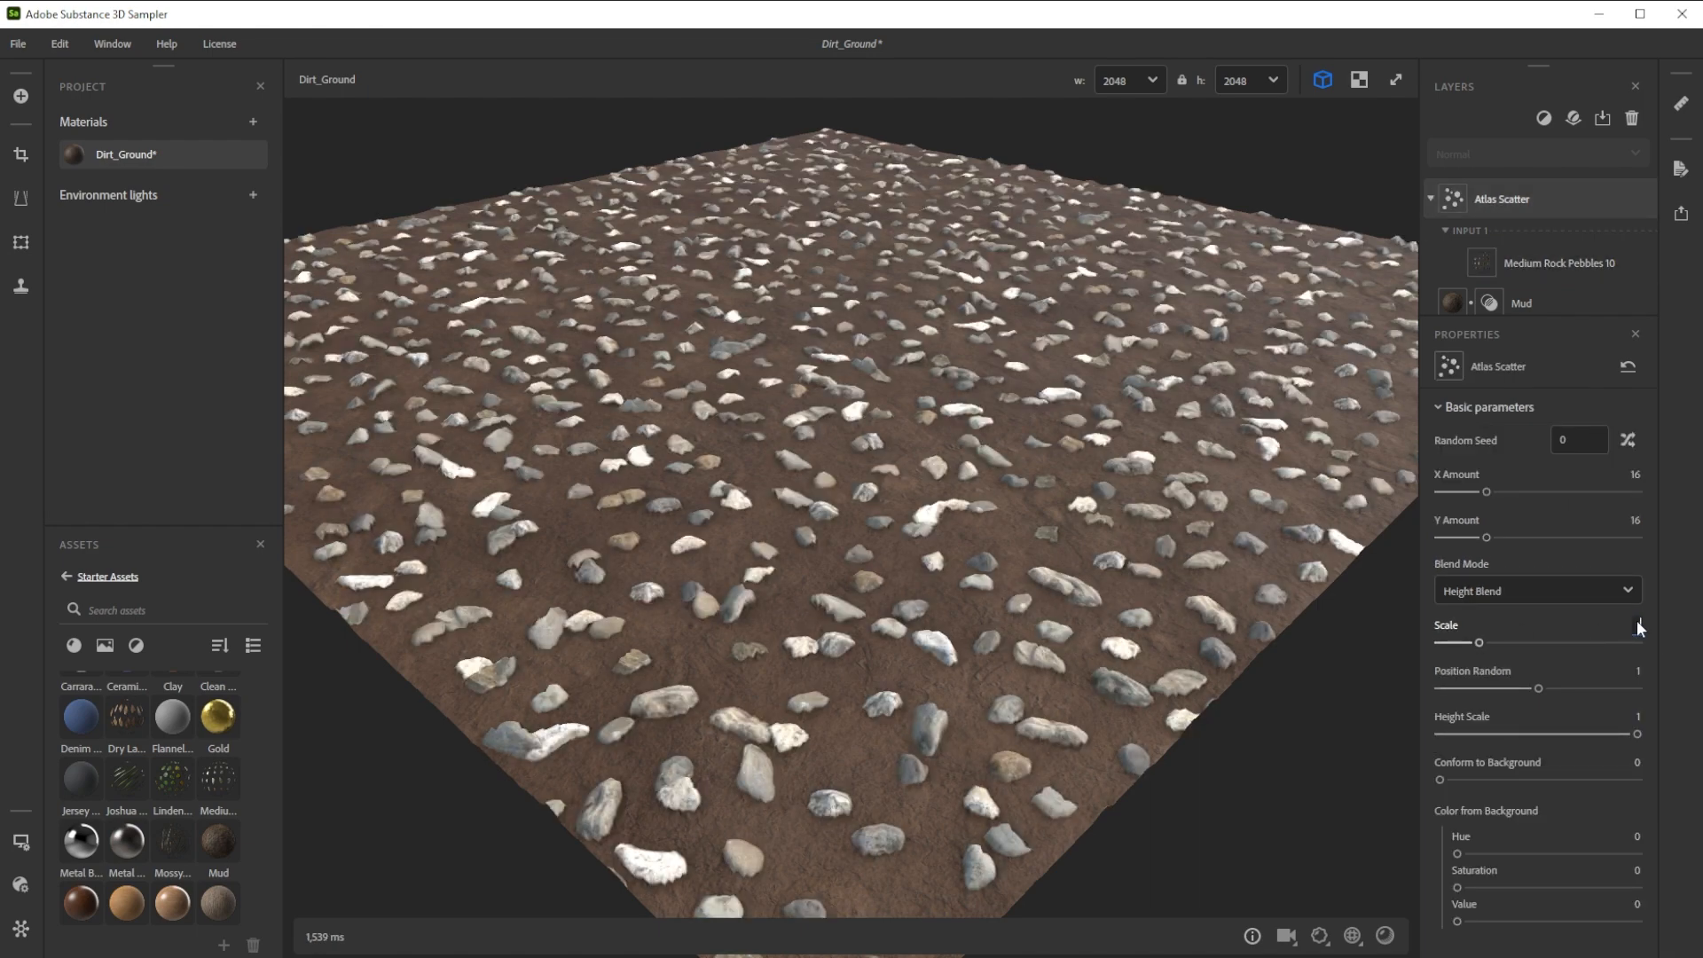
Shrink the pebbles, tint them from the background to Value 0.7, and expand Mask
left_click_drag(1635, 642, 1485, 643)
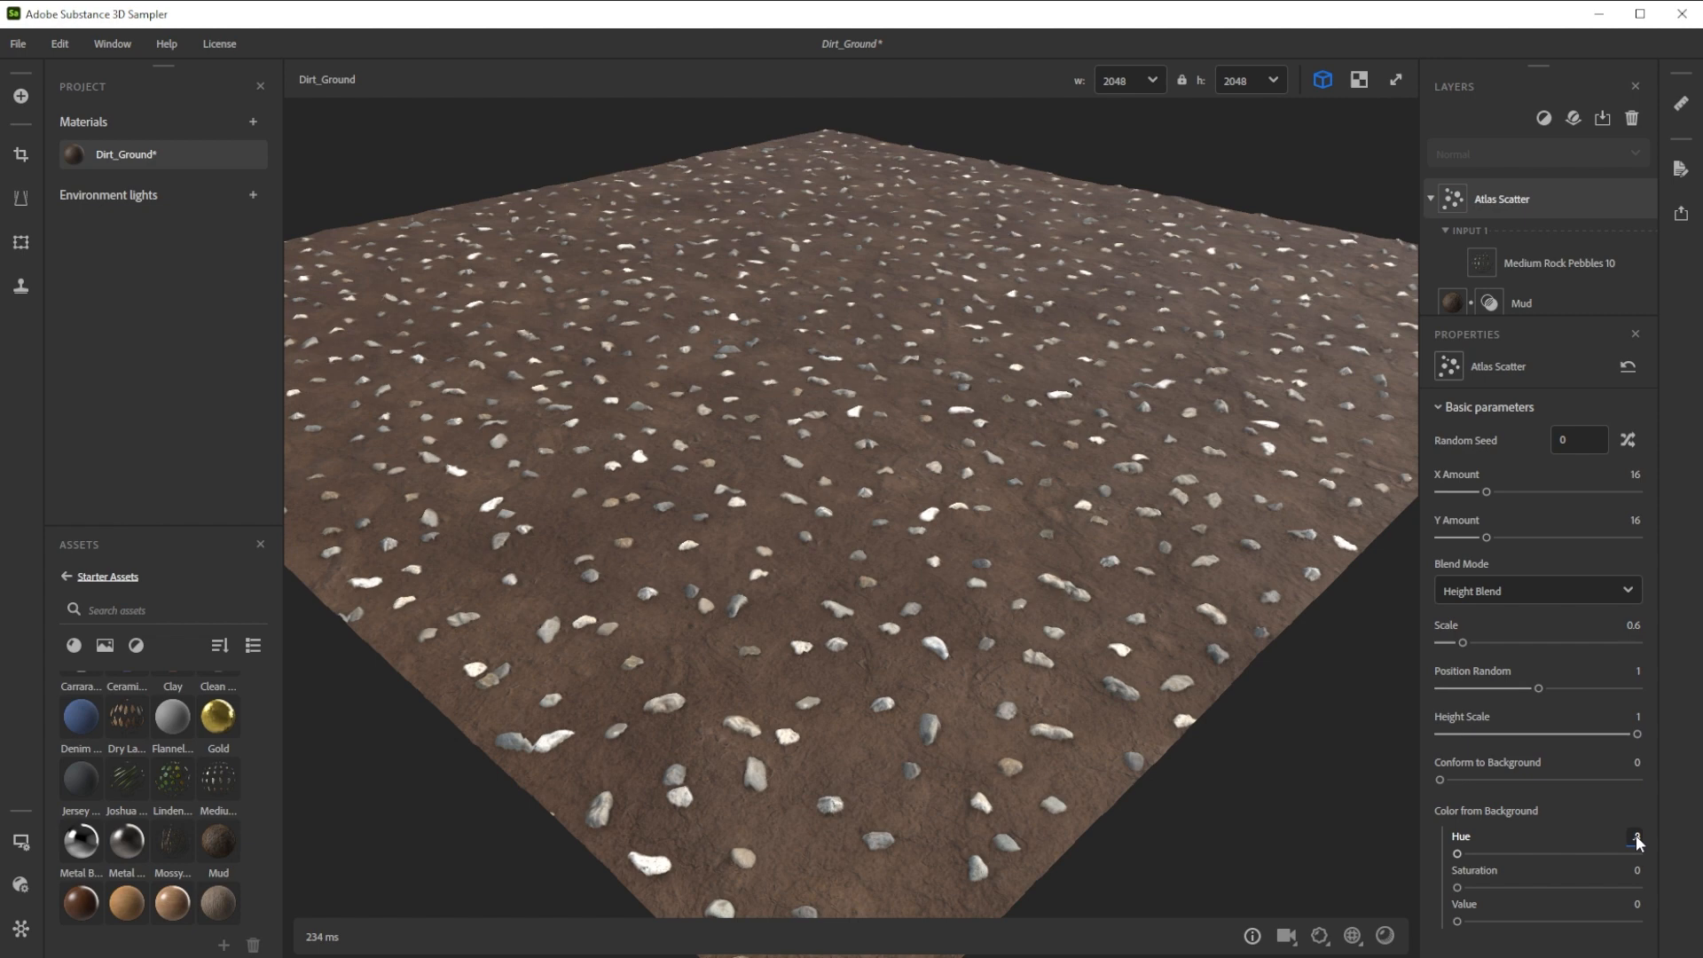
left_click_drag(1460, 855, 1599, 855)
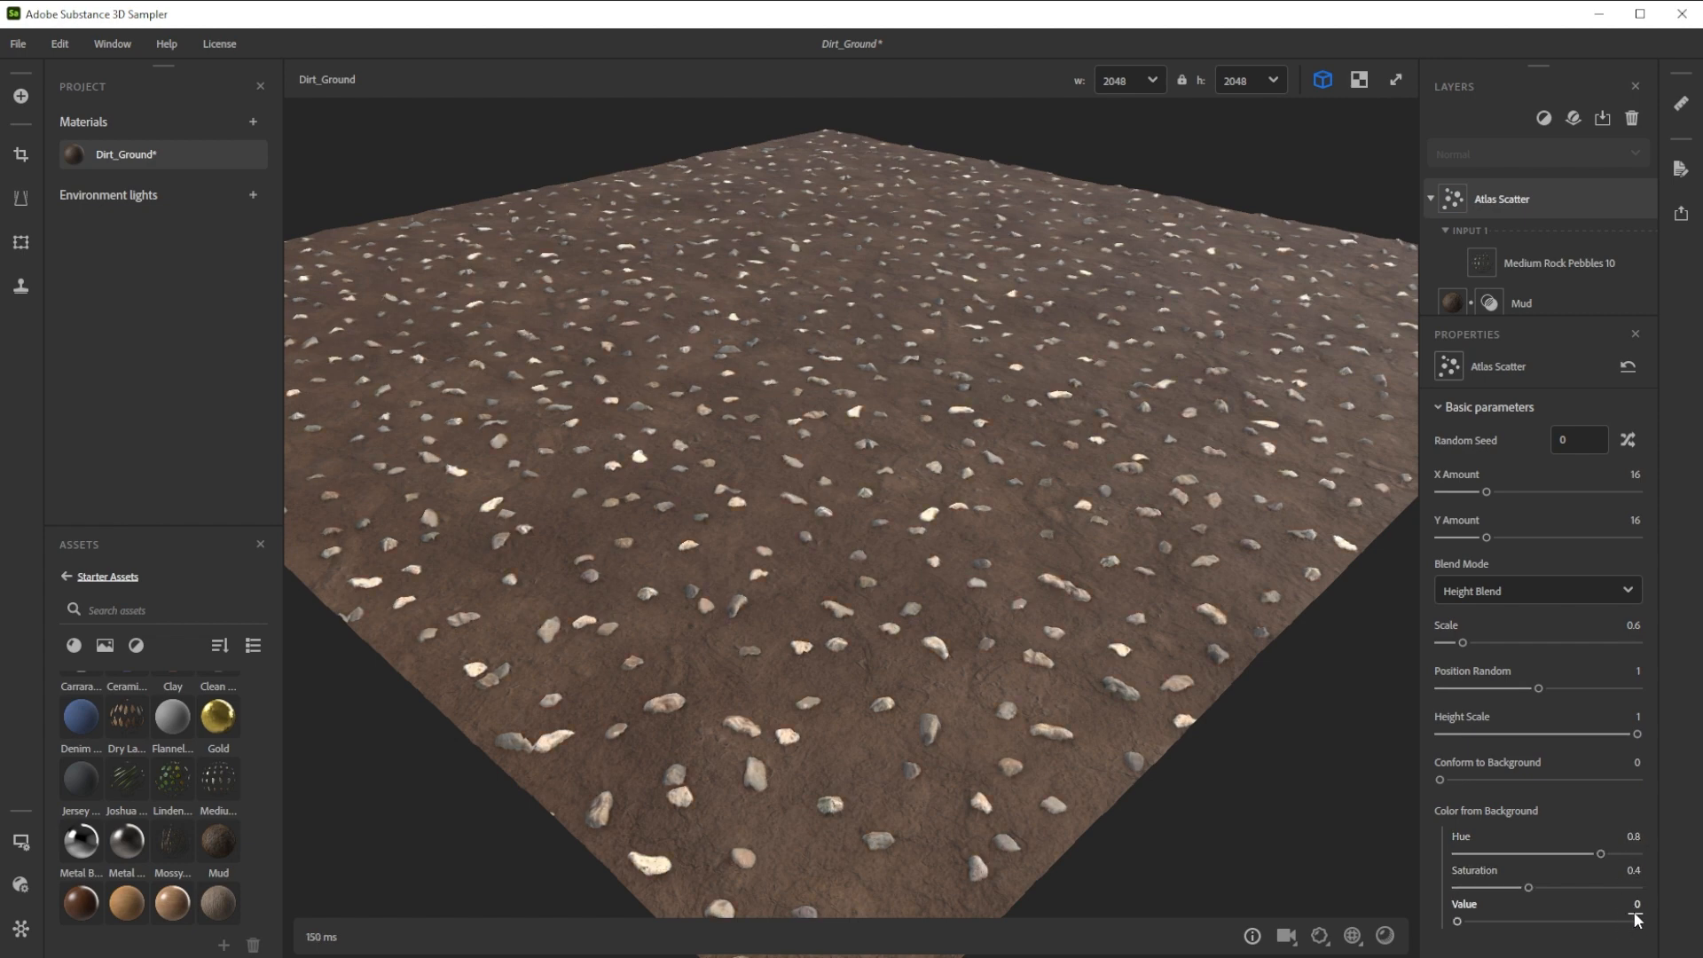
left_click_drag(1457, 922, 1581, 742)
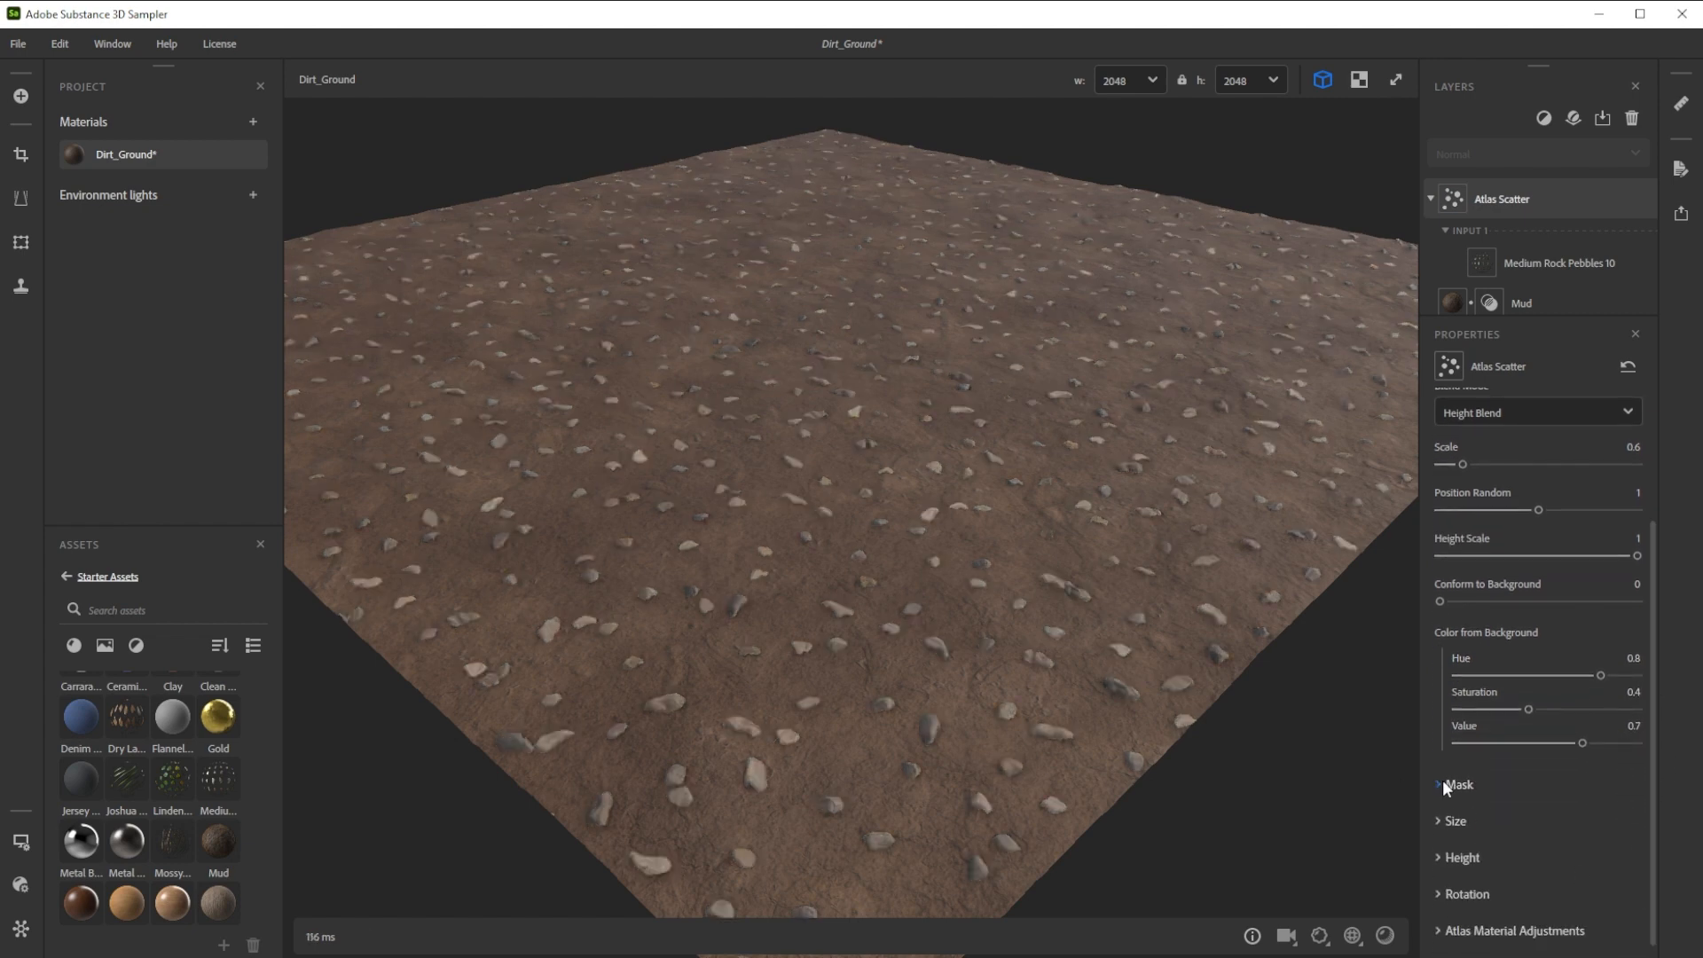
left_click(1453, 784)
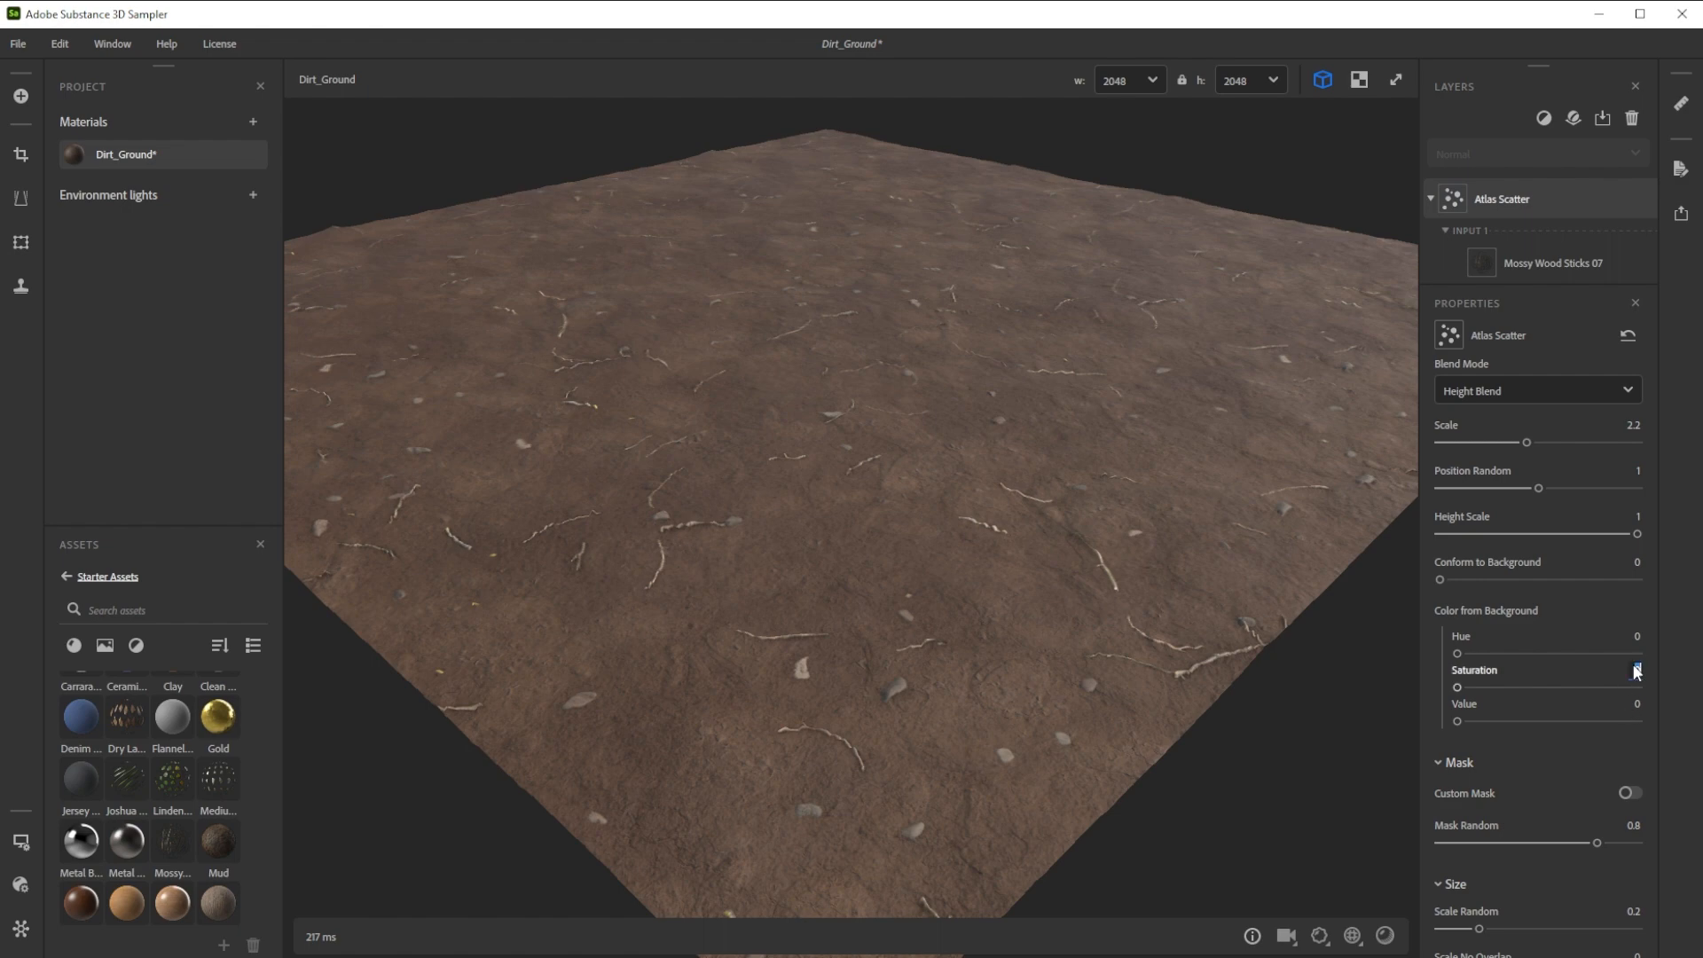
Blend the sticks' saturation and value at 0.35 and fully conform them to the ground
left_click_drag(1456, 688, 1520, 688)
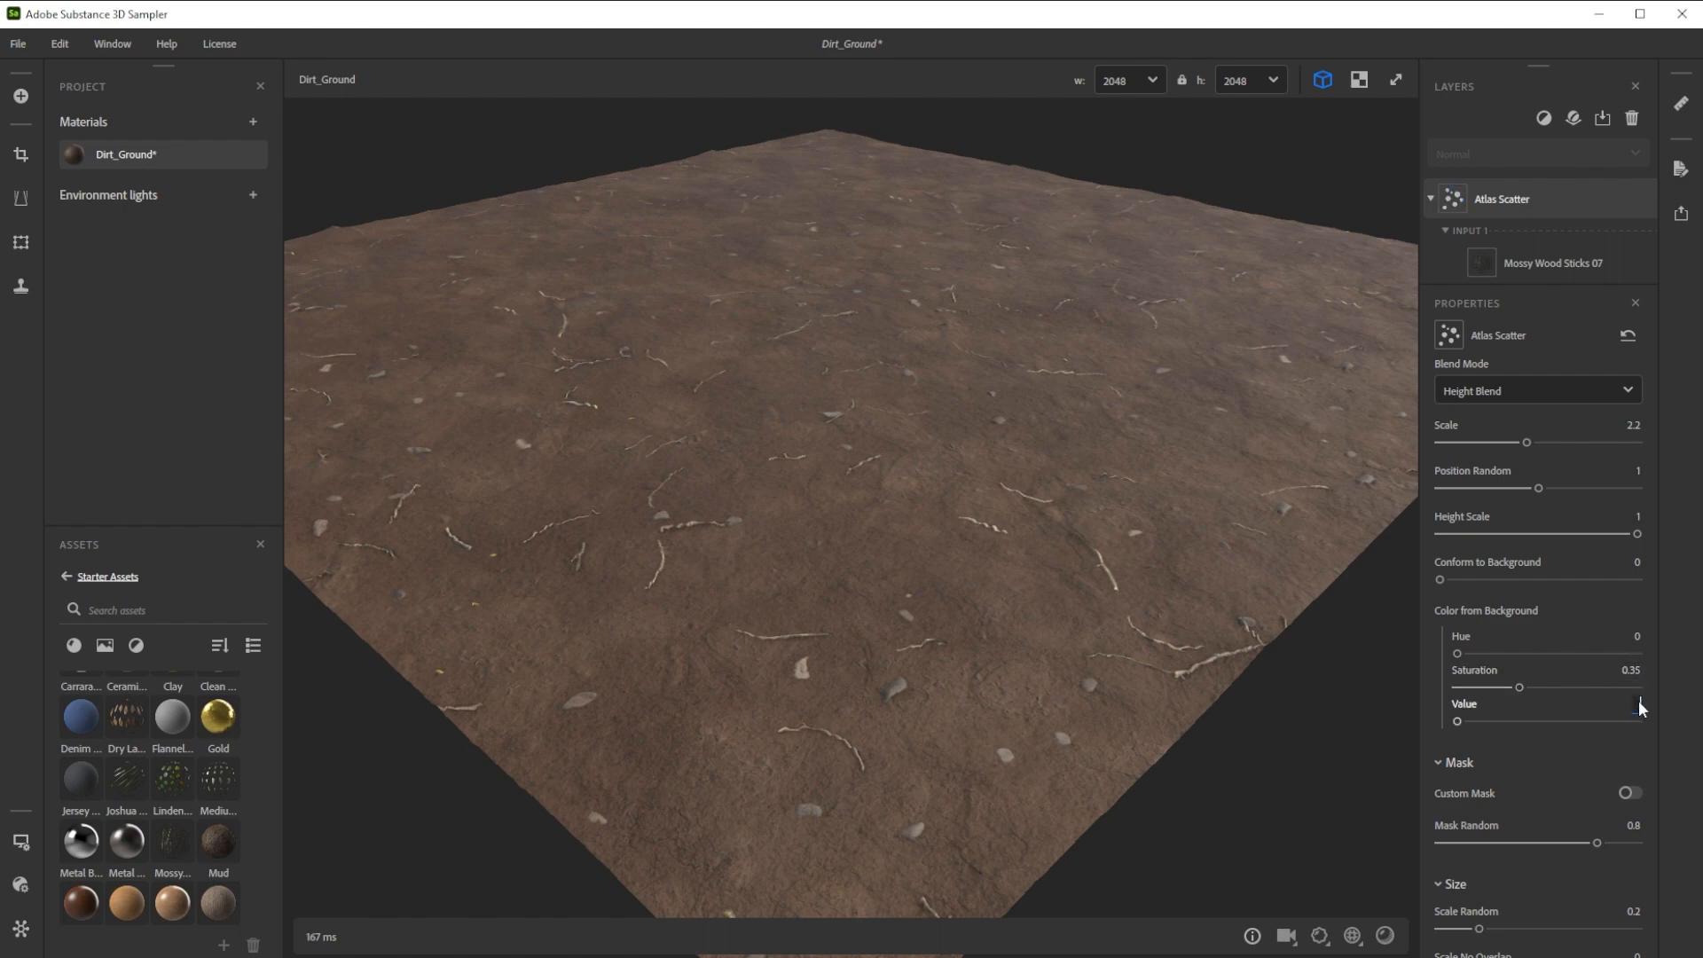
left_click_drag(1457, 721, 1520, 721)
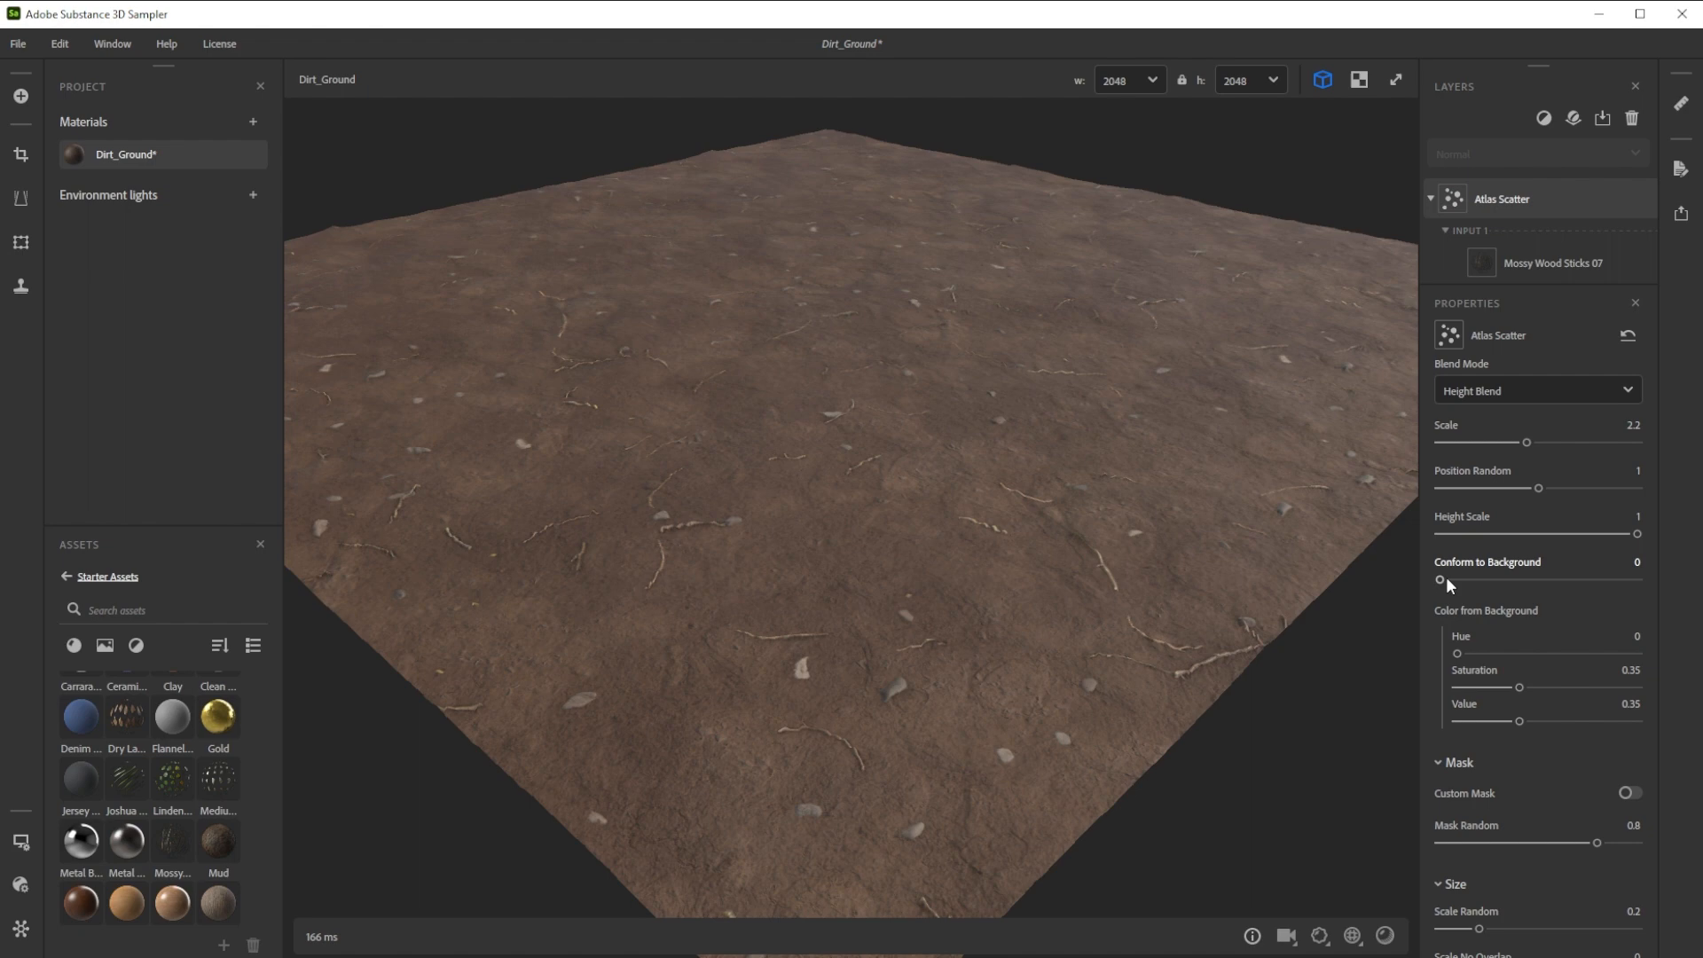
left_click_drag(1440, 579, 1445, 579)
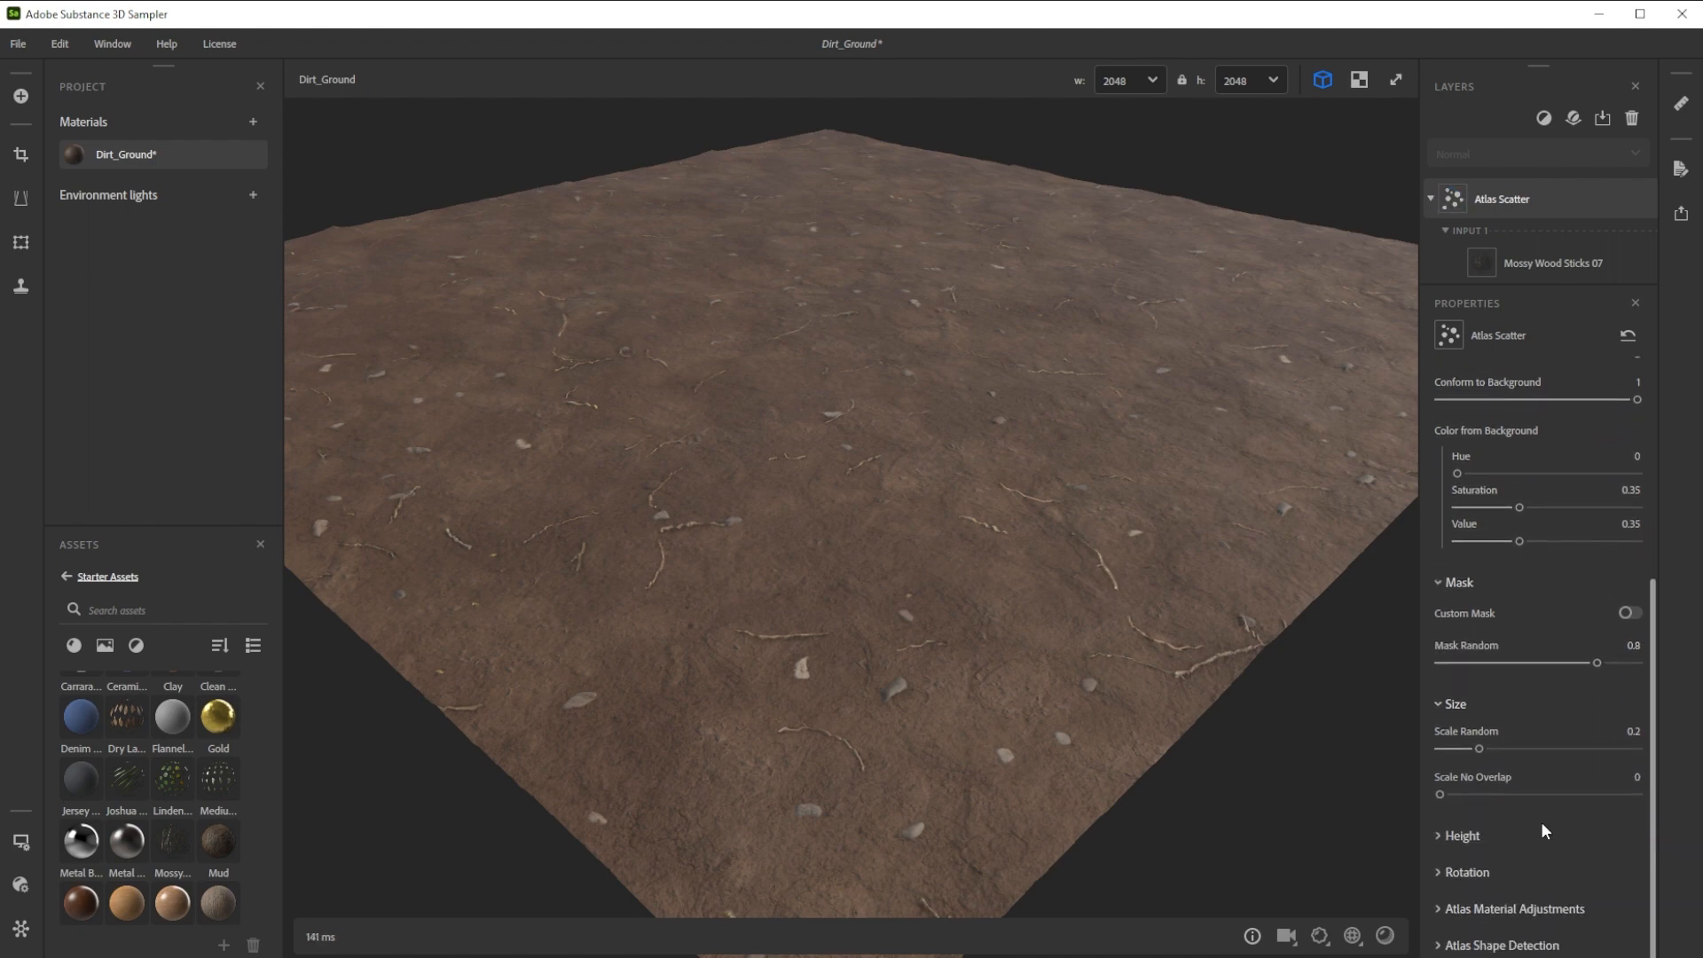
scroll("down", 3)
type("-.8")
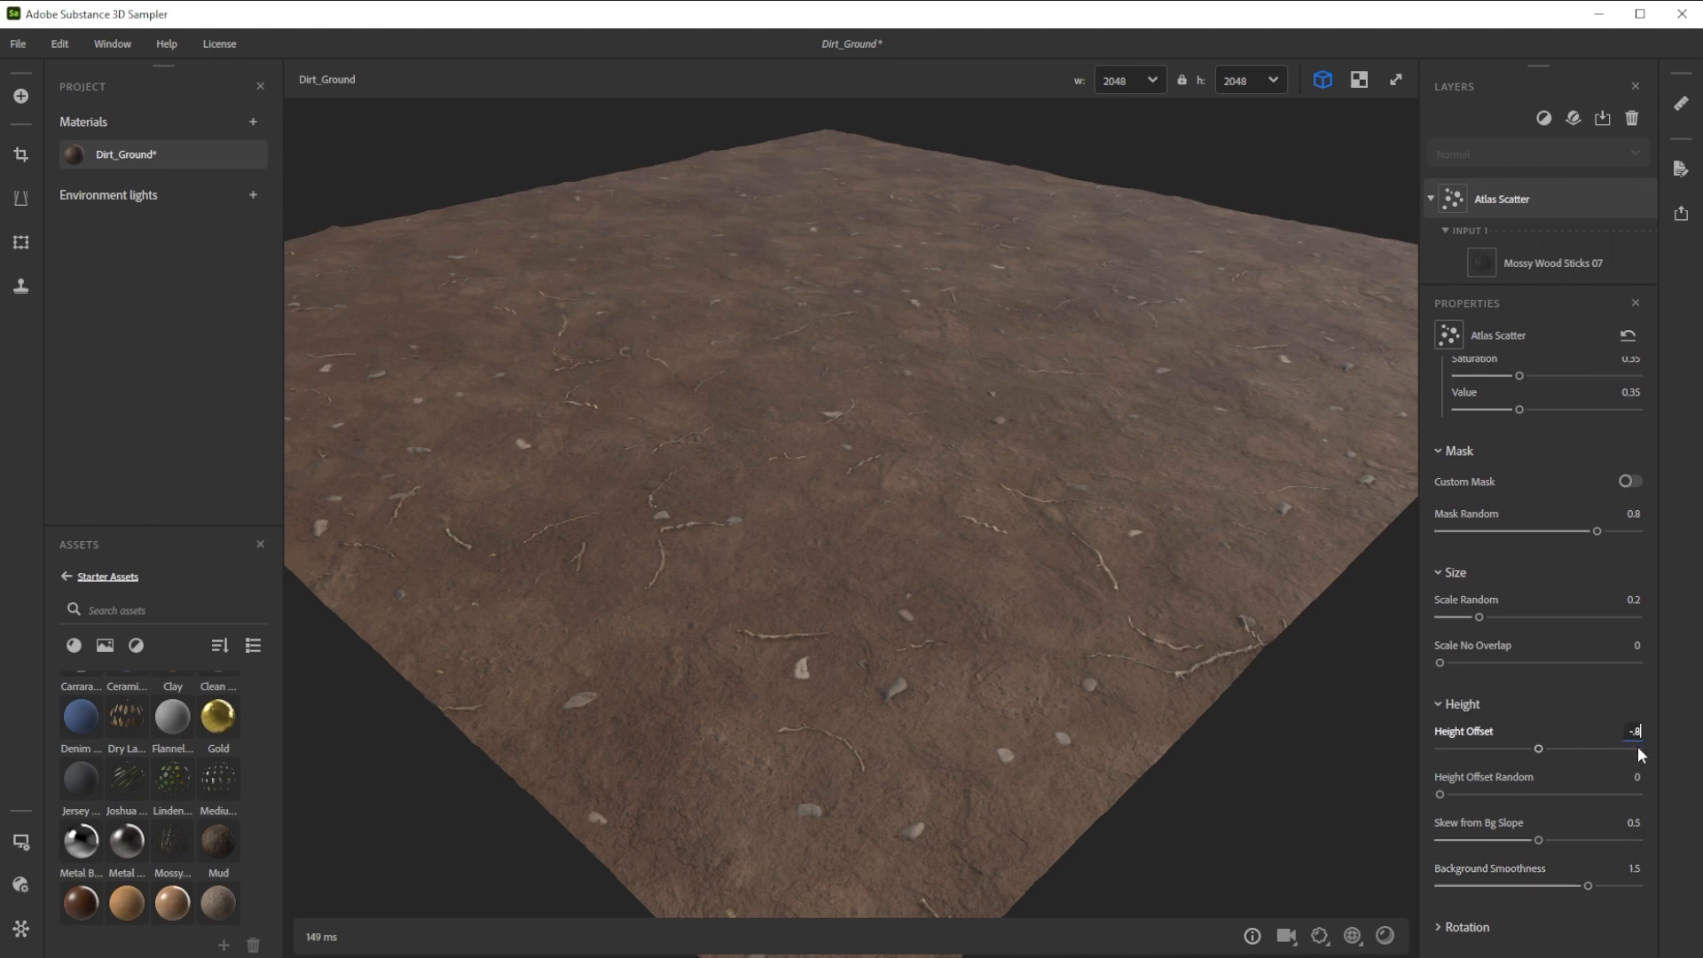
type("atl")
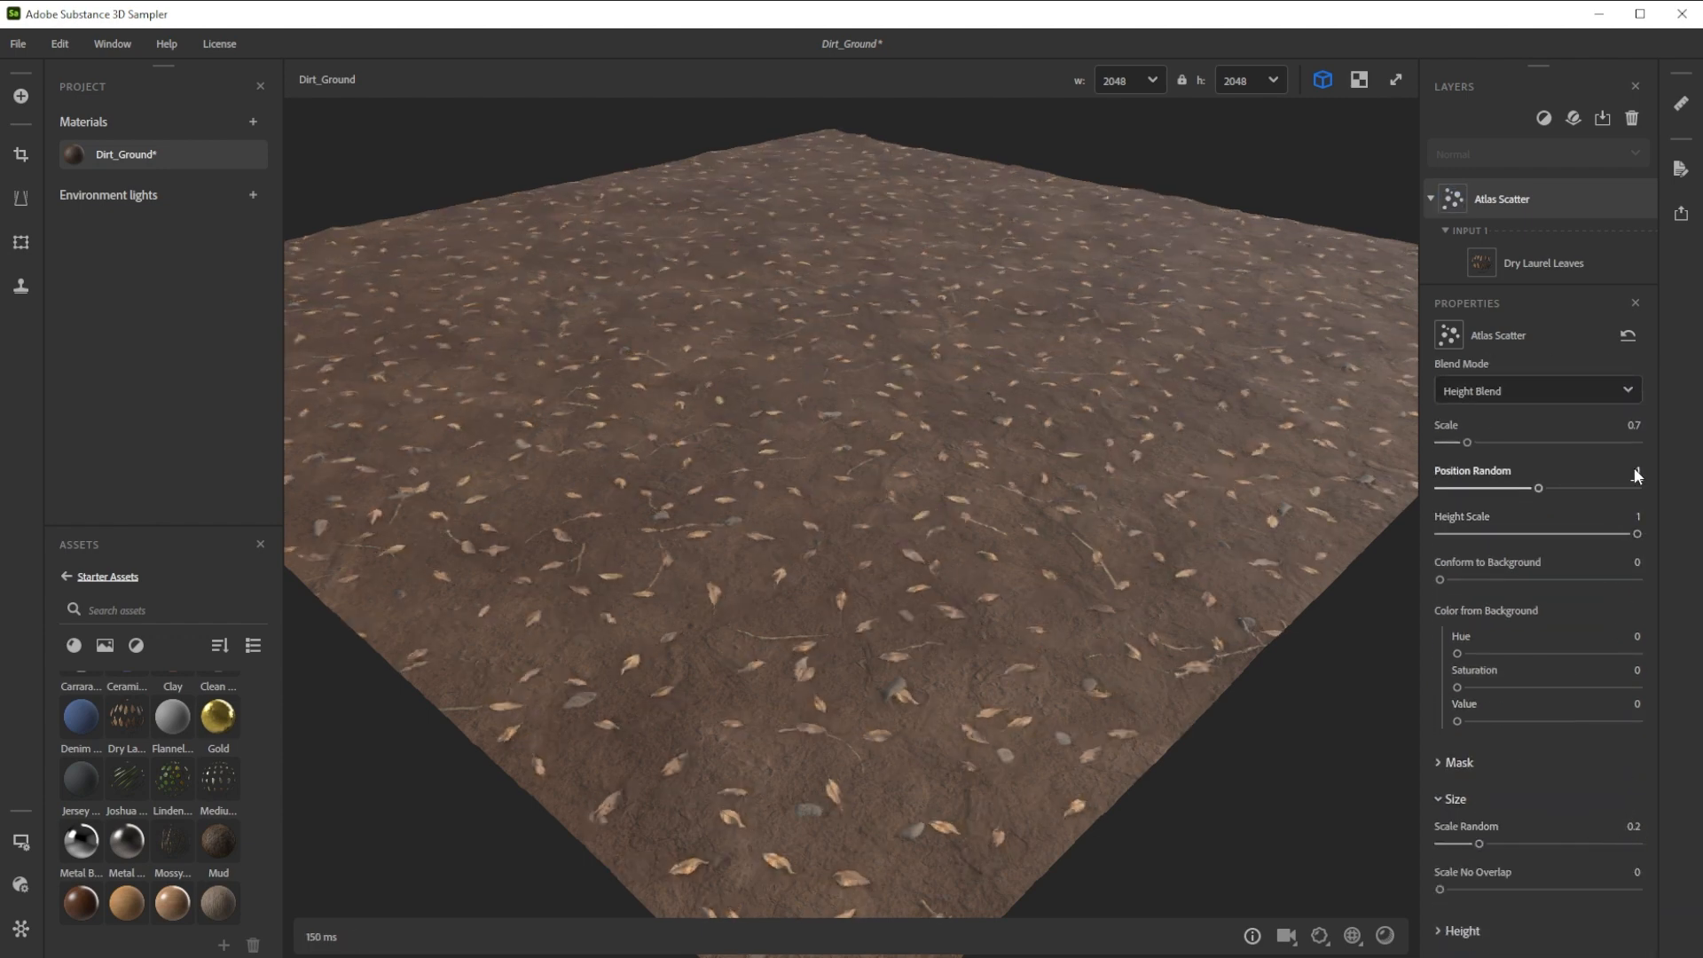
Randomize the laurel leaves' placement by raising Position Random to 1.6
left_click_drag(1538, 488, 1622, 487)
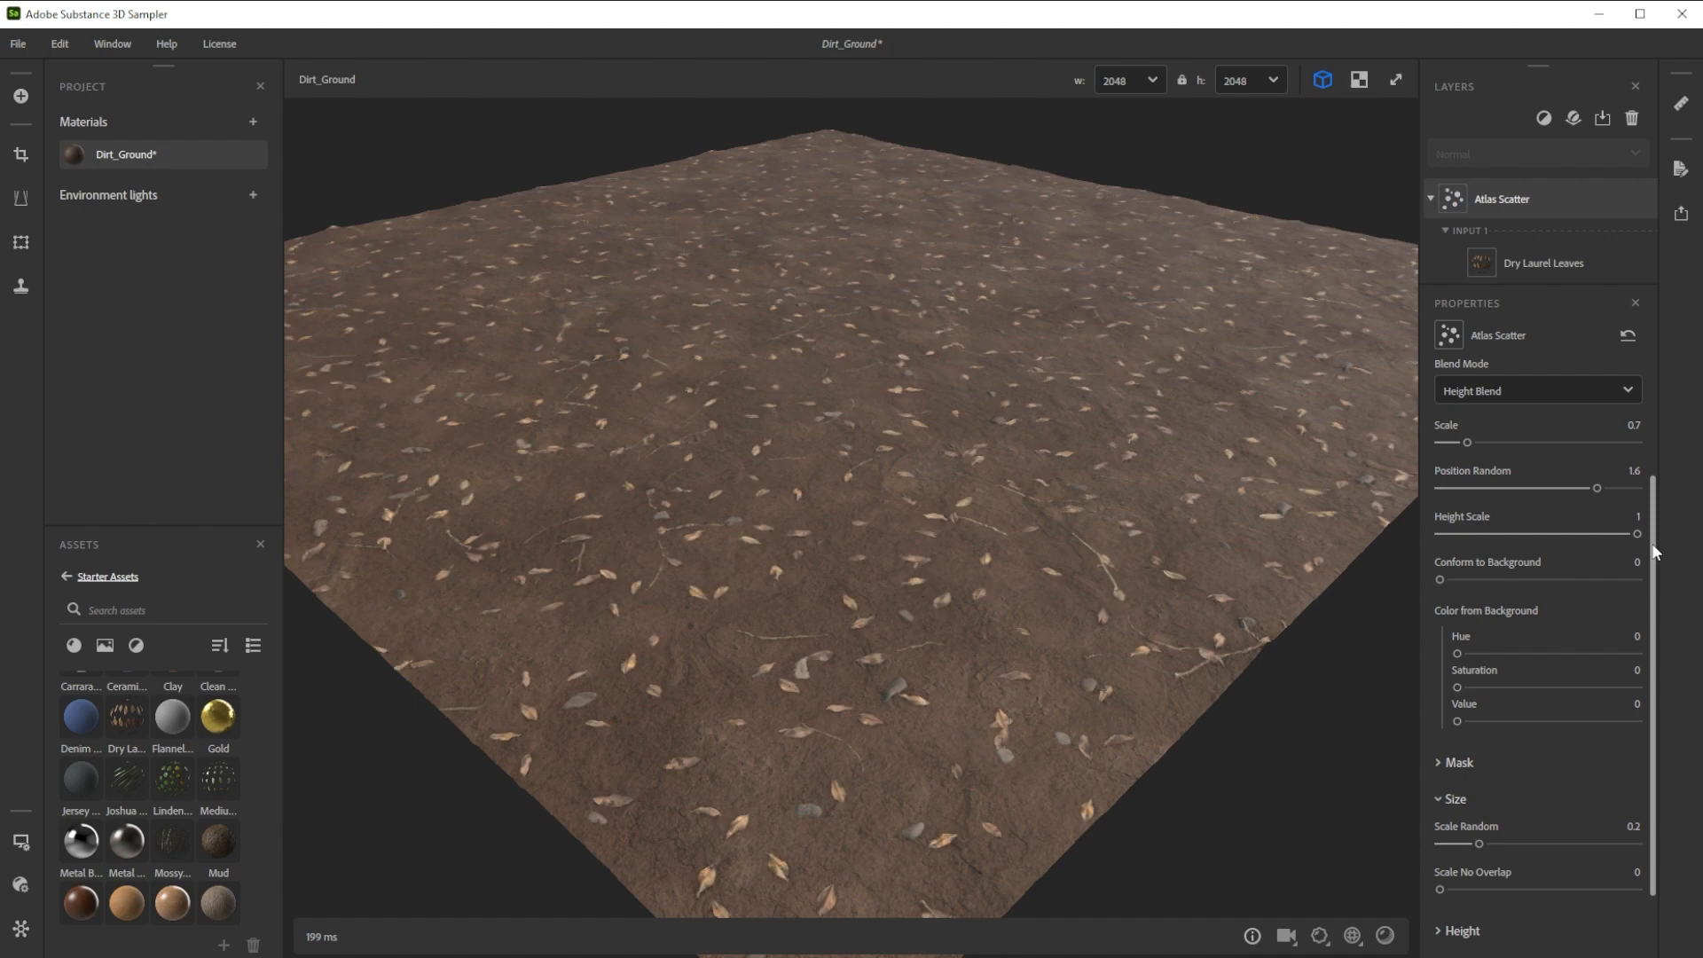
left_click_drag(1441, 579, 1555, 579)
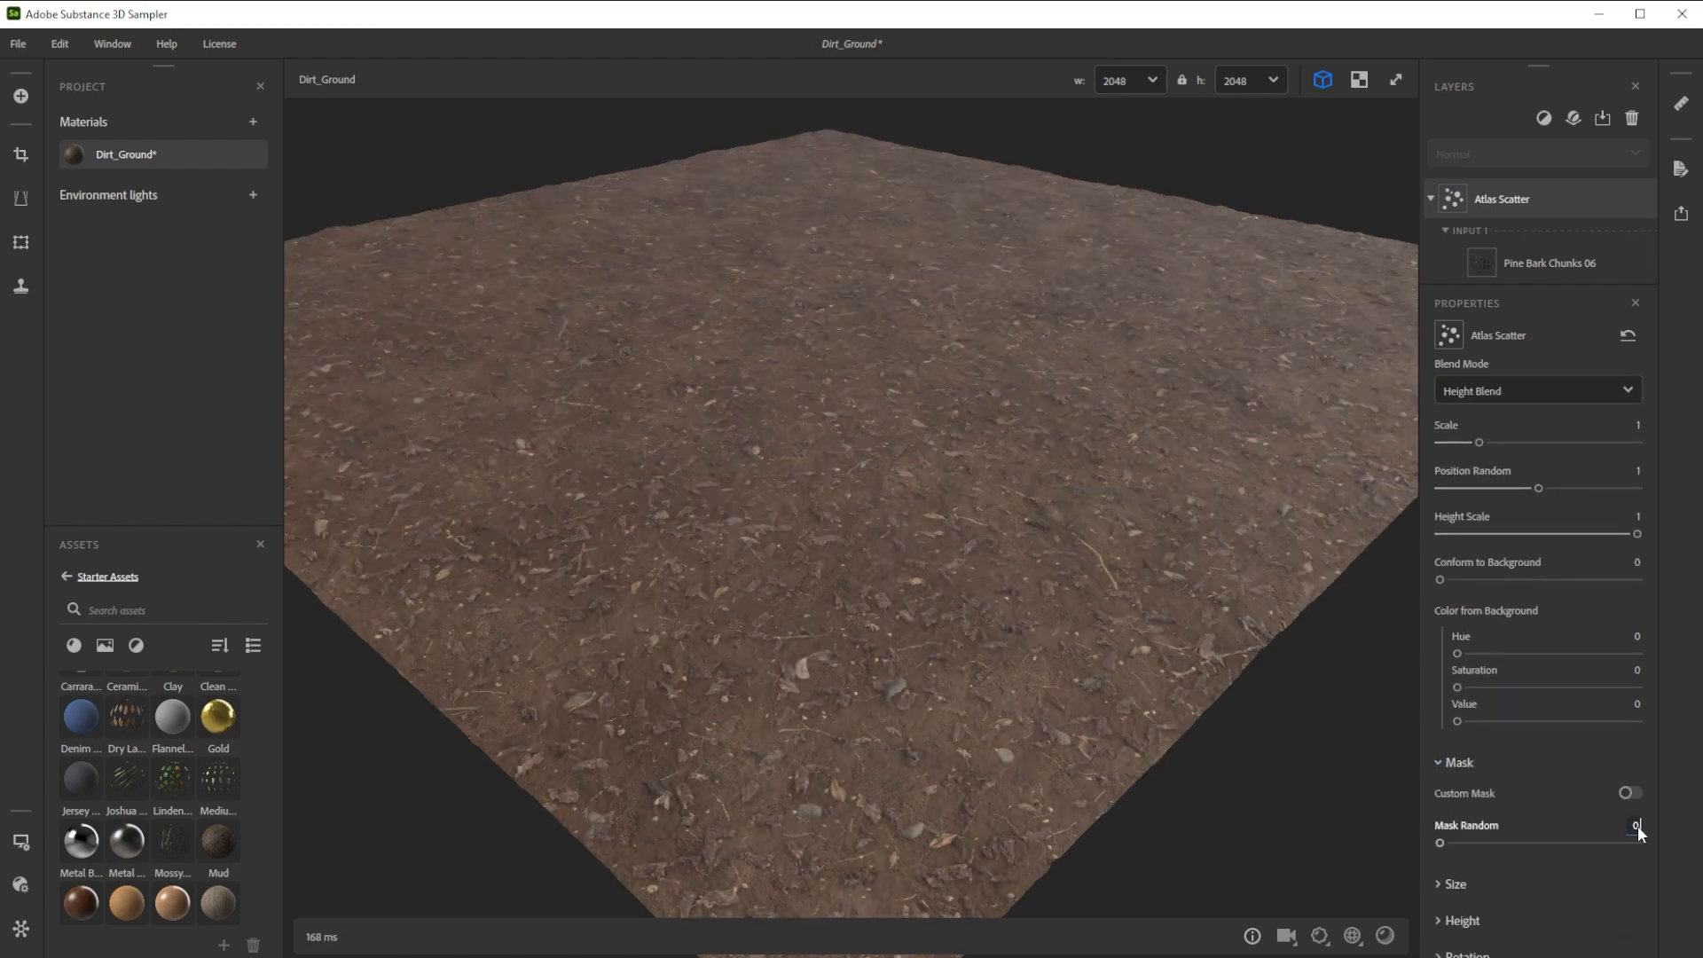
Open the Layers panel filter list to add another layer over the pine bark scatter
left_click(1544, 118)
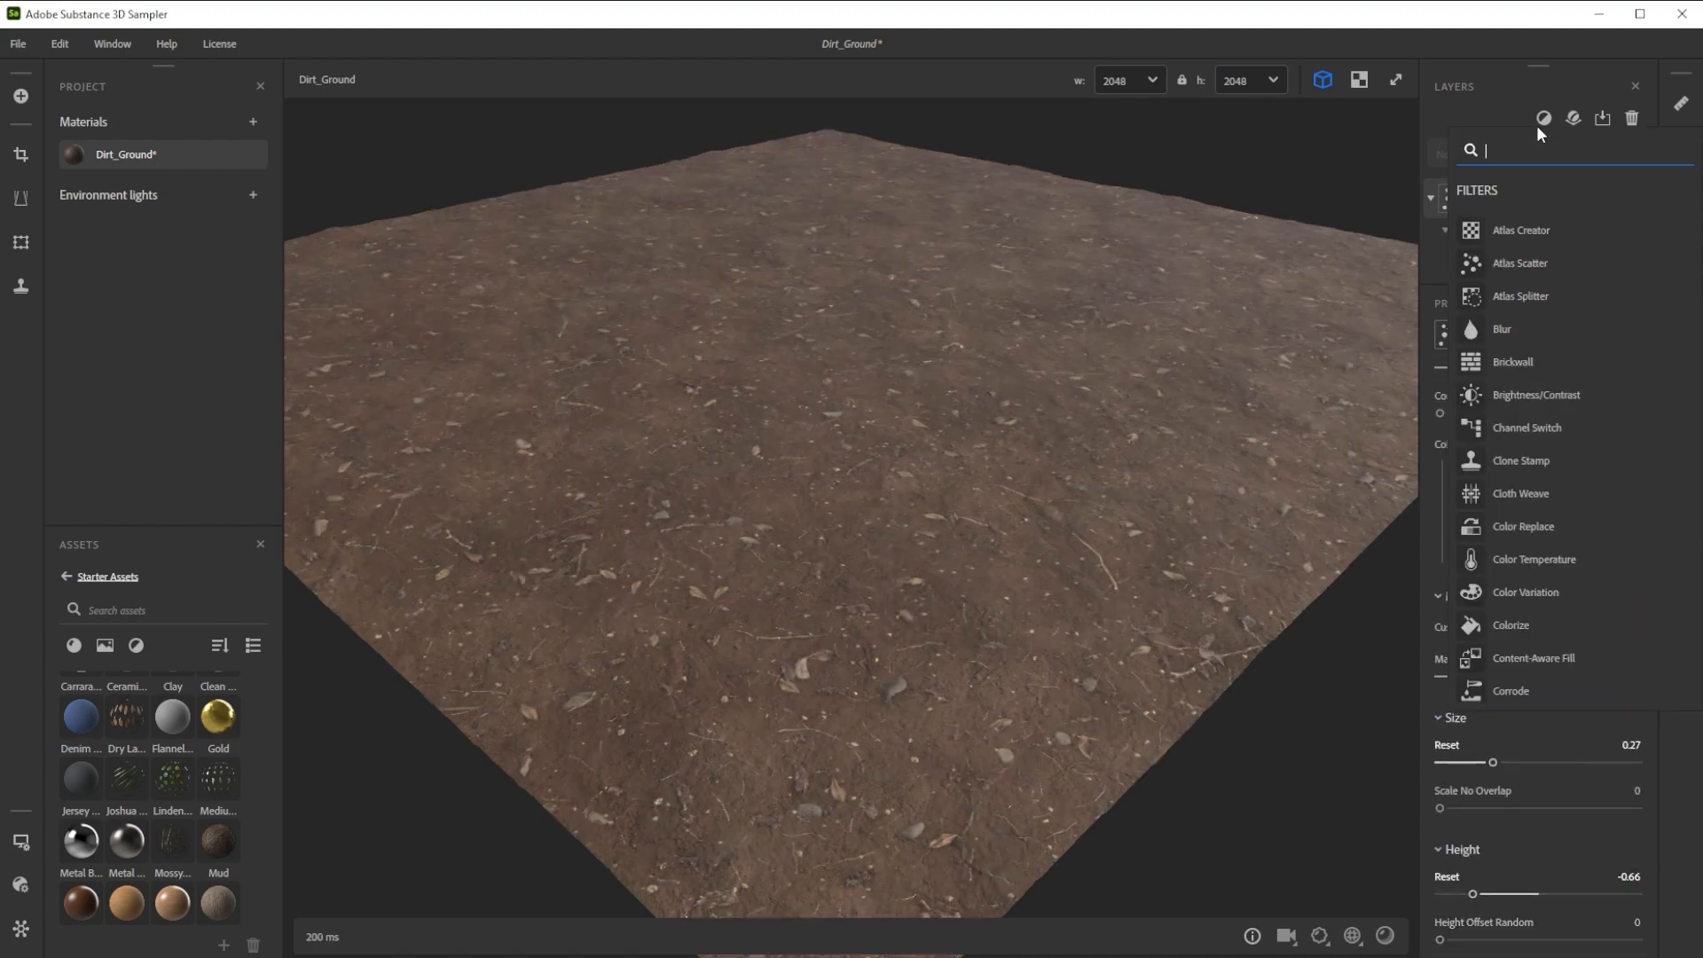
Add a Height to AO filter in Height & Normal mode, intensity 0.4, spread 0.8
left_click(1523, 263)
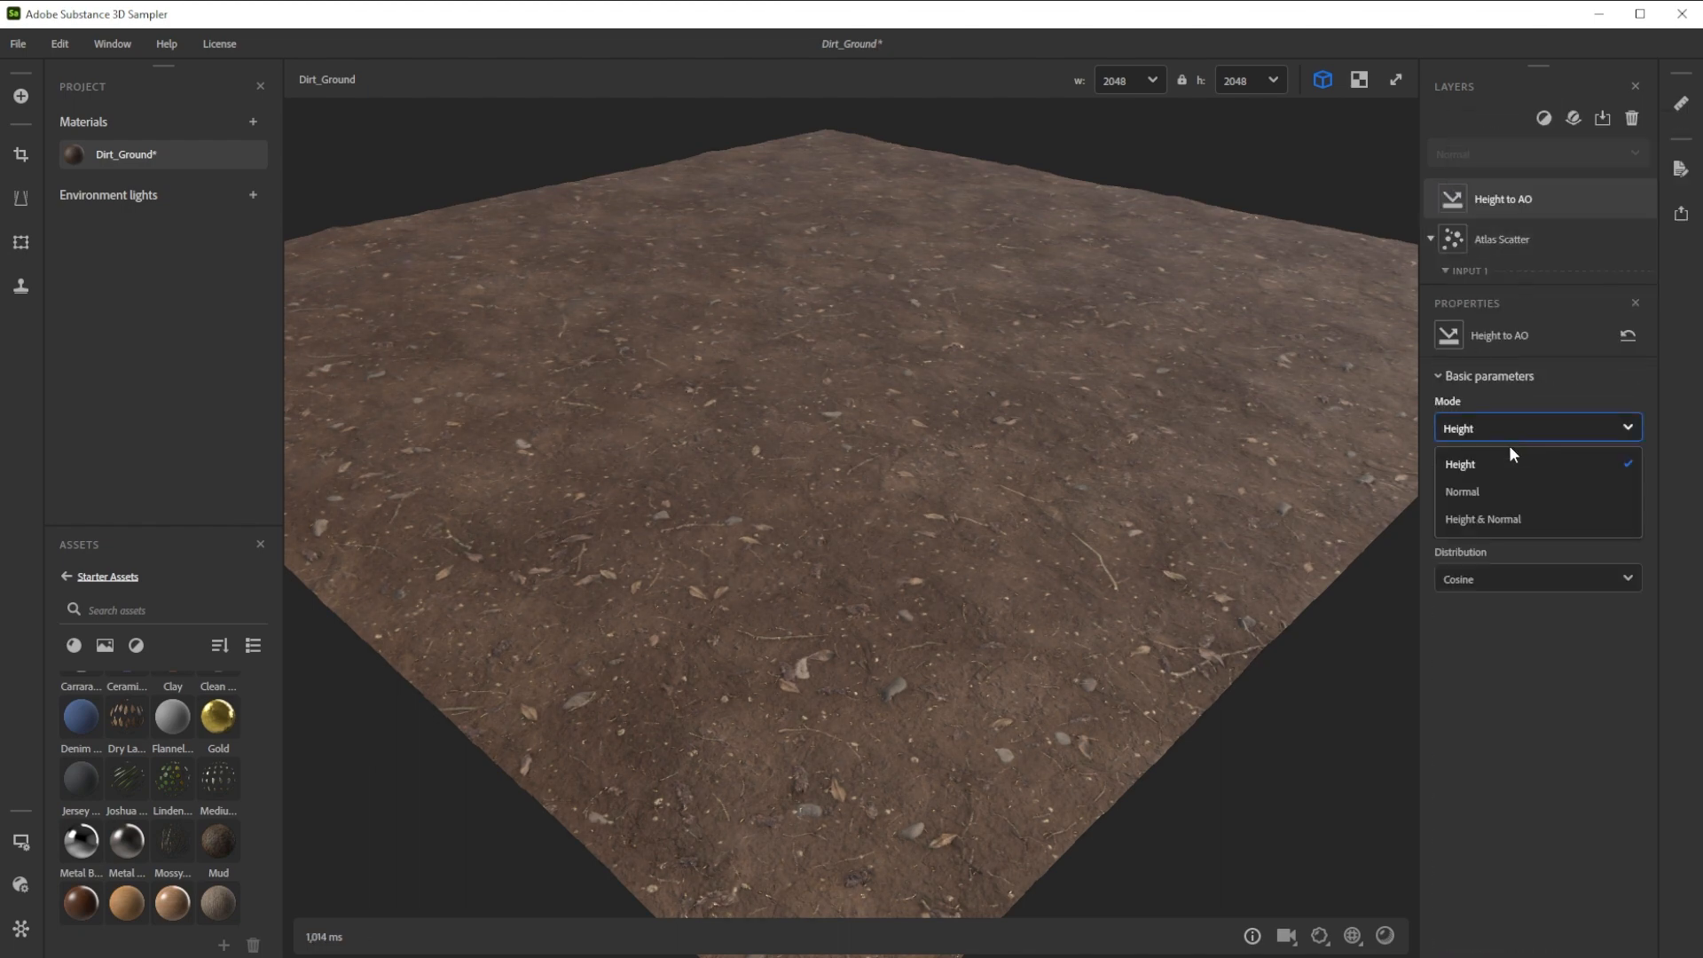
left_click(1484, 518)
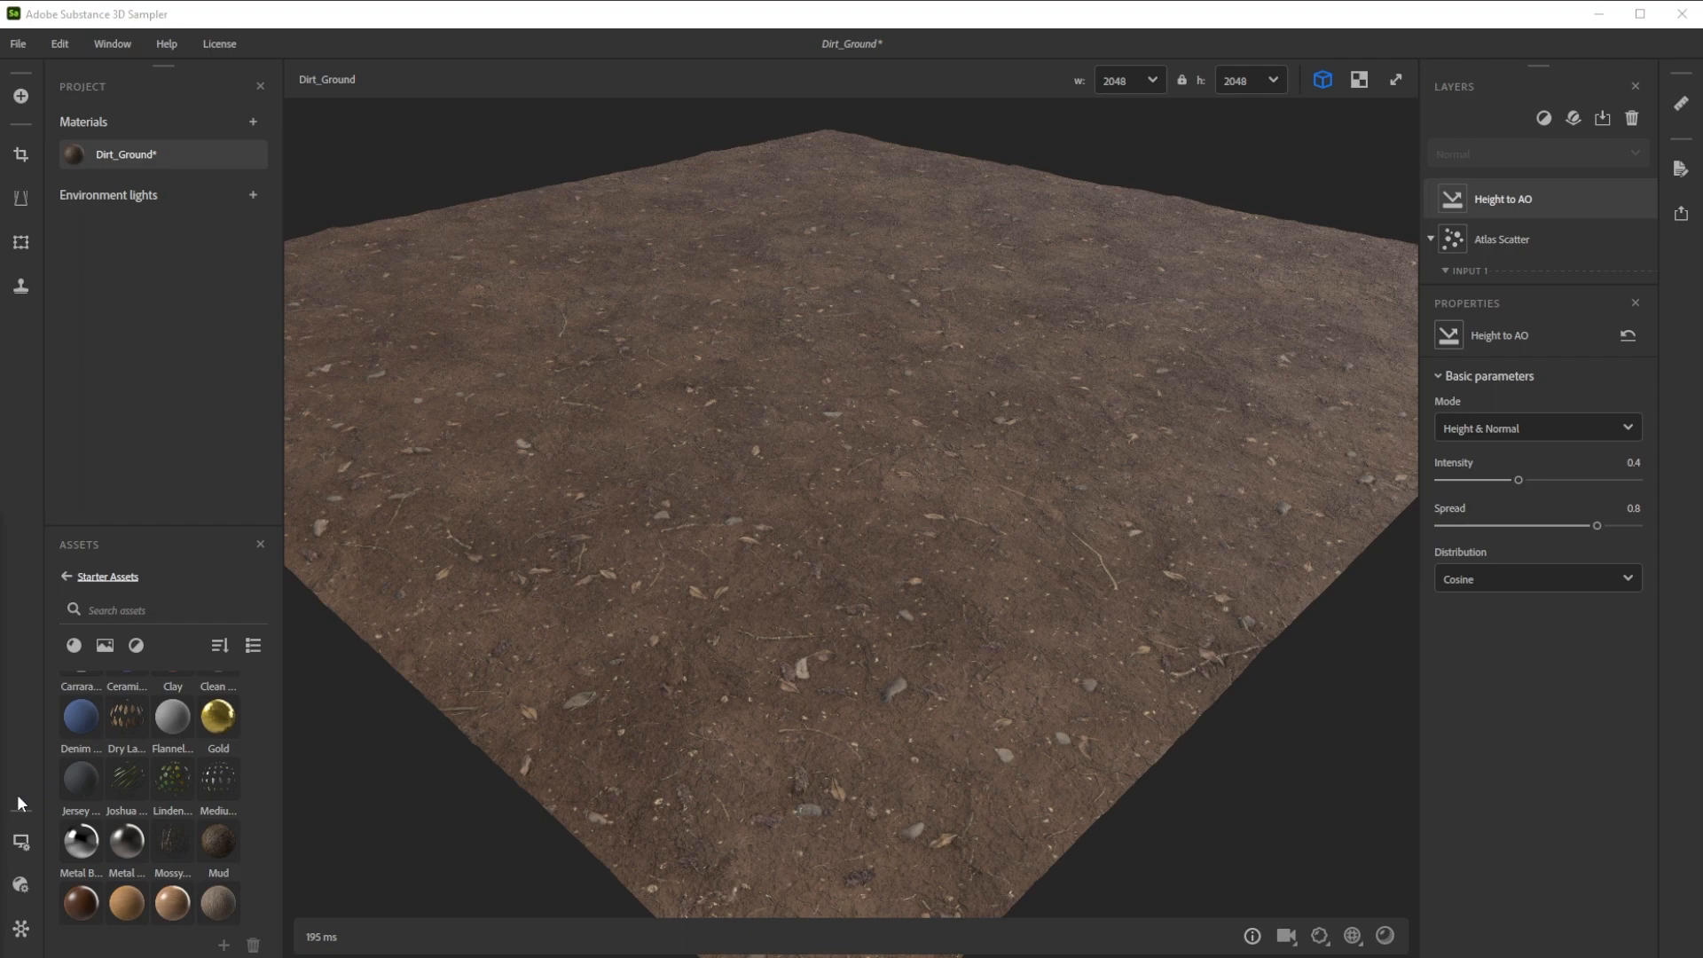
left_click(21, 842)
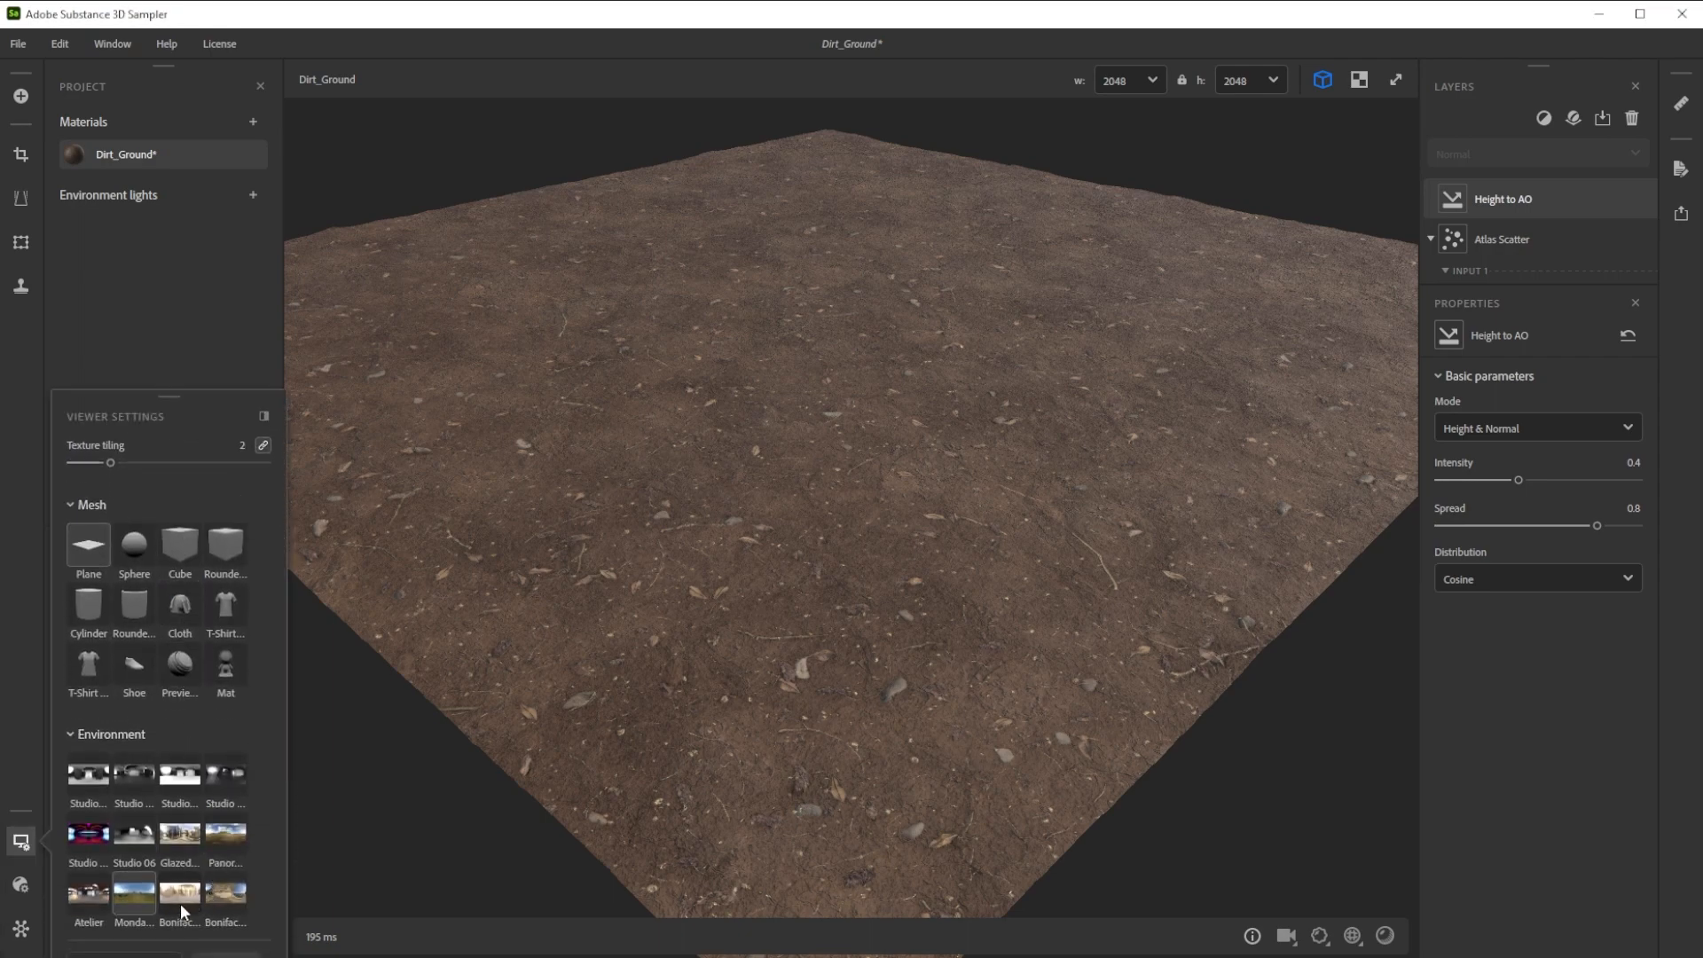
Switch the viewer environment to a different HDRI, giving the soil warmer tones
left_click(179, 832)
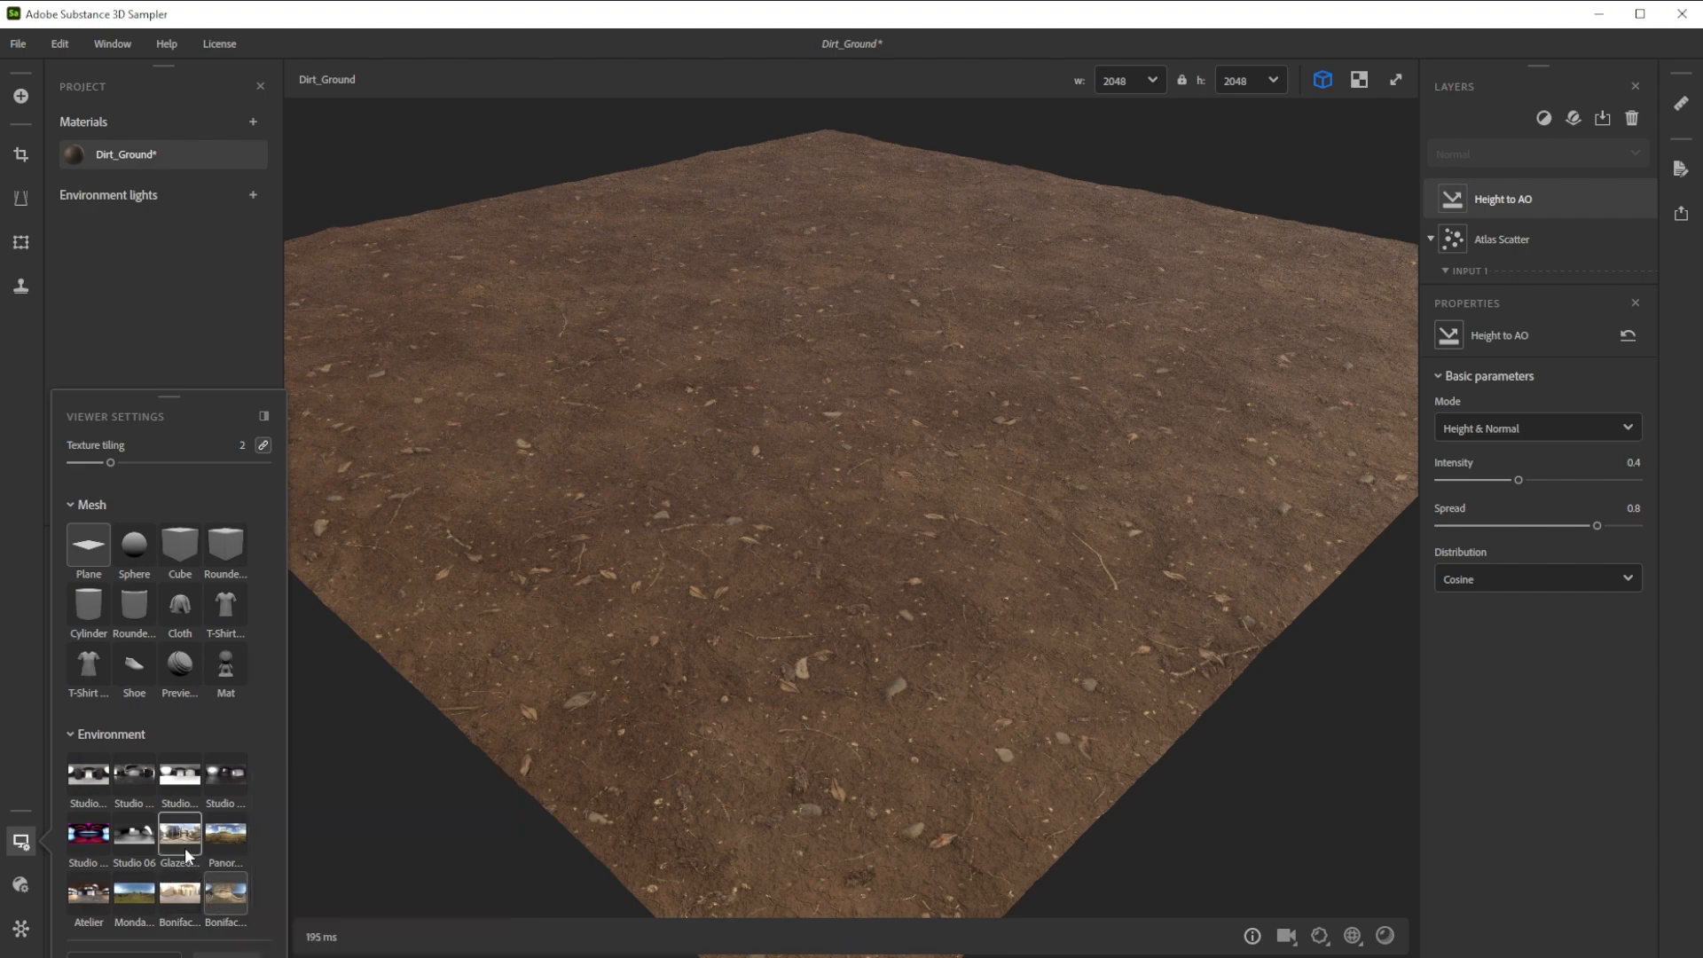
mouse_move(134, 896)
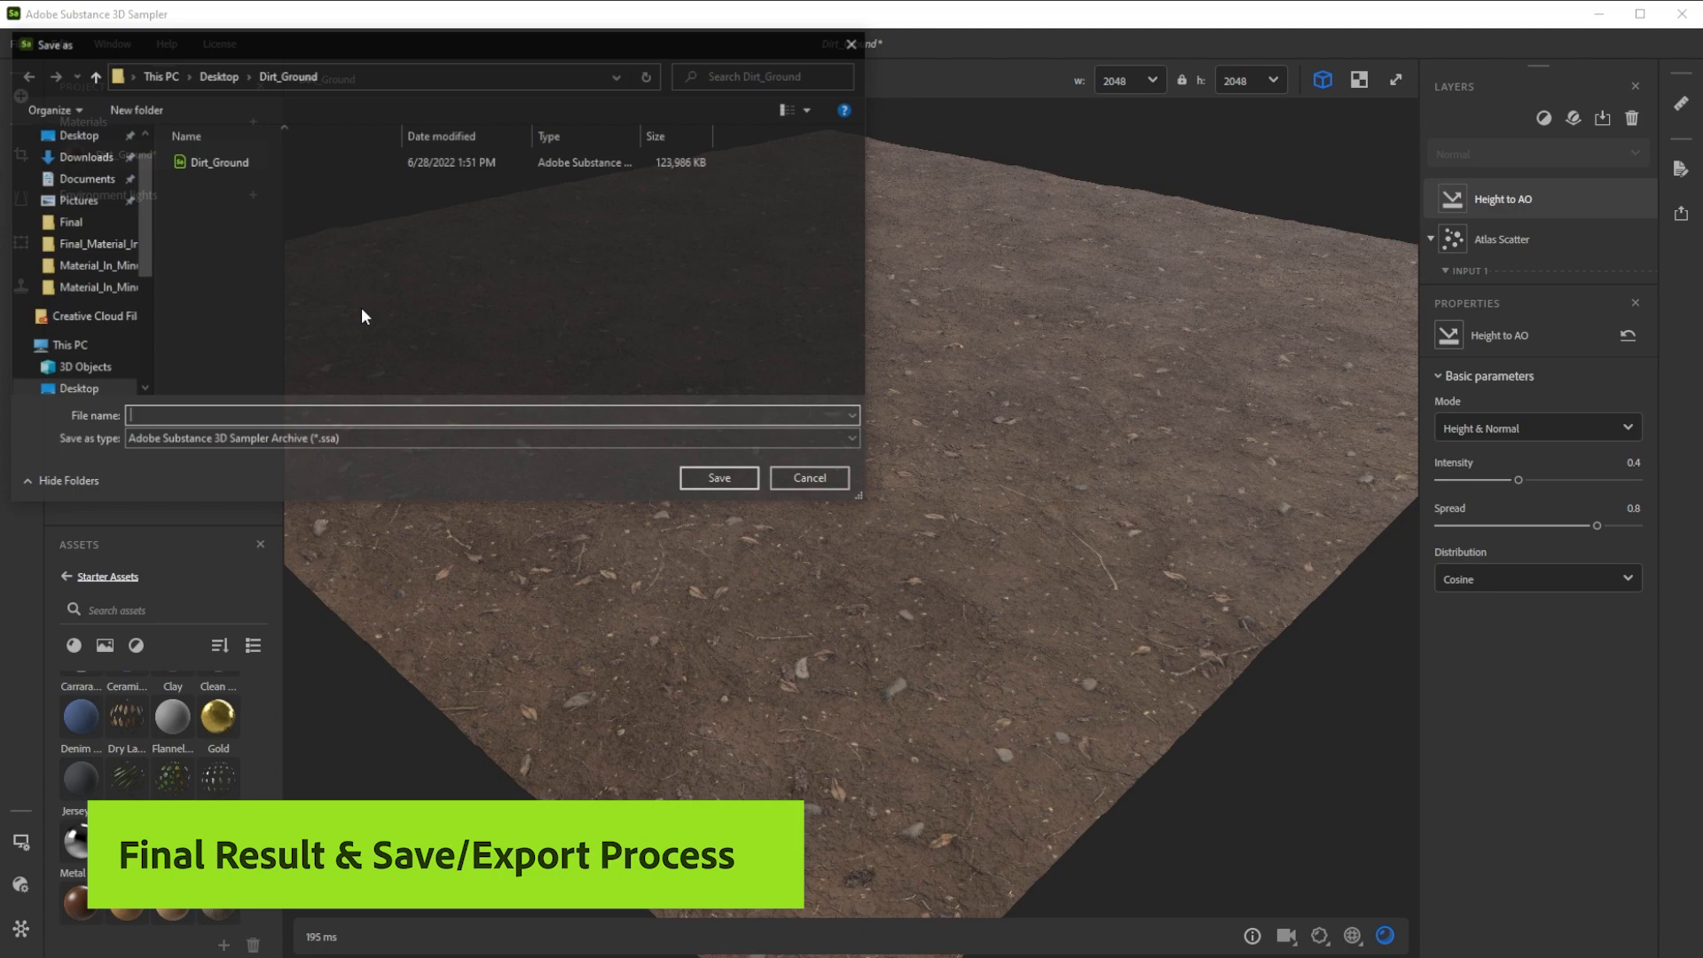
Save over the existing Dirt_Ground project and export the material as an .sbsar
left_click(718, 479)
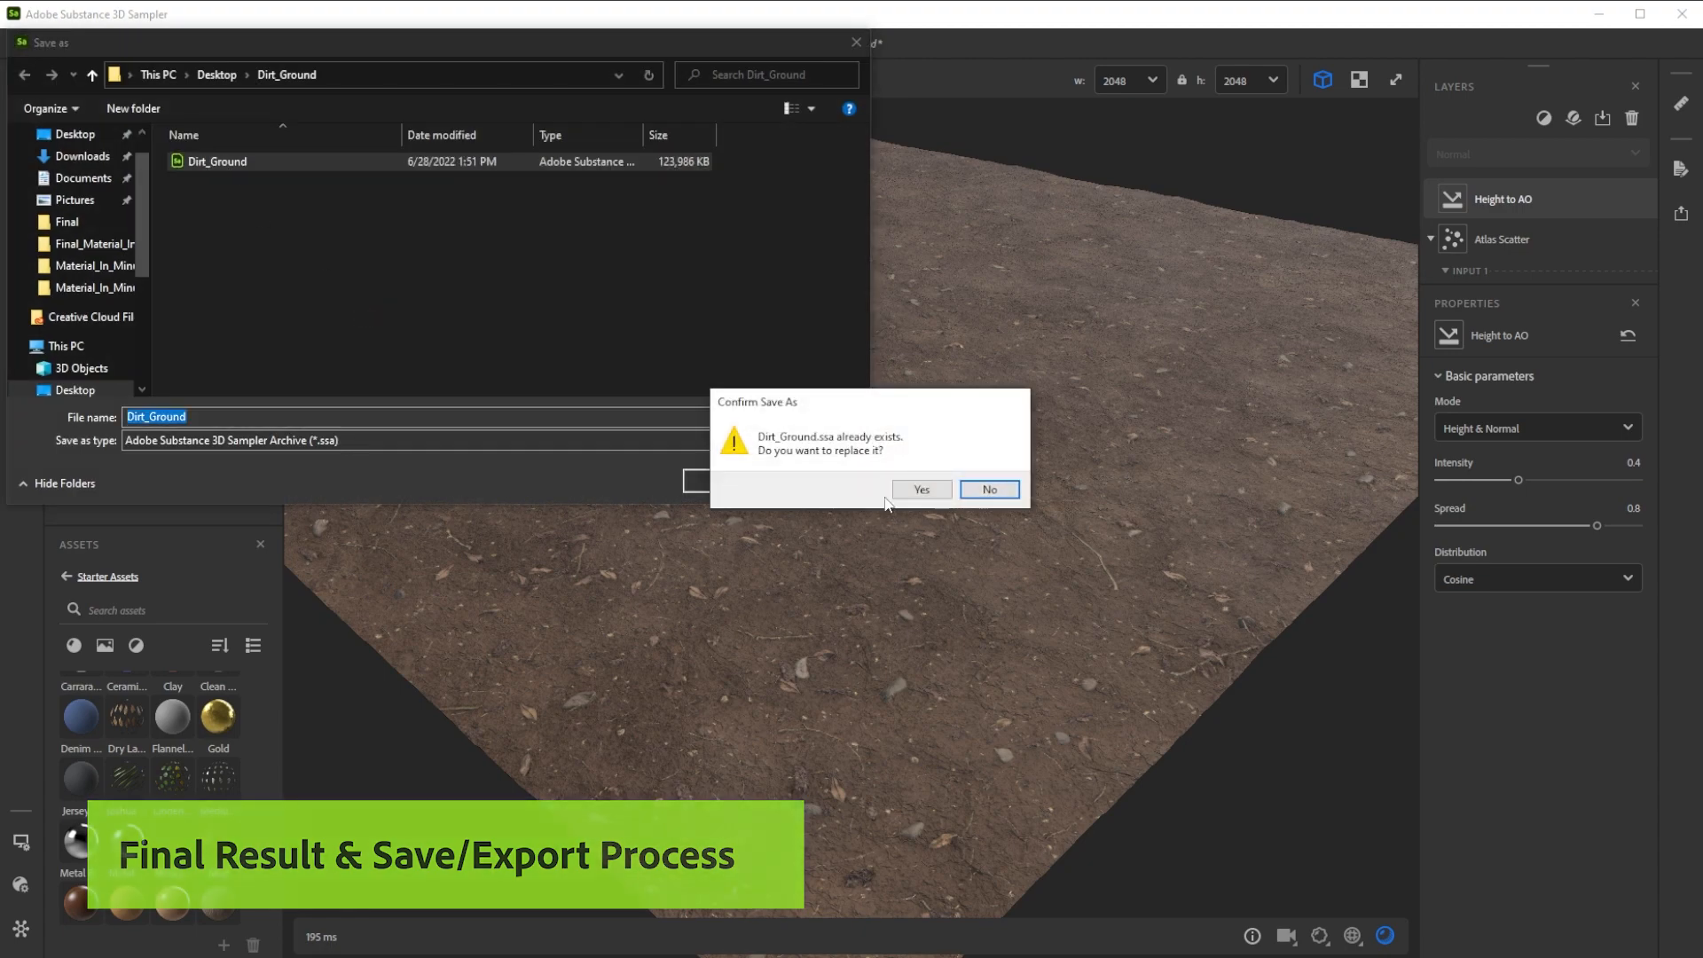
left_click(919, 489)
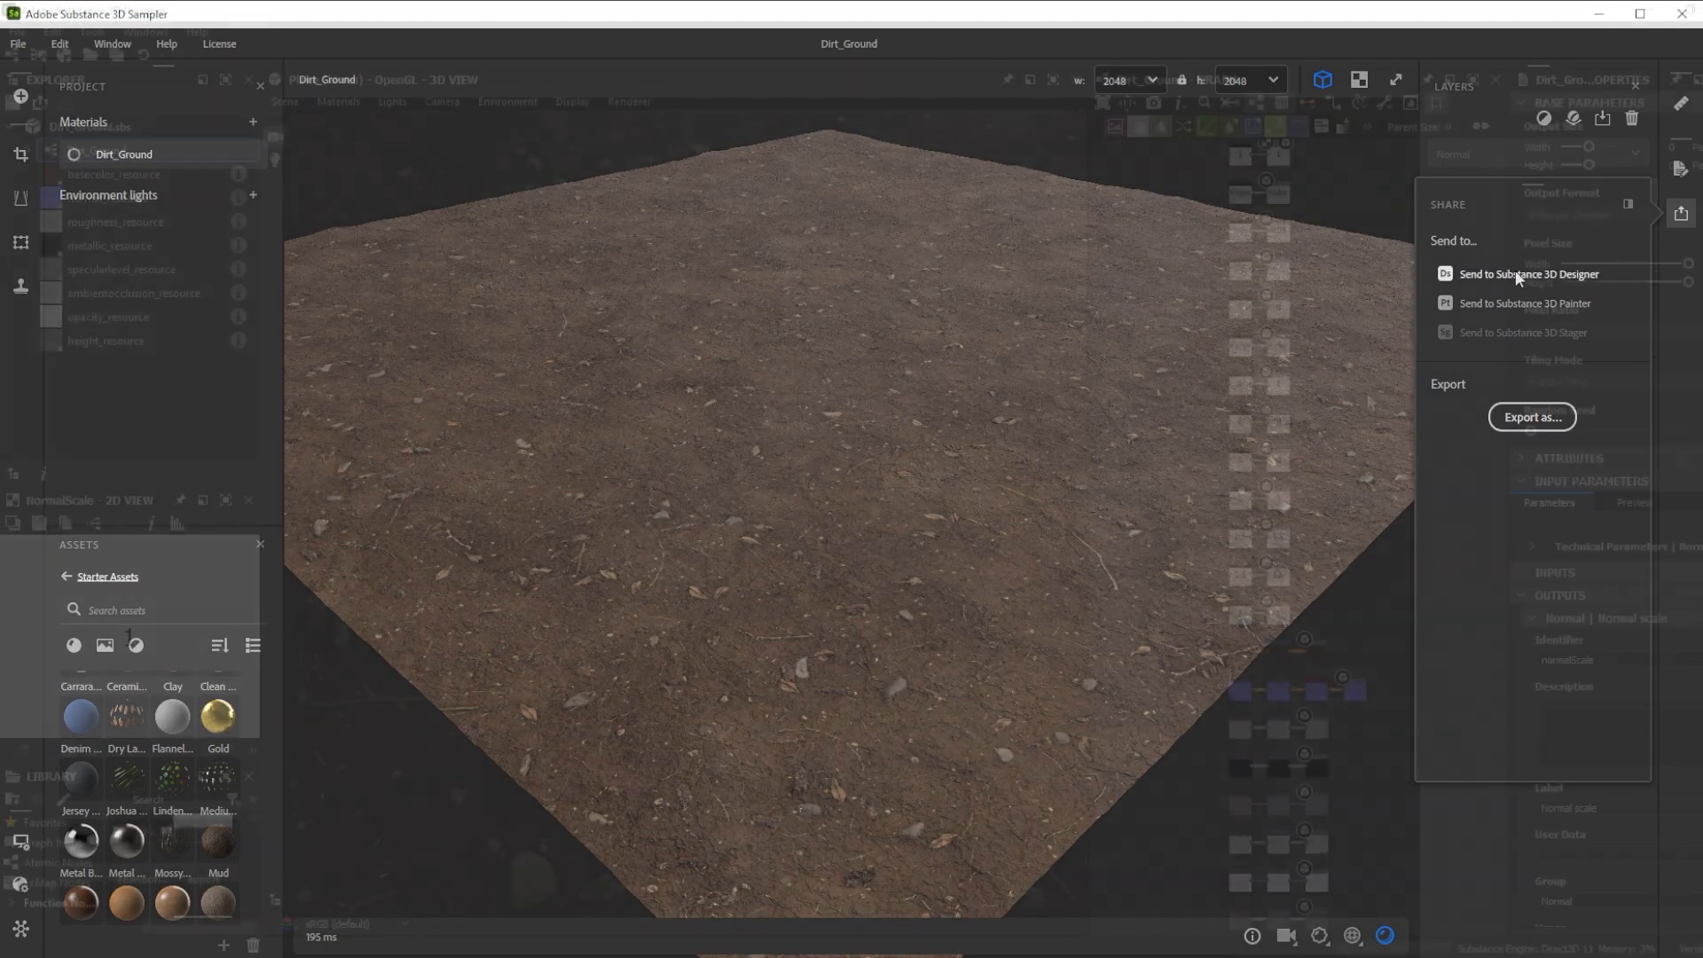
left_click(1526, 274)
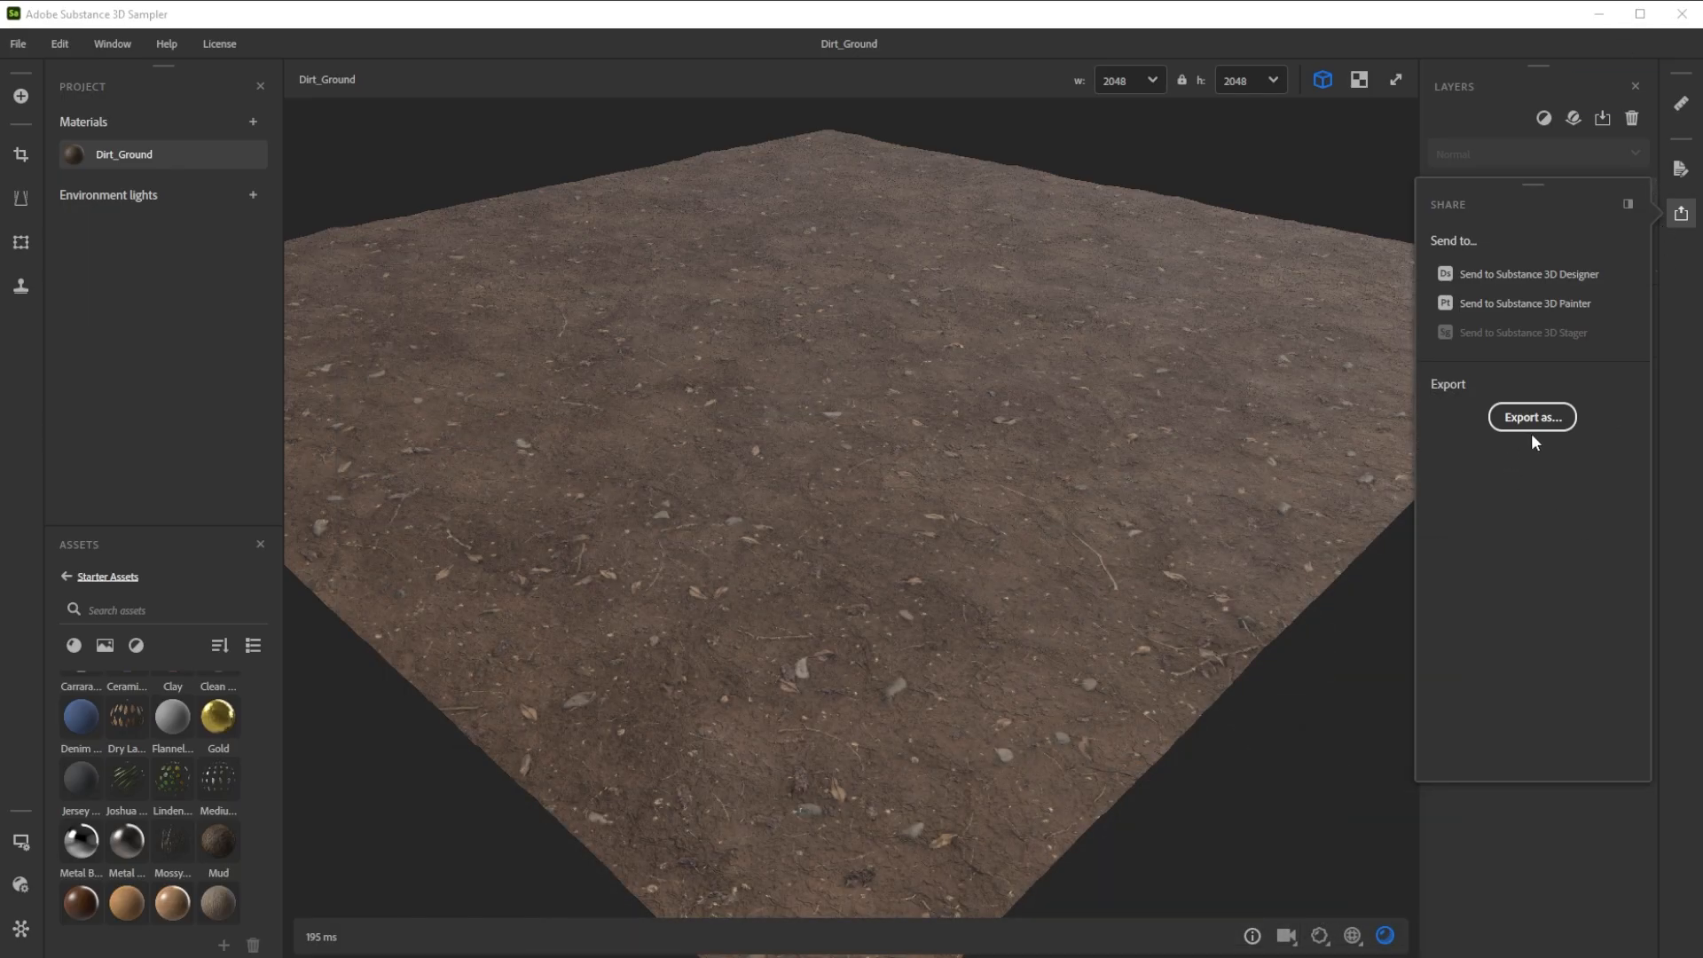
left_click(1530, 417)
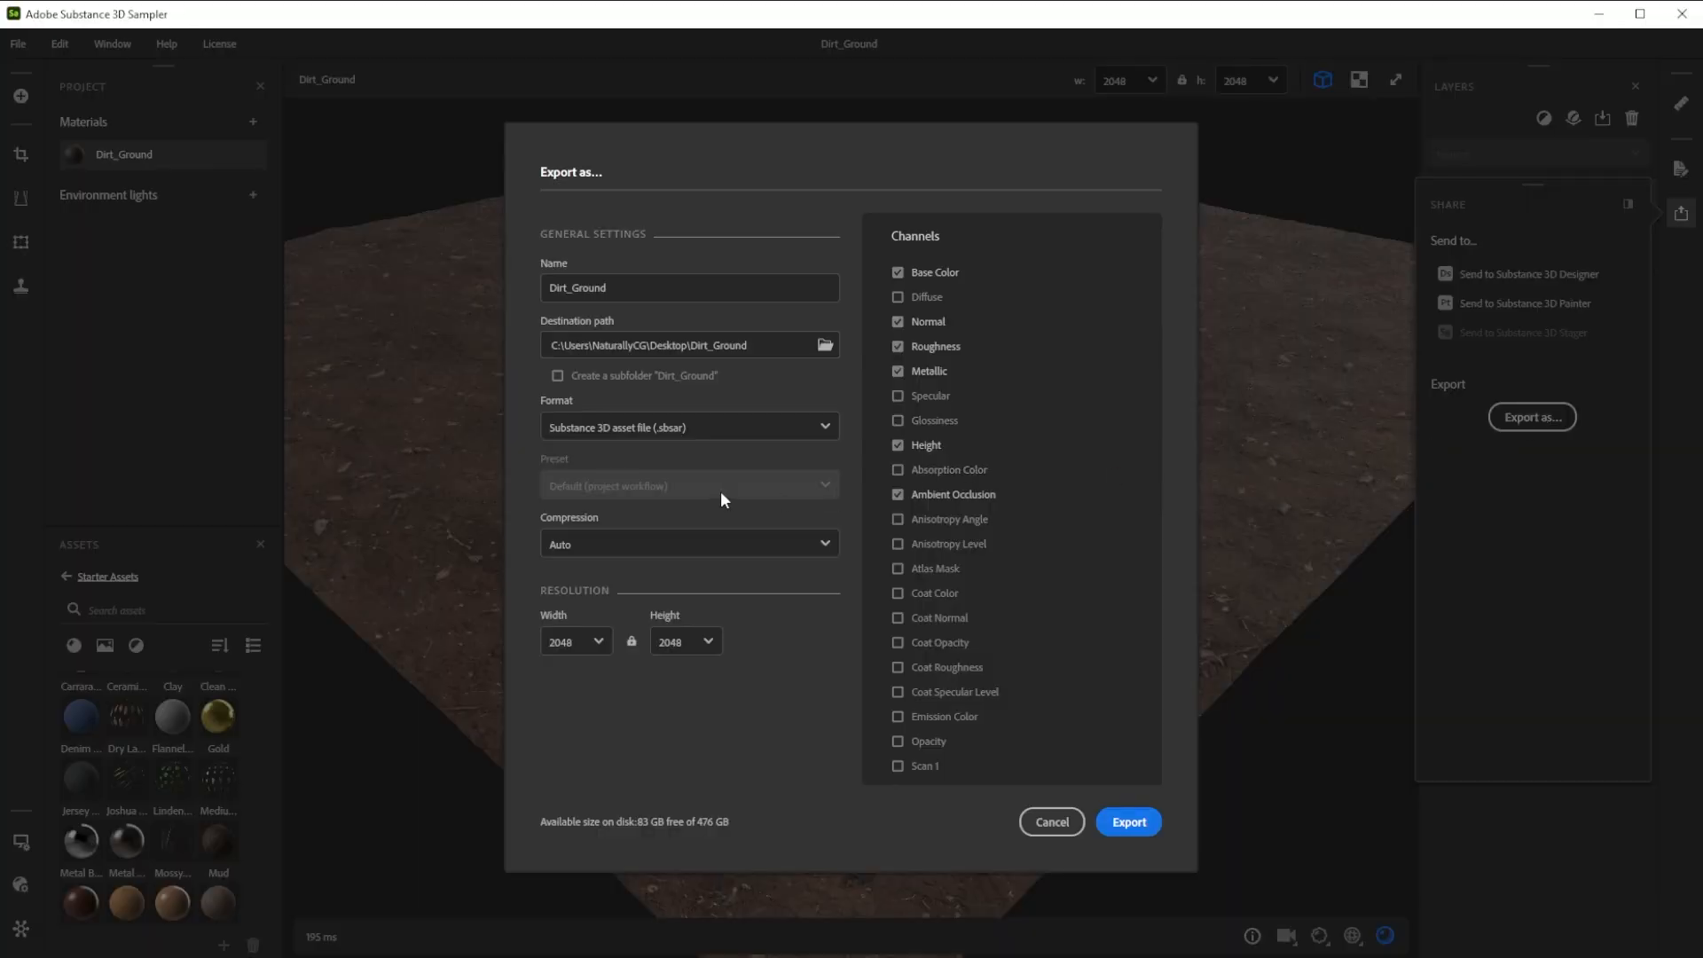
left_click(1127, 822)
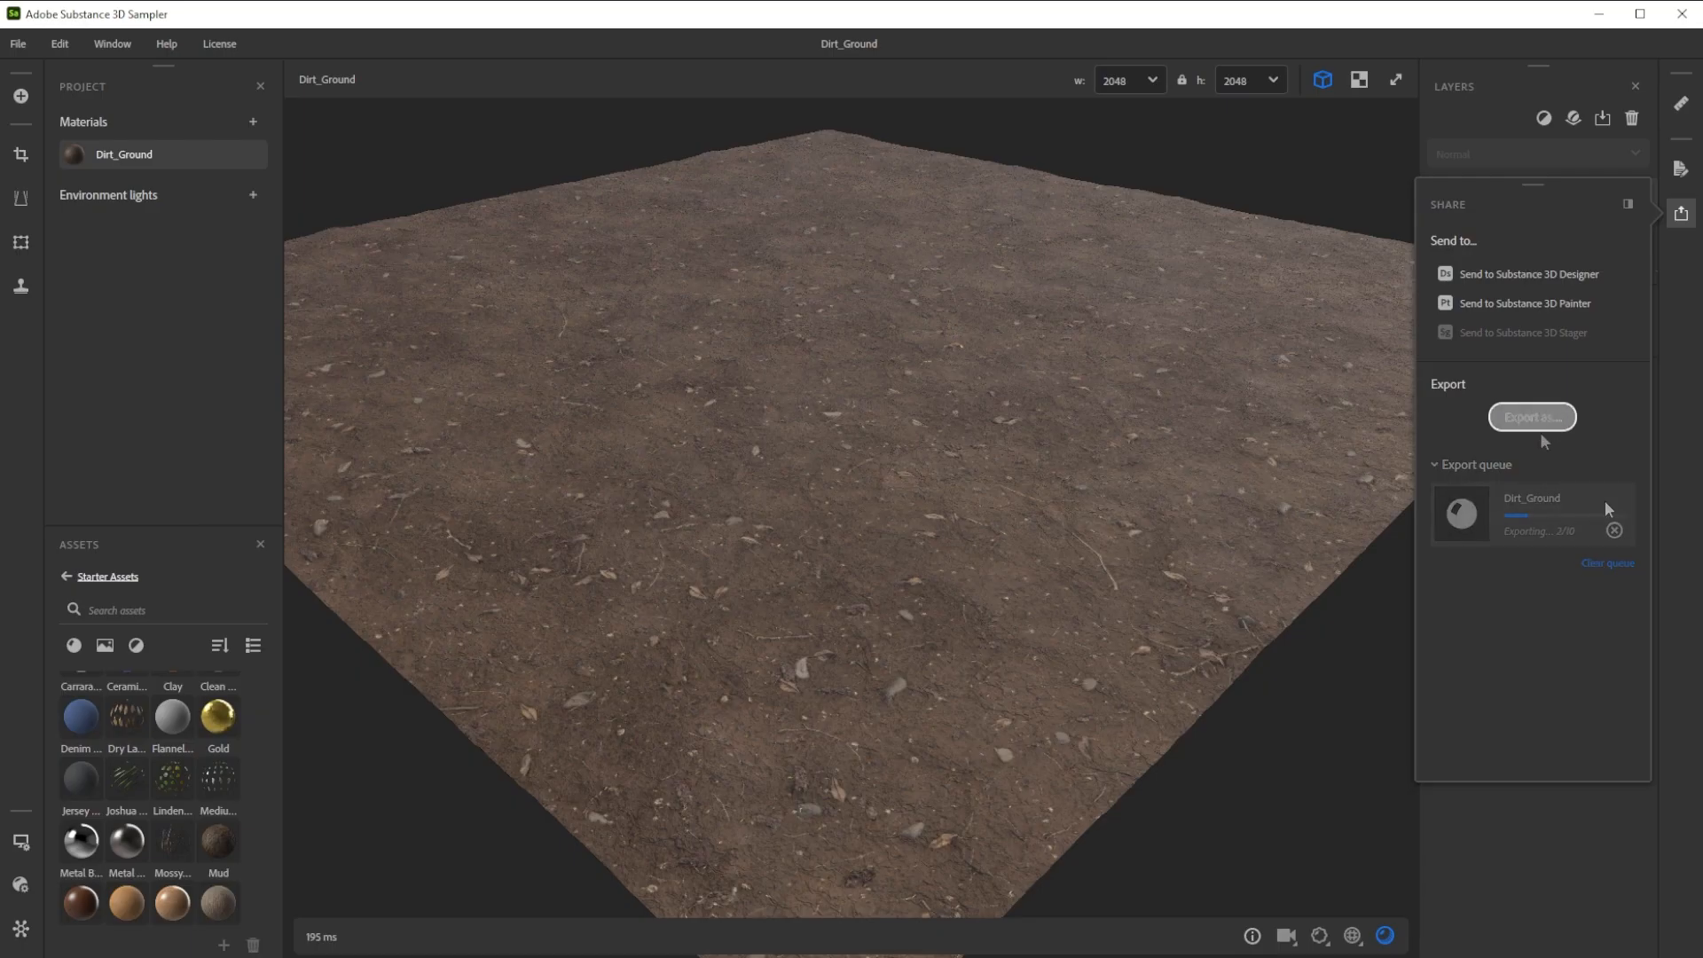
Export the material again as PNG textures
left_click(1532, 417)
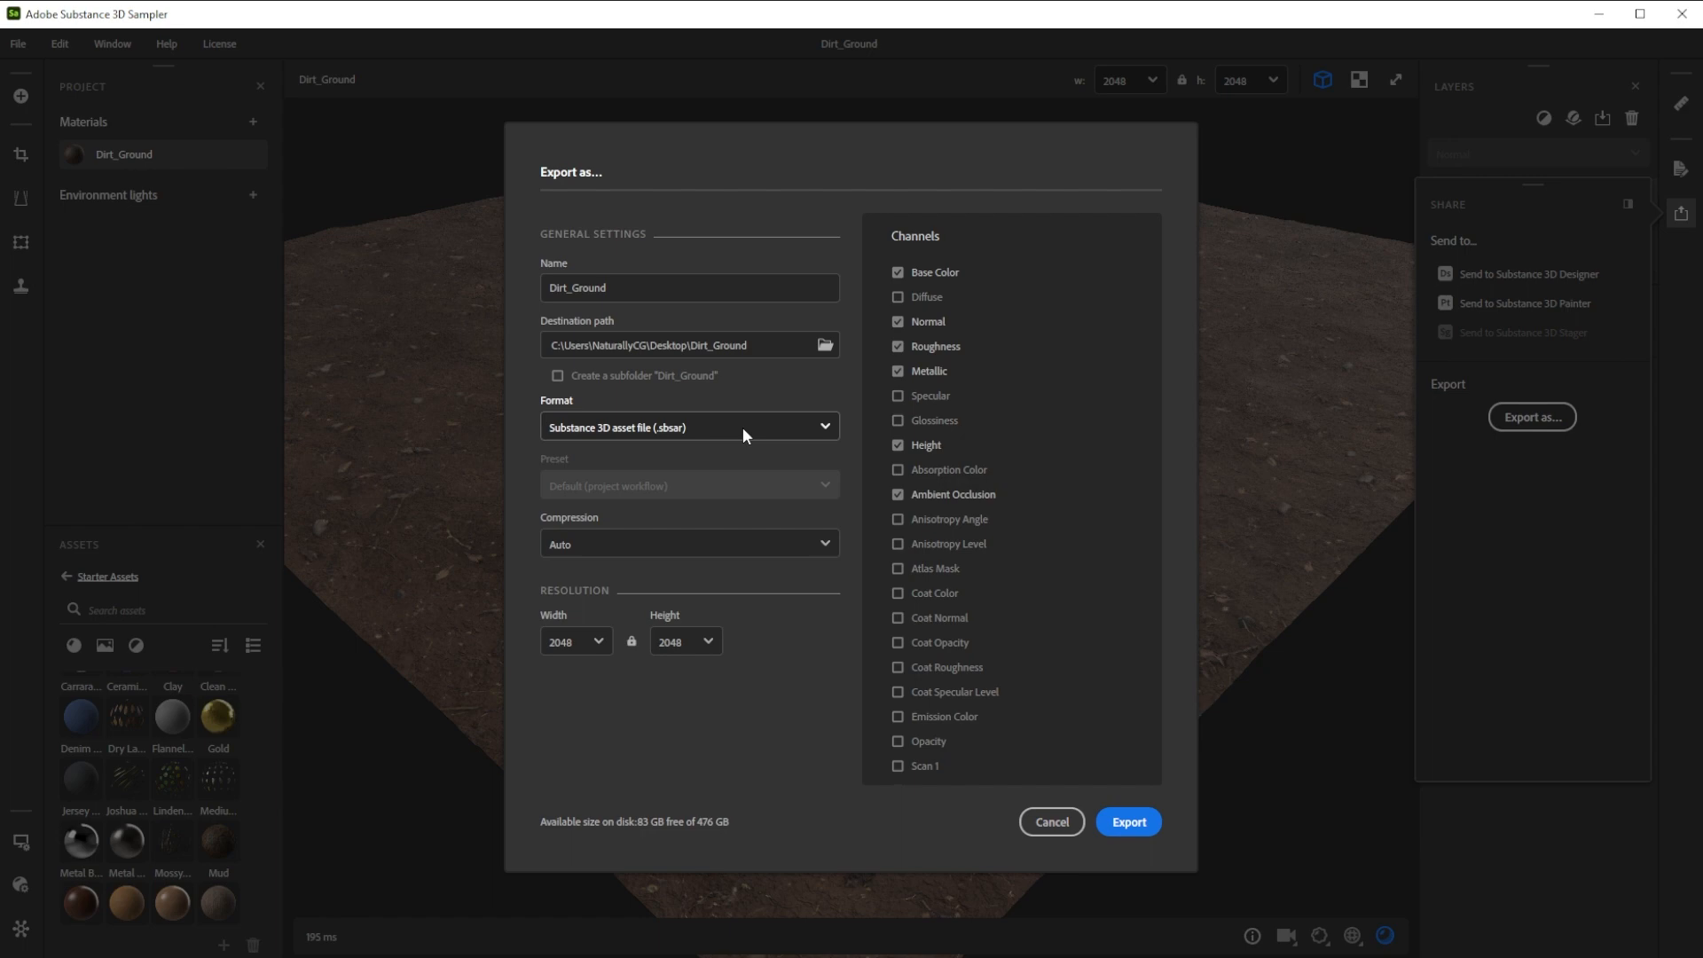
left_click(687, 426)
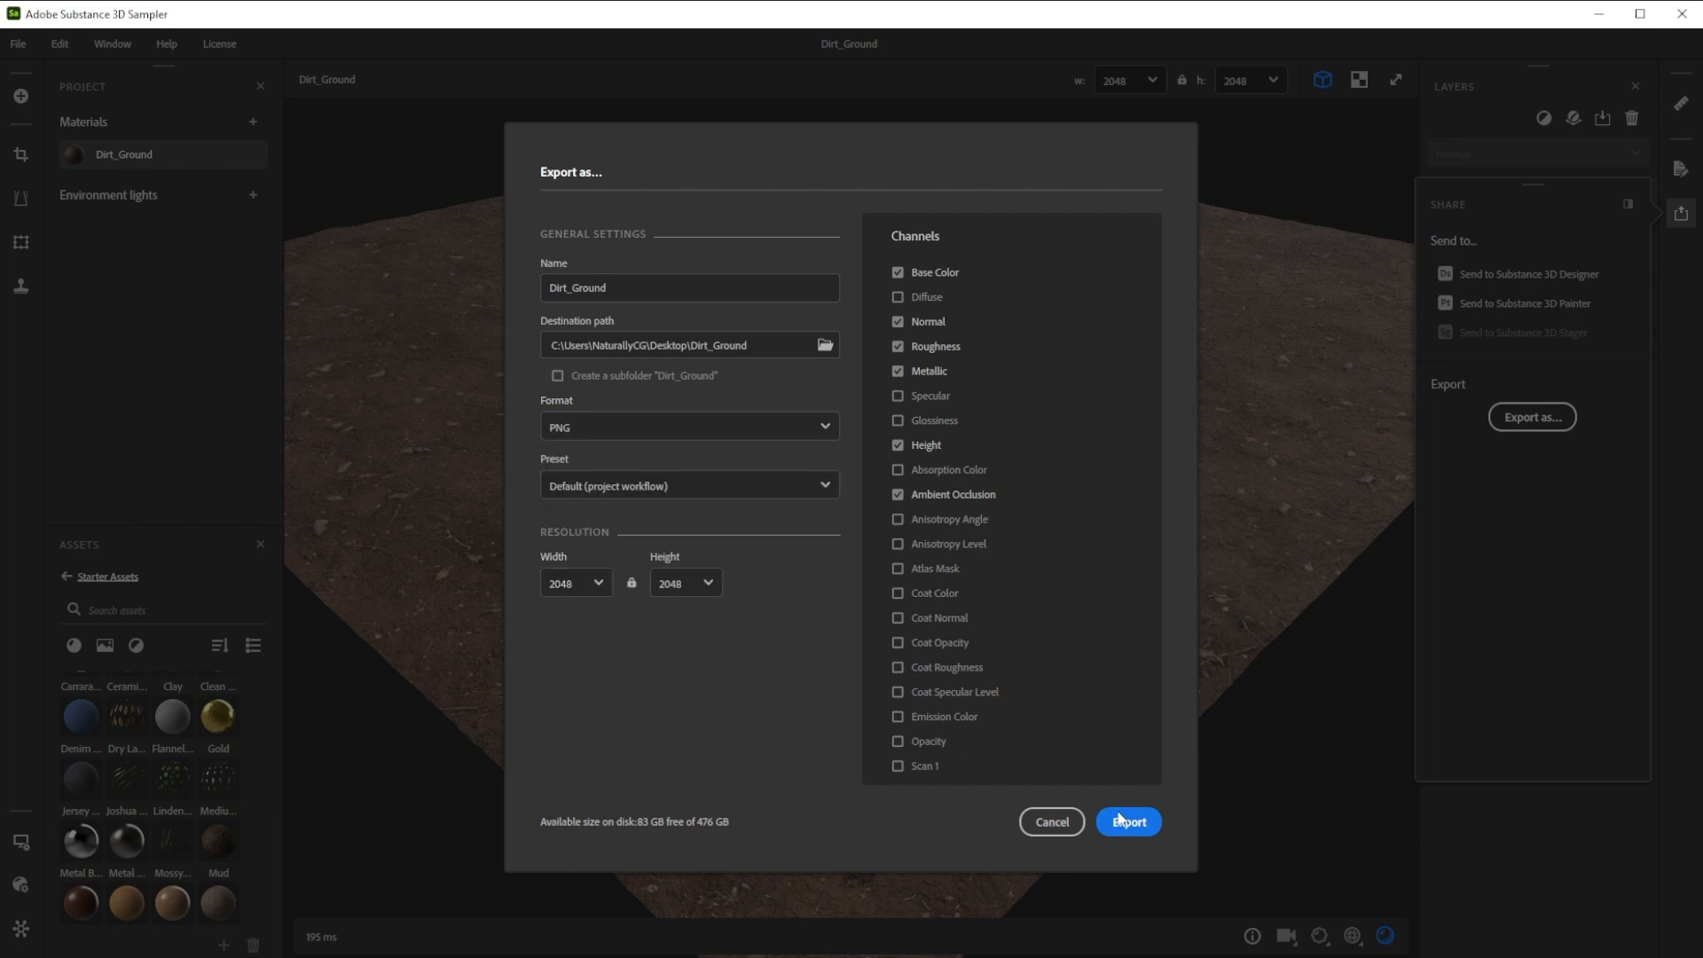
left_click(1127, 822)
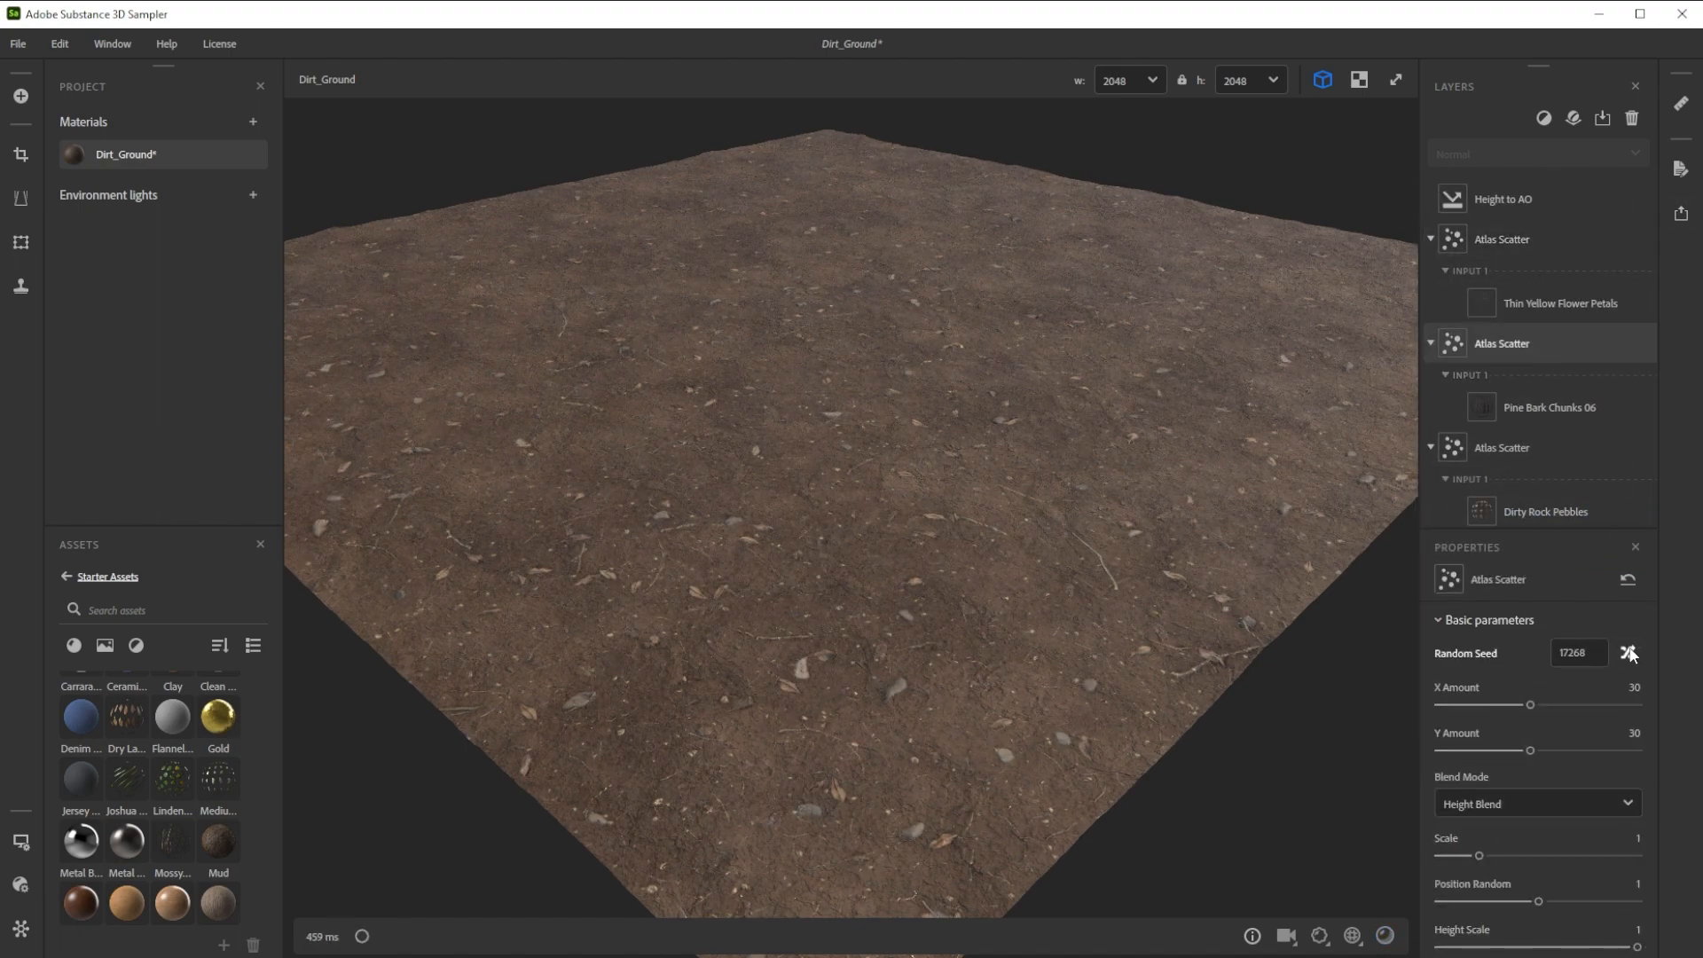
Shuffle another Atlas Scatter layer's random seed to 4384 to redistribute its debris
left_click(1631, 653)
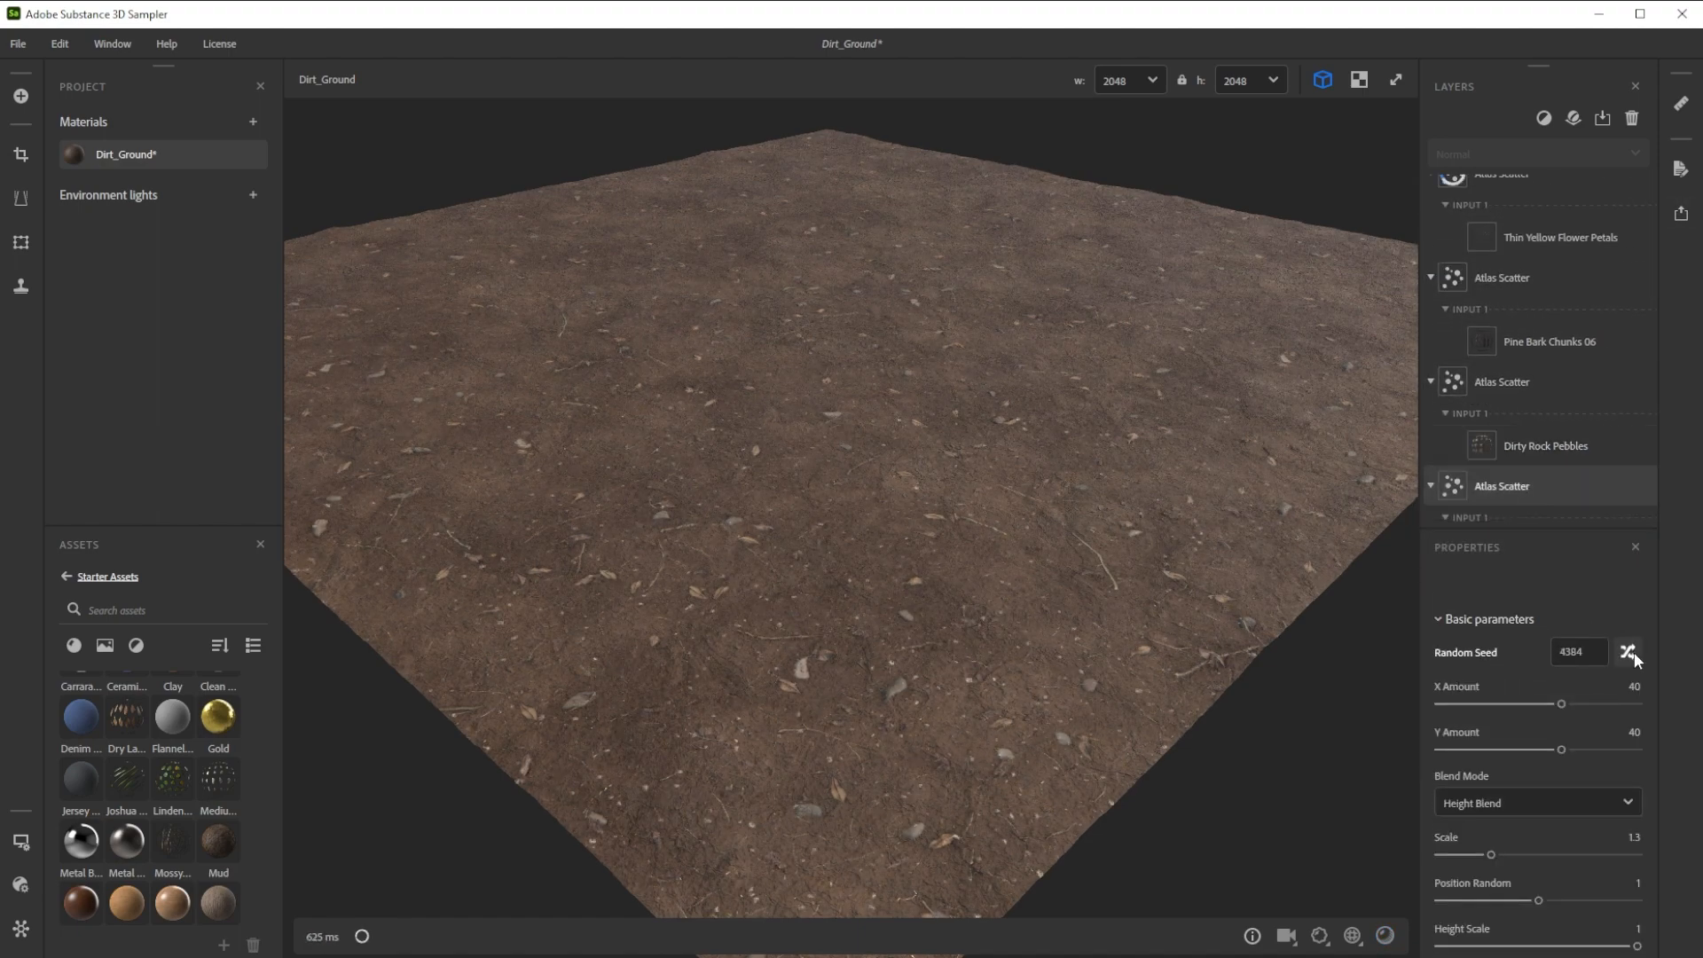